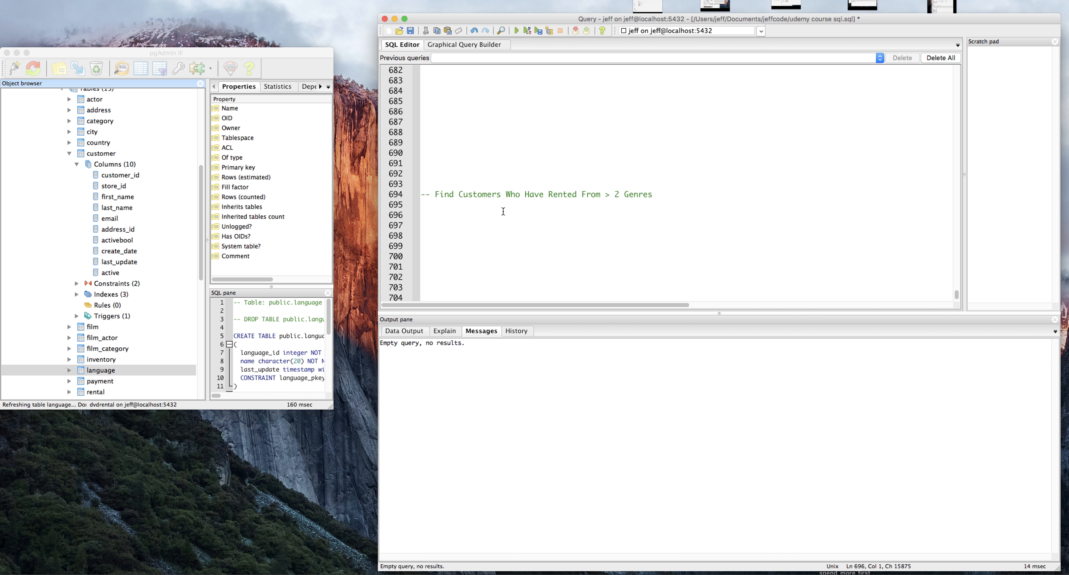
# - Edit the comment to read 'Rented From >= 2 Genres' by inserting '=' after '>'
pyautogui.click(423, 215)
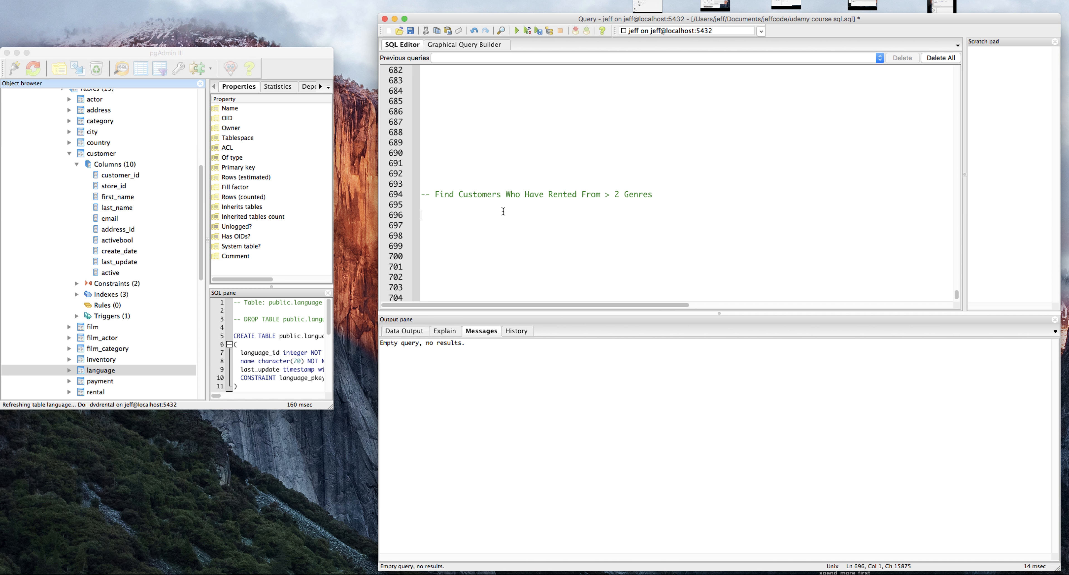
pyautogui.click(609, 194)
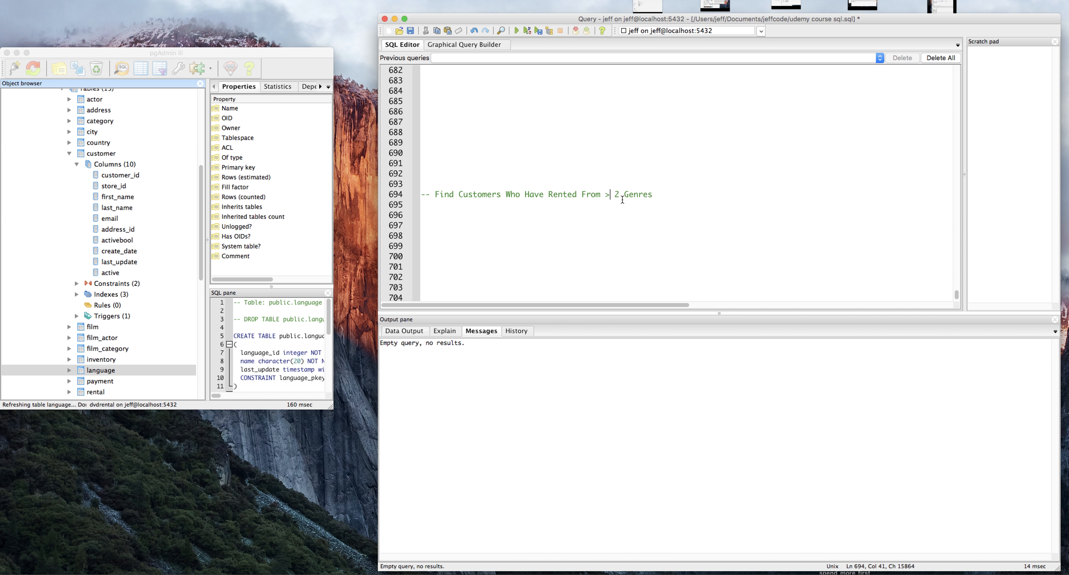
pyautogui.write('=')
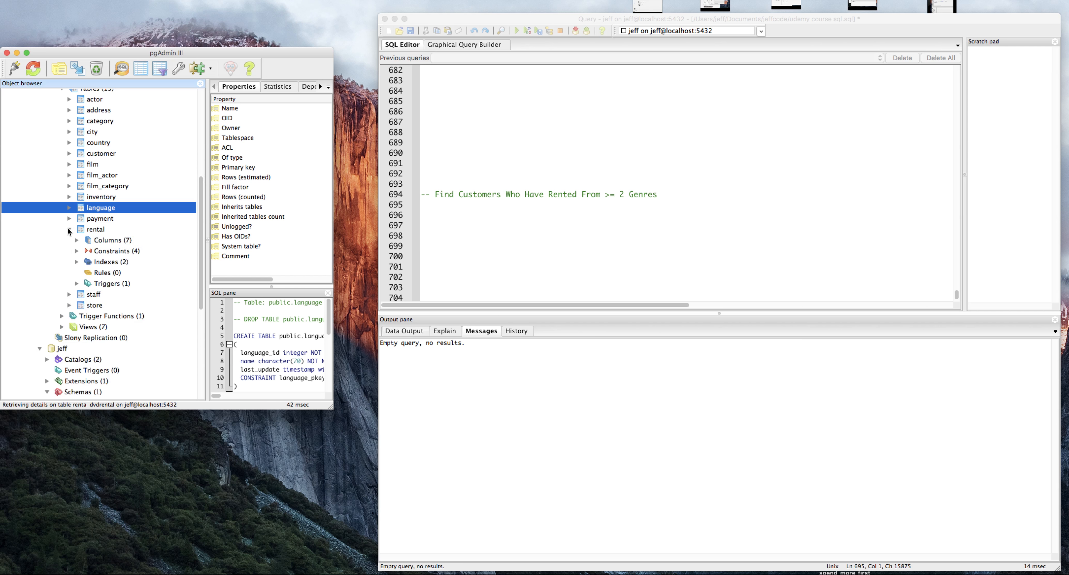
# - Write SELECT * FROM rental under the comment and run it, keeping the current connection
pyautogui.click(77, 240)
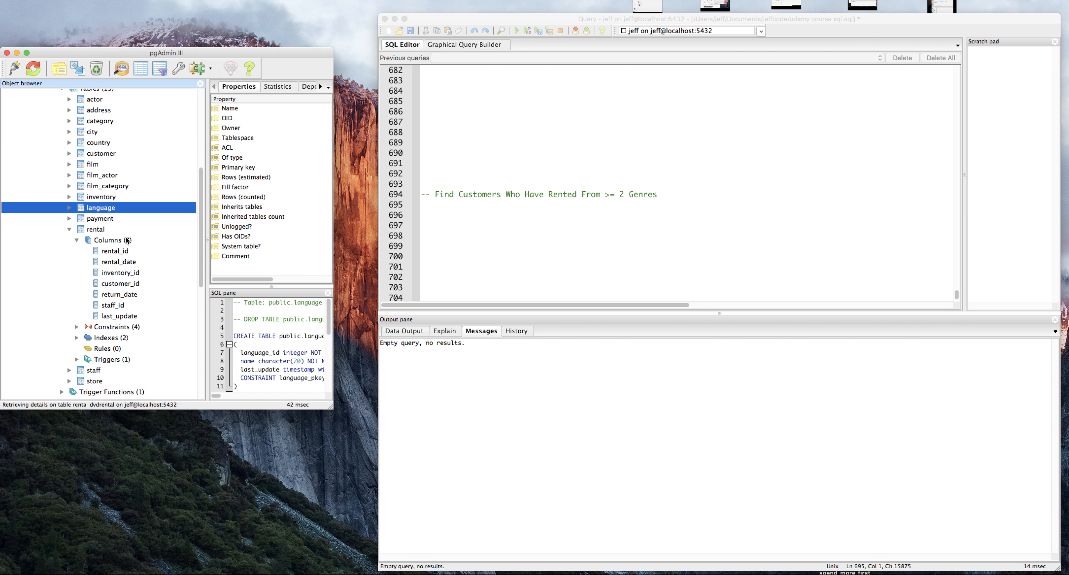
pyautogui.moveTo(126, 232)
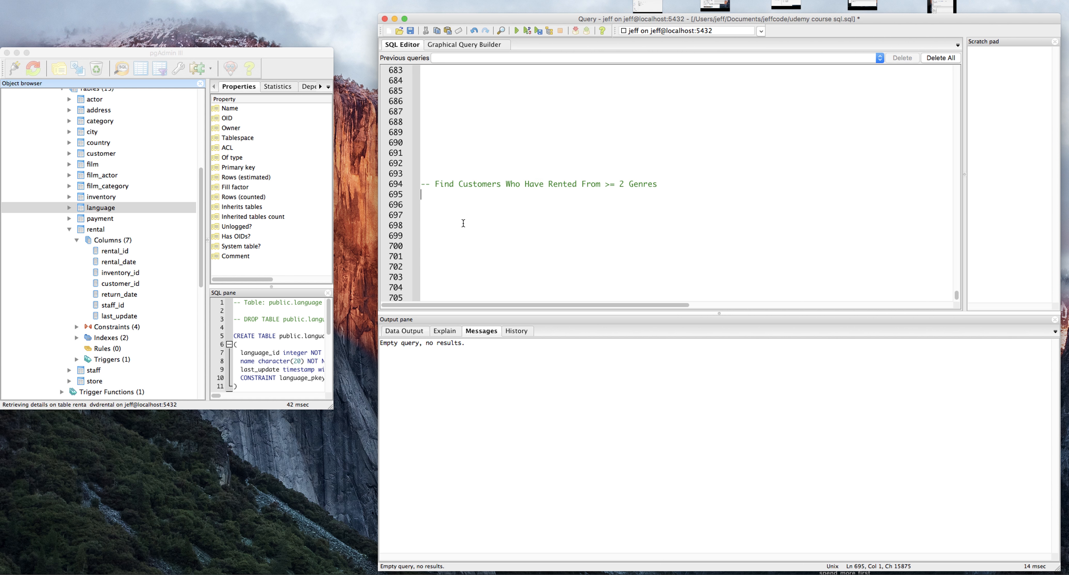
pyautogui.write('SELECT')
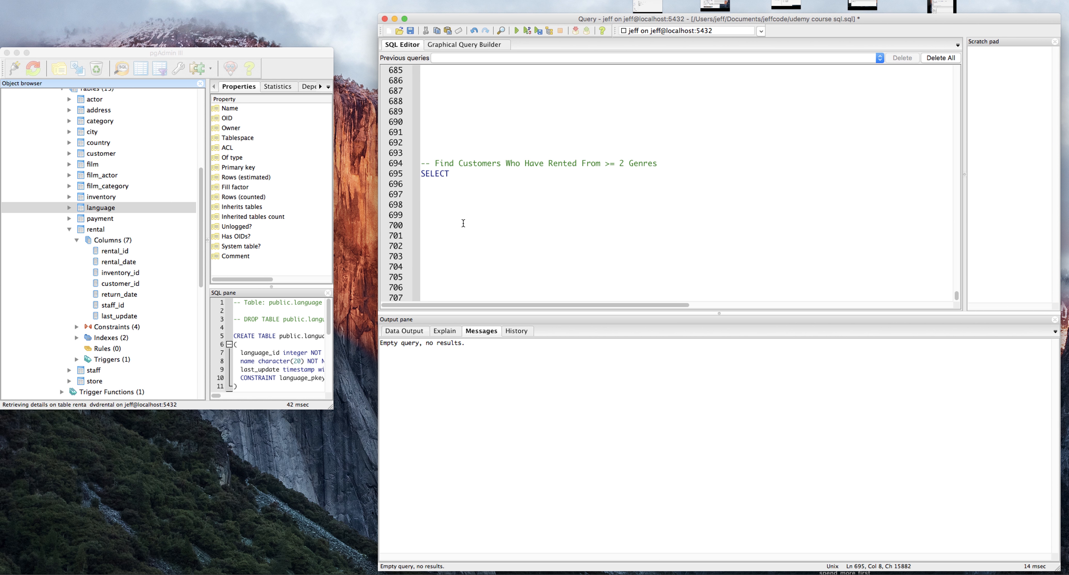
pyautogui.write('* FROM')
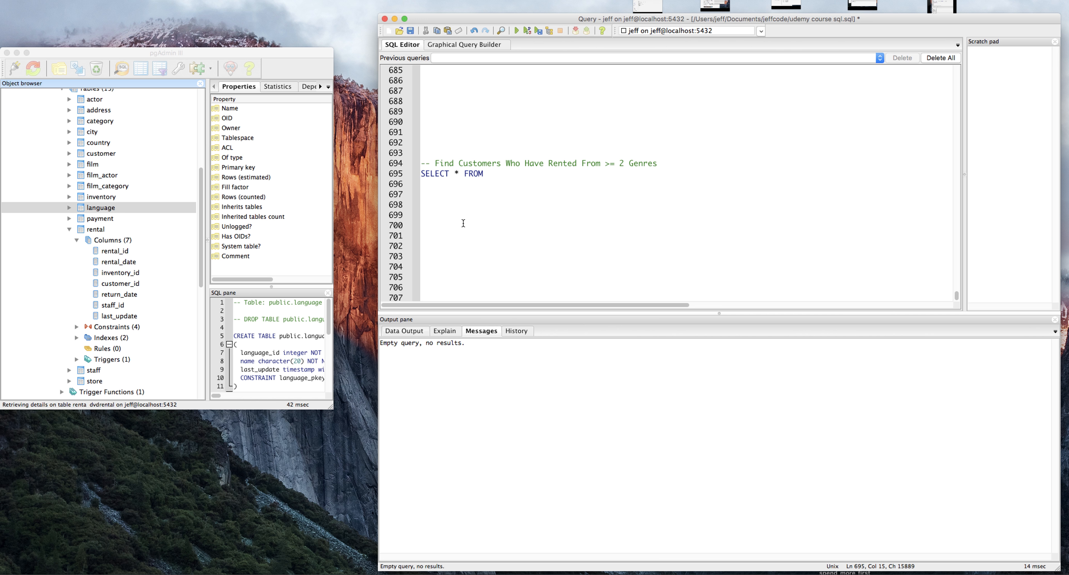
pyautogui.write('rental')
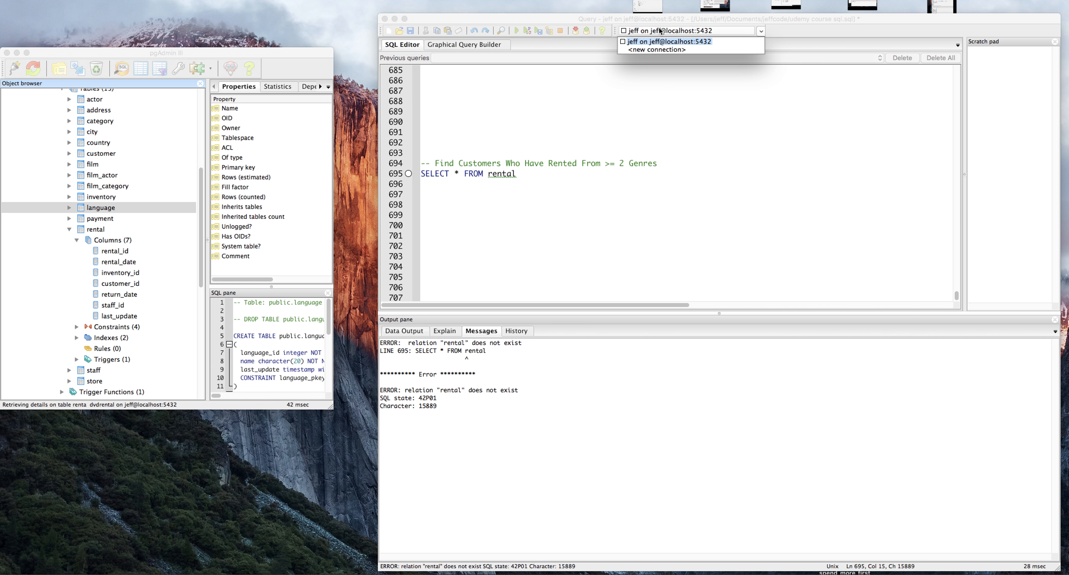
pyautogui.click(667, 42)
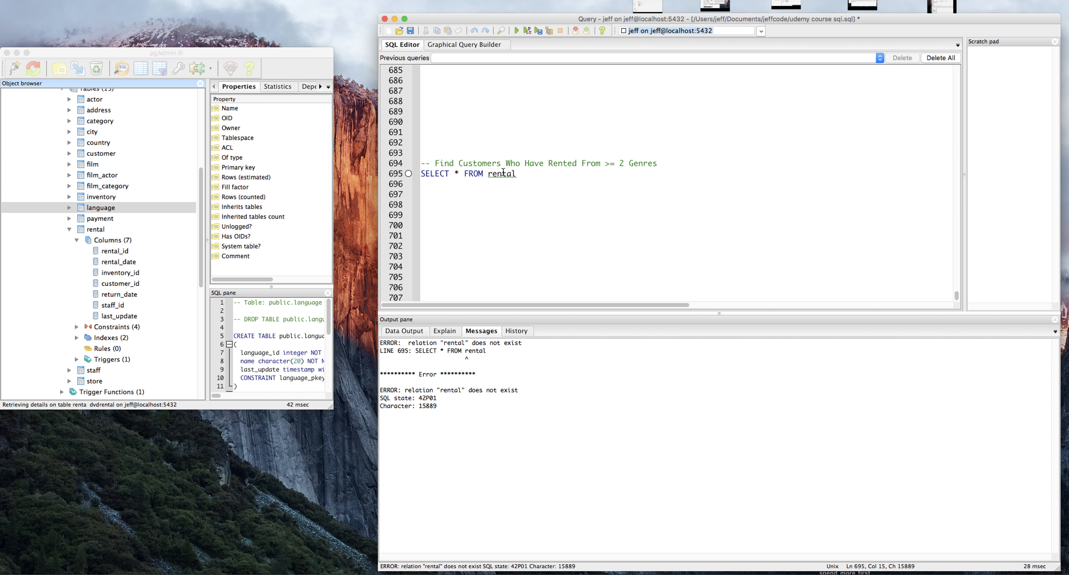
pyautogui.moveTo(438, 20)
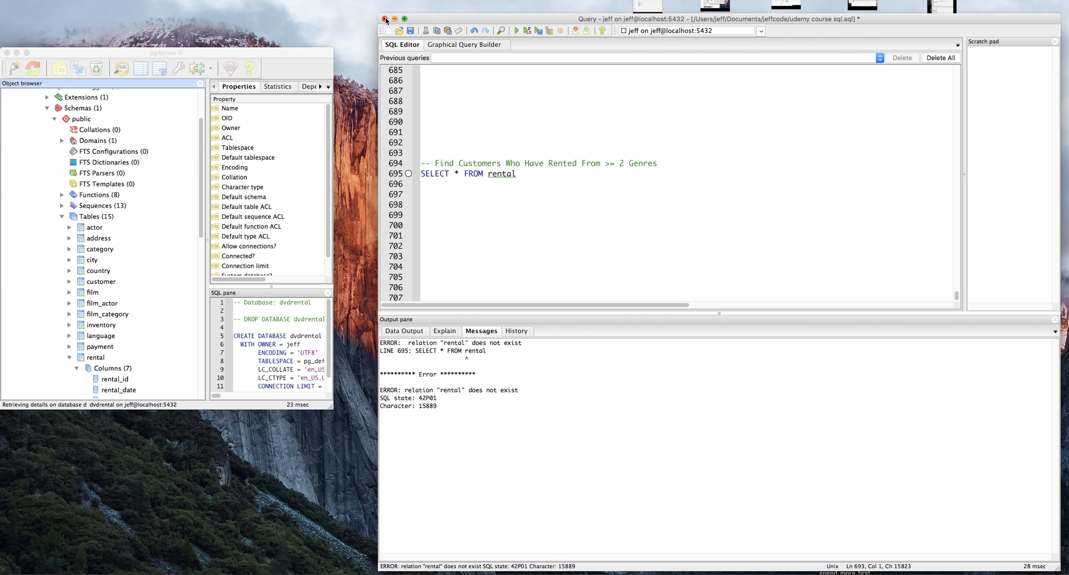
# - Close the Query window and save the script changes
pyautogui.click(385, 19)
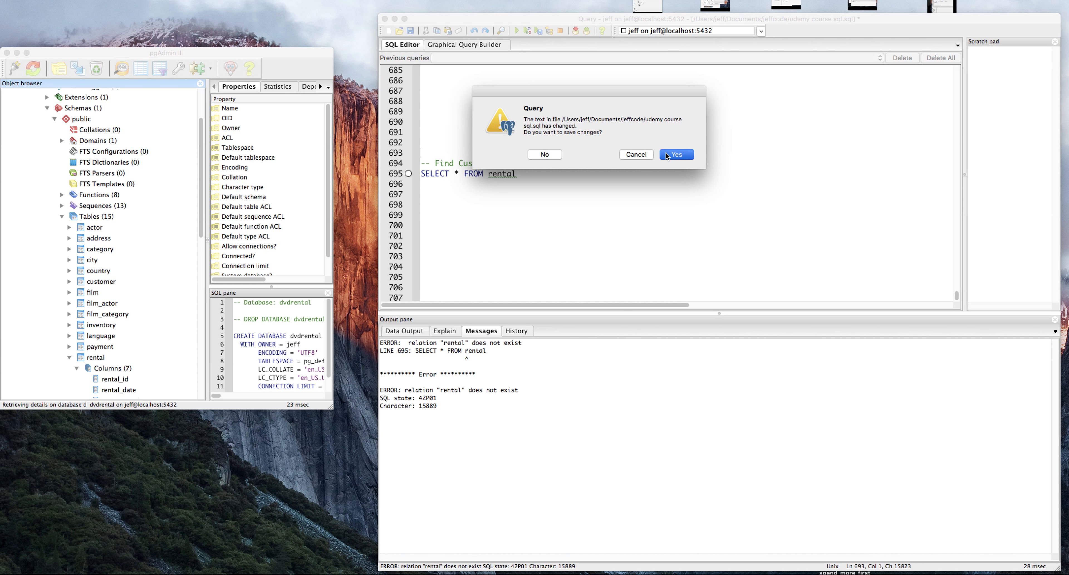
pyautogui.click(676, 155)
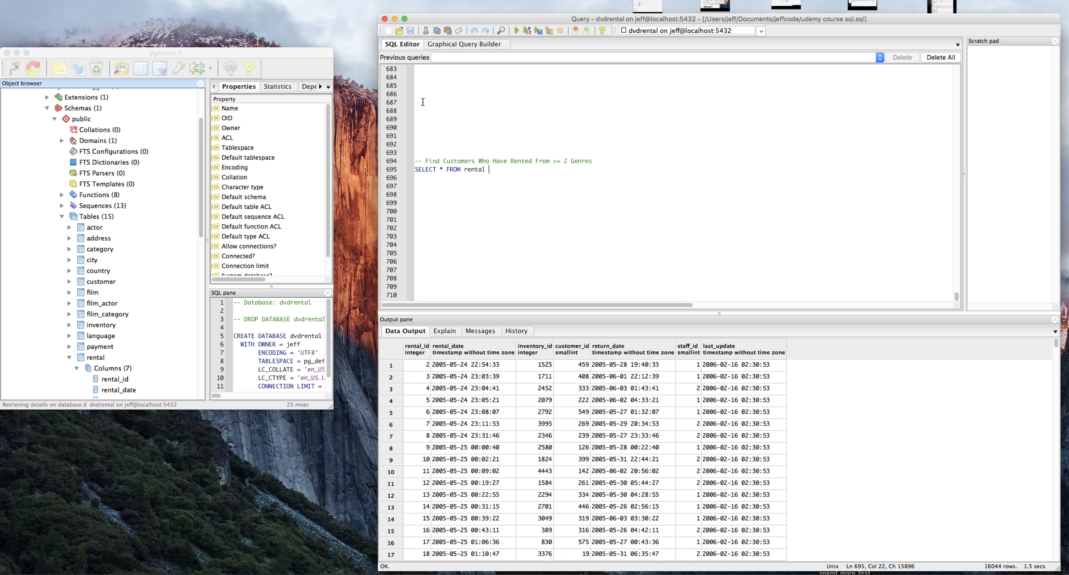
pyautogui.moveTo(458, 106)
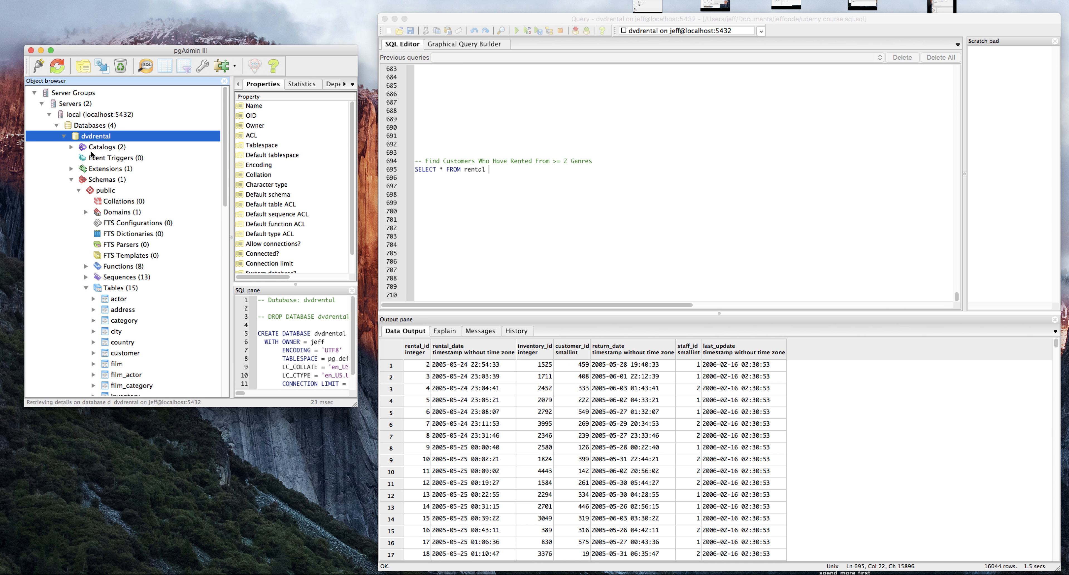
pyautogui.moveTo(492, 154)
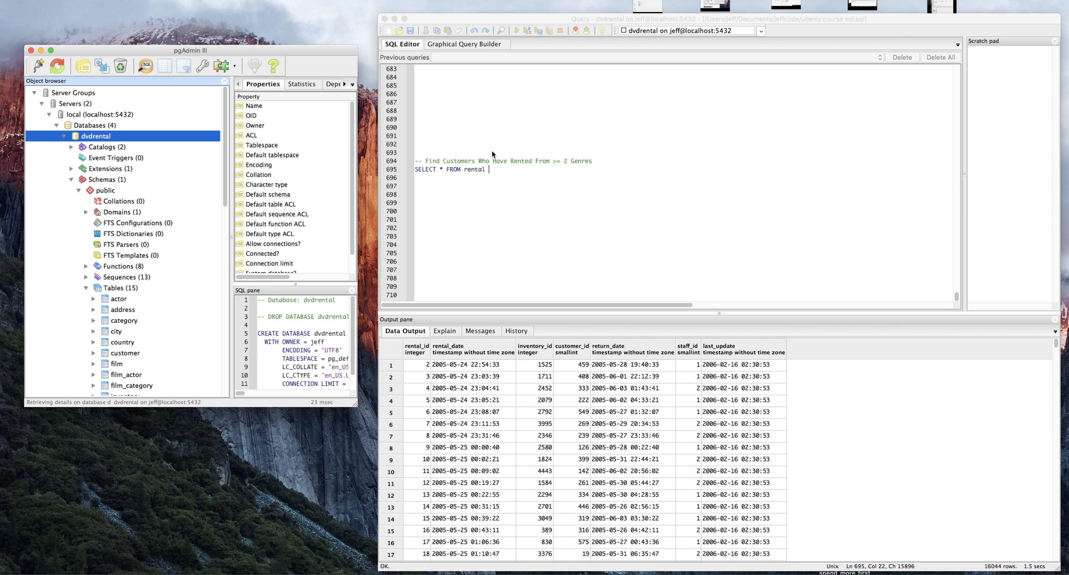
pyautogui.moveTo(500, 172)
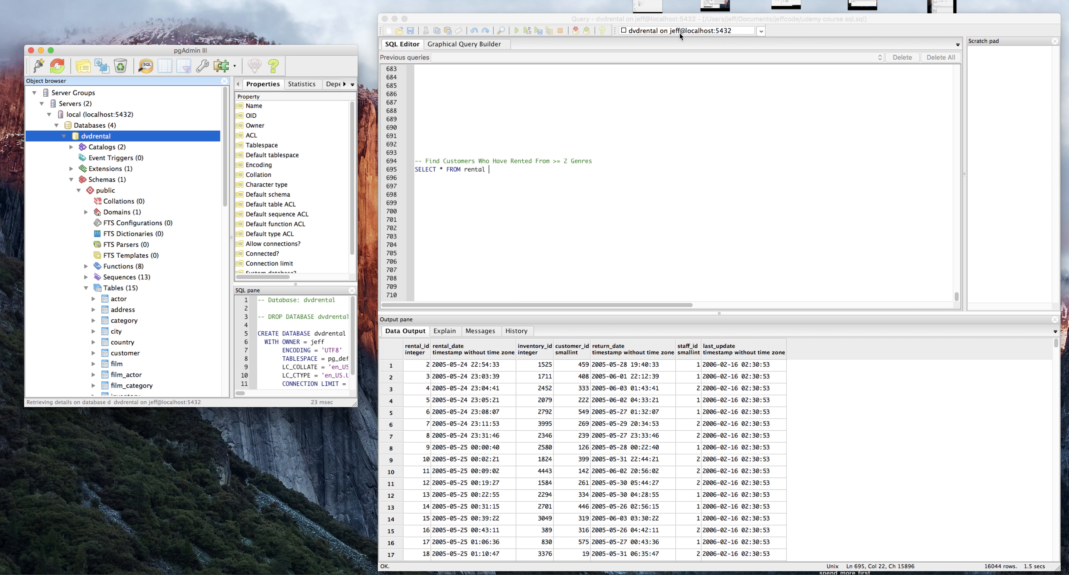
pyautogui.moveTo(571, 127)
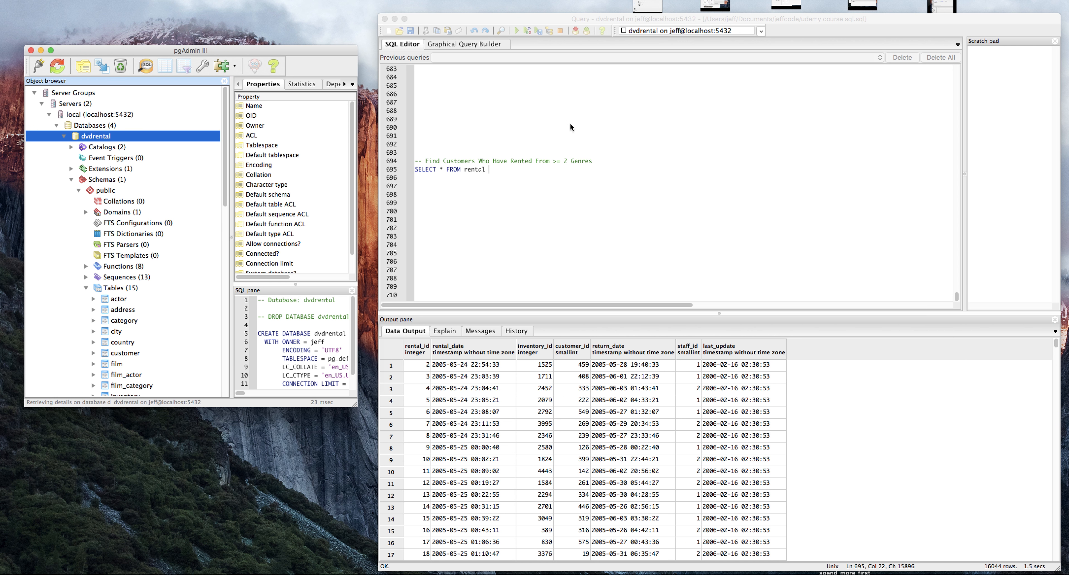
pyautogui.moveTo(513, 153)
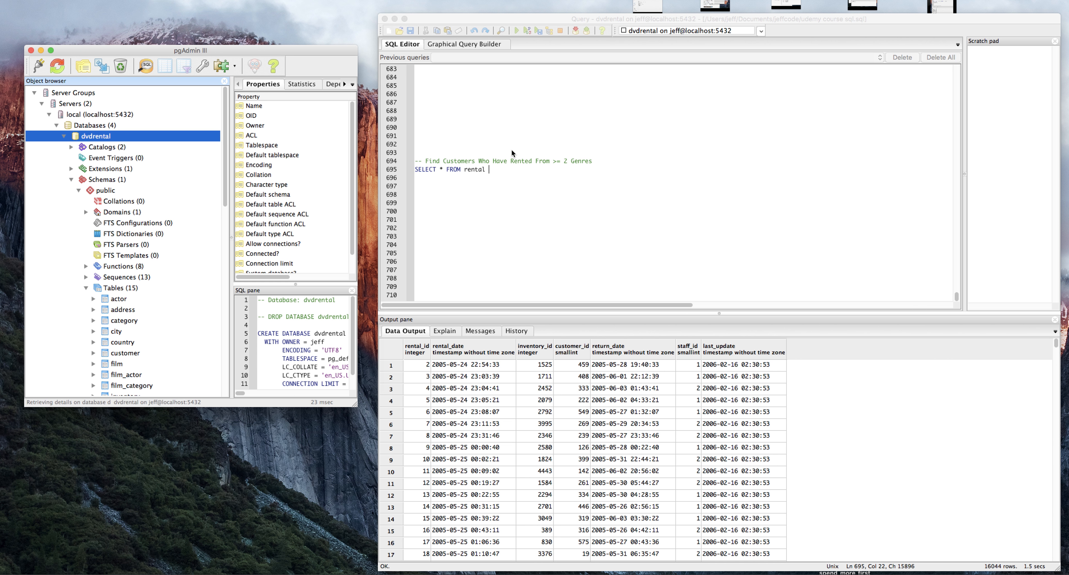
pyautogui.moveTo(508, 173)
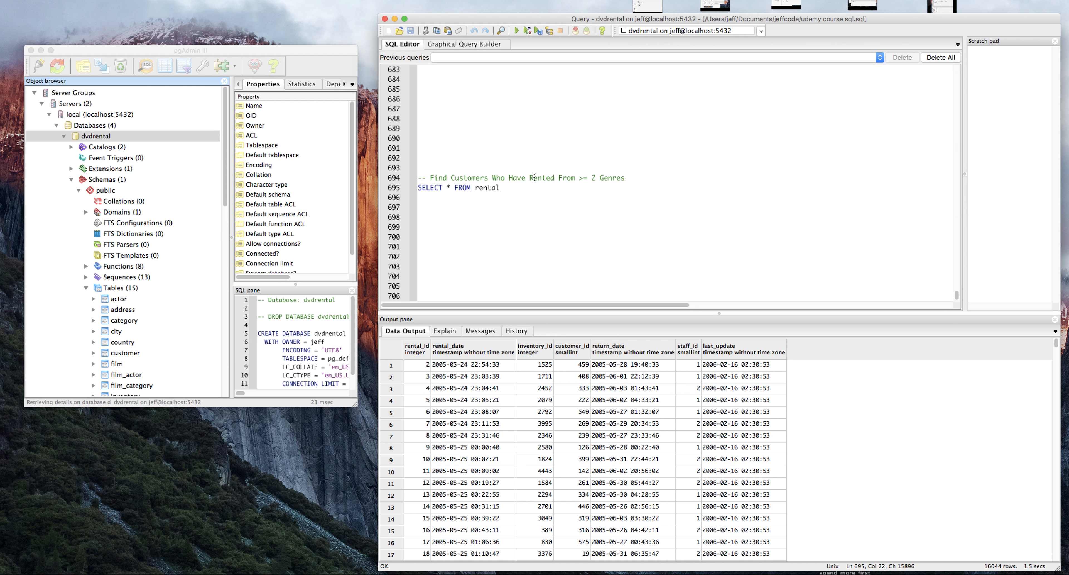
pyautogui.moveTo(516, 86)
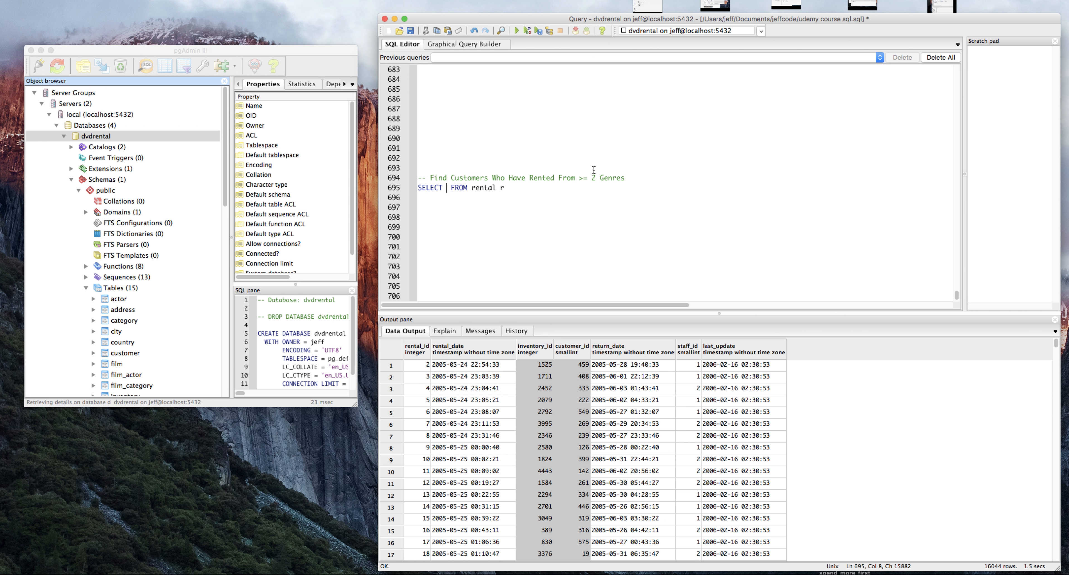
# - Select r.rental_id, r.customer_id and r.inventory_id from rental aliased as r
pyautogui.write('r.rental')
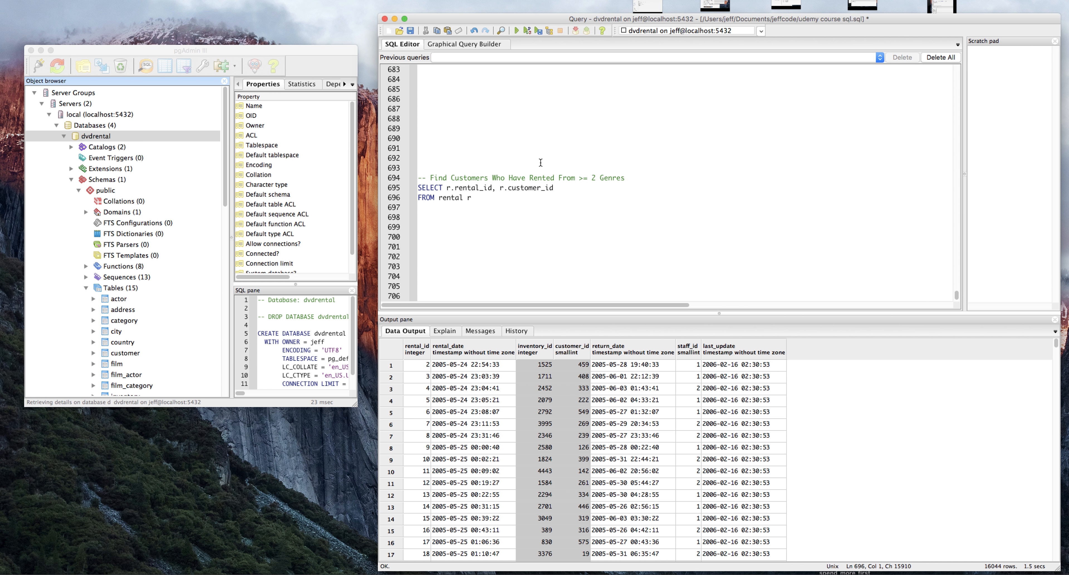
pyautogui.moveTo(526, 217)
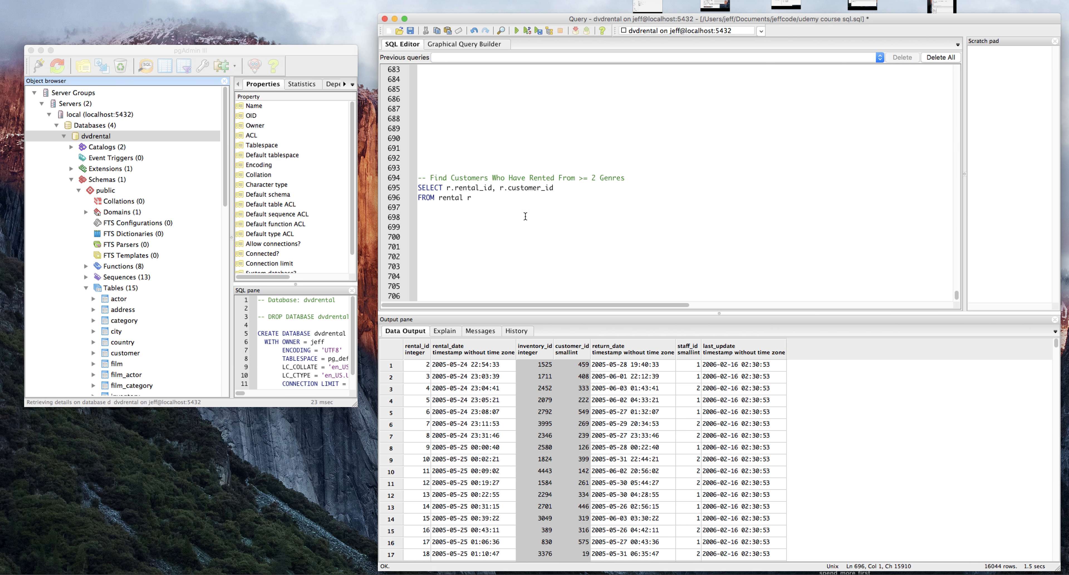
pyautogui.moveTo(532, 354)
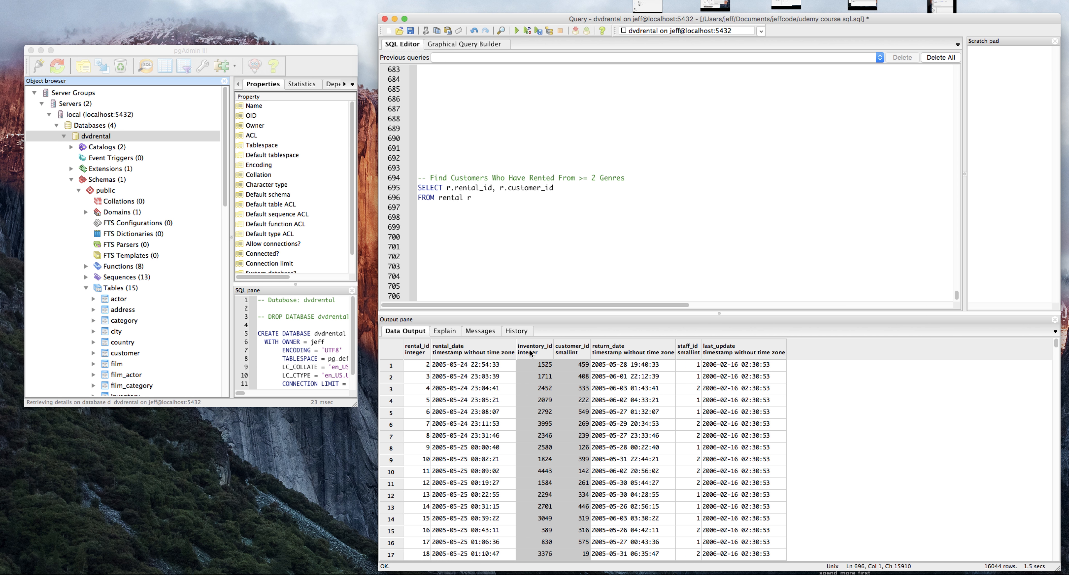
pyautogui.click(576, 187)
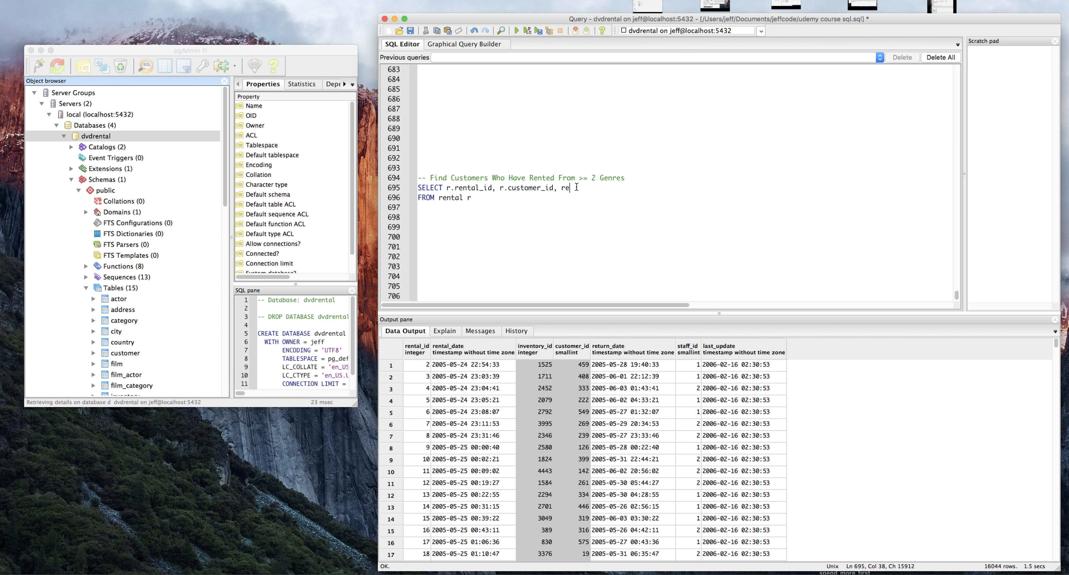
pyautogui.write('inventory_id')
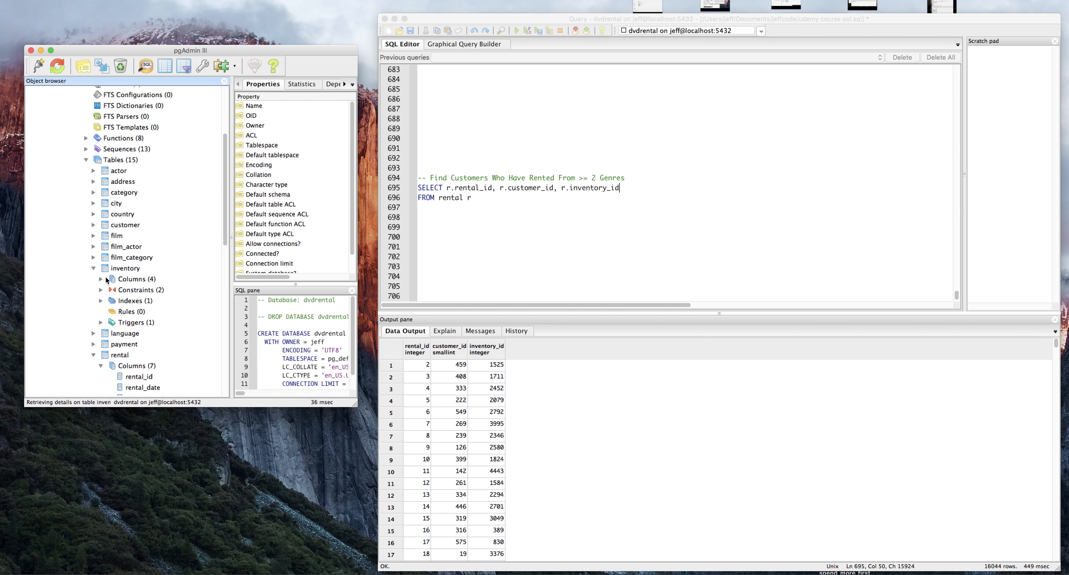
# - Left join inventory i on r.inventory_id = i.inventory_id in the rental query
pyautogui.click(101, 279)
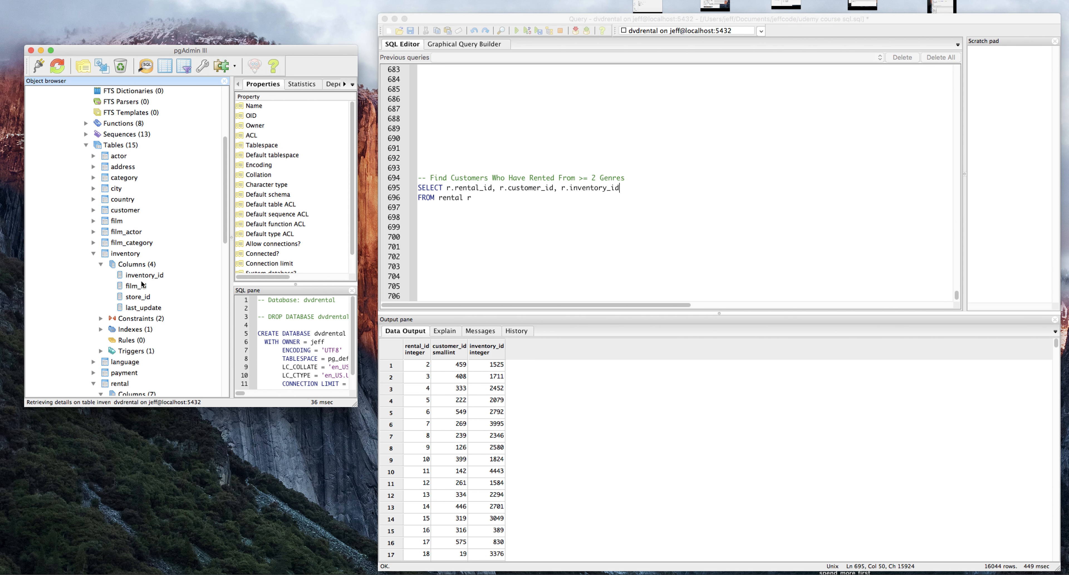
pyautogui.moveTo(640, 193)
pyautogui.write('LEFT JOIN')
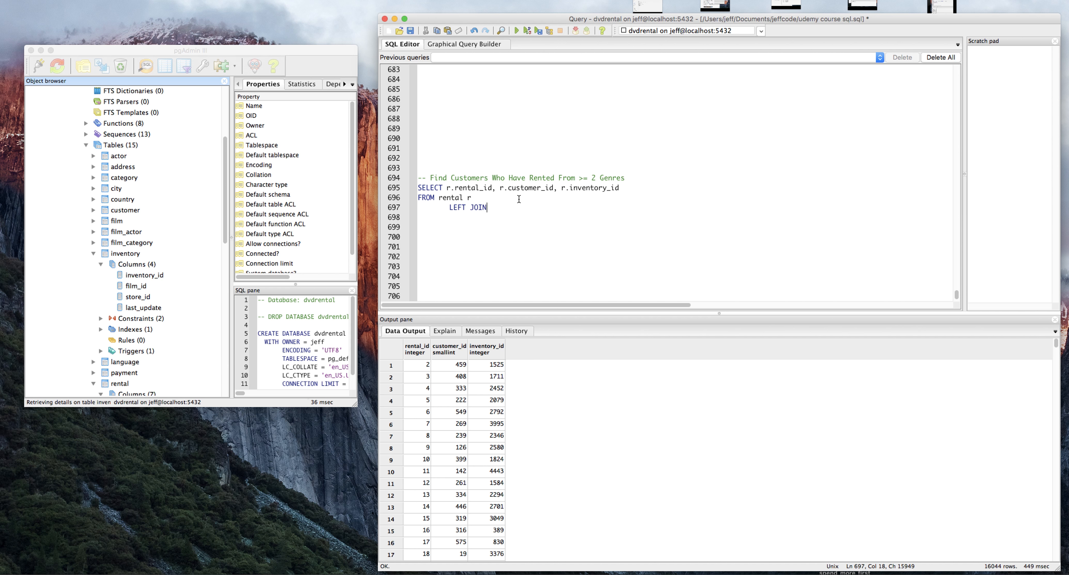
pyautogui.write('inventory i ON')
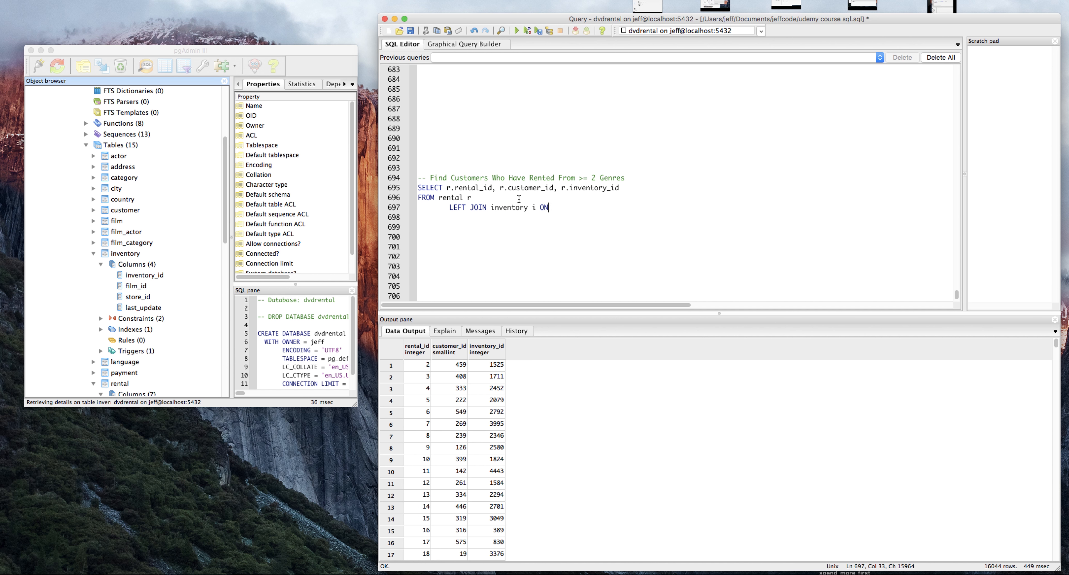
pyautogui.write('r.inve')
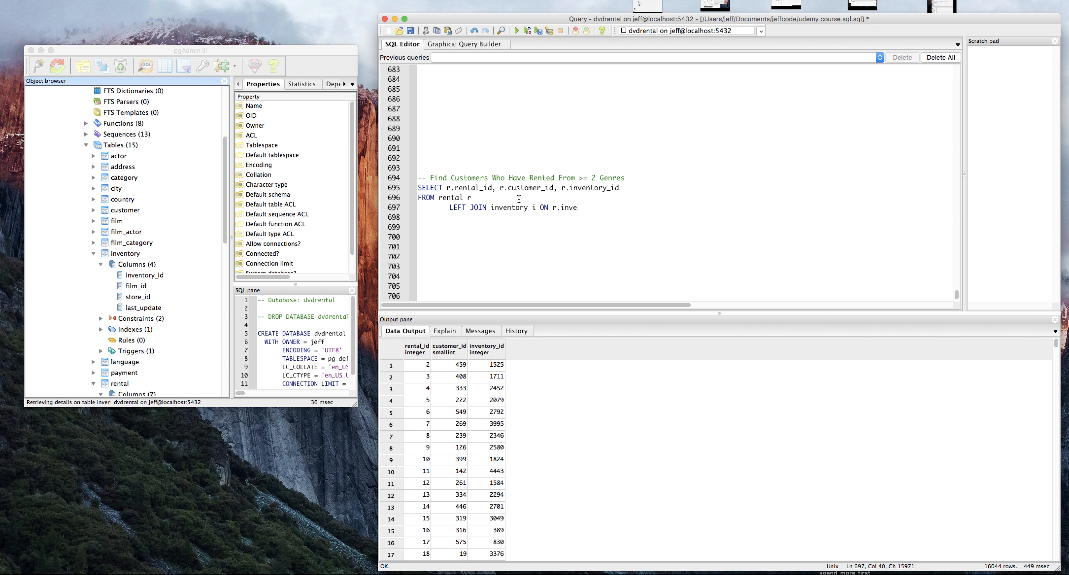
pyautogui.write('ntory_id = i')
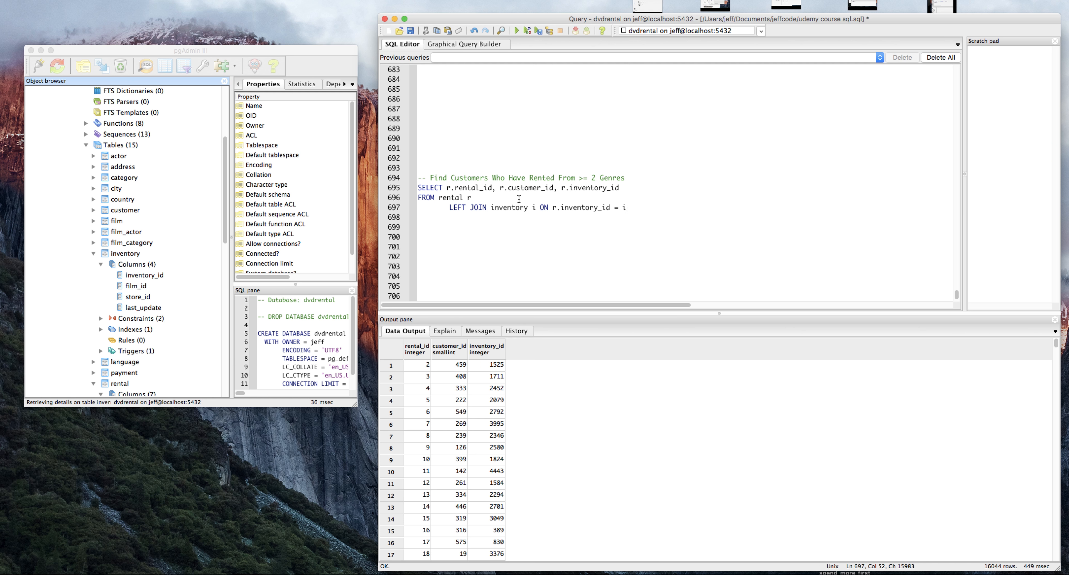
pyautogui.write('.inventory_id')
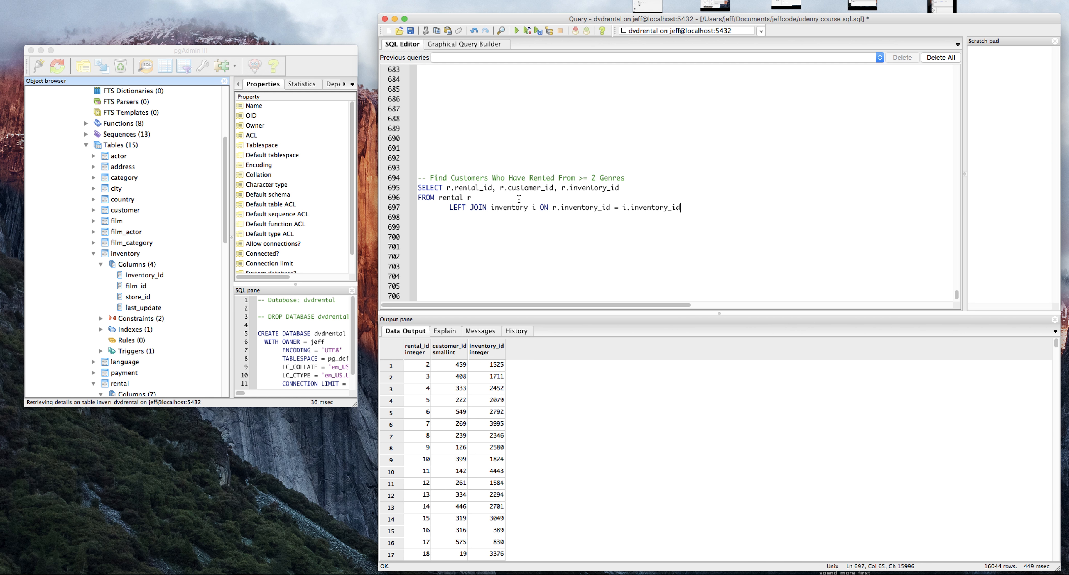
pyautogui.moveTo(670, 207)
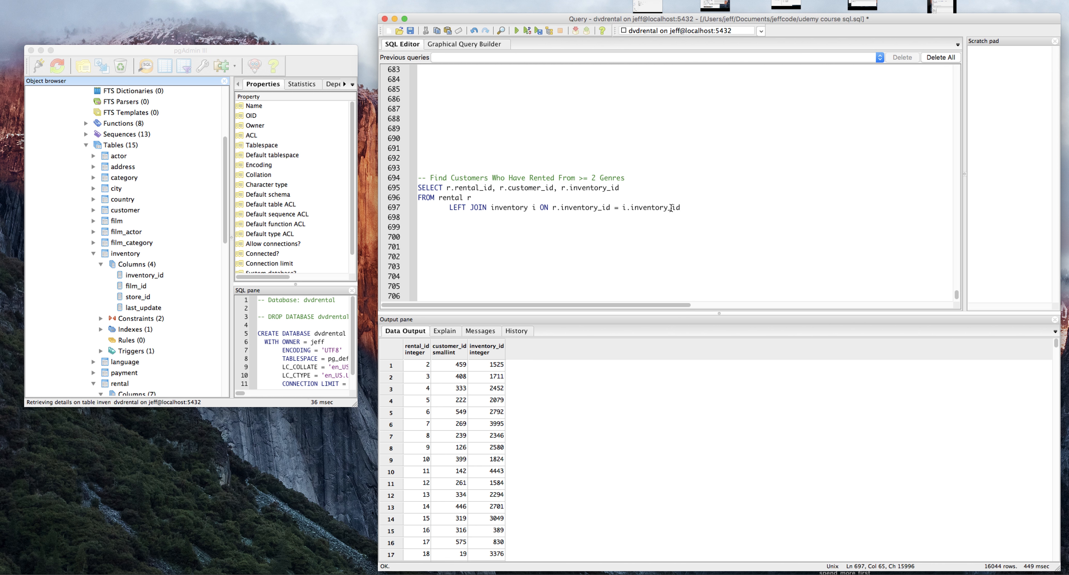
pyautogui.doubleClick(587, 207)
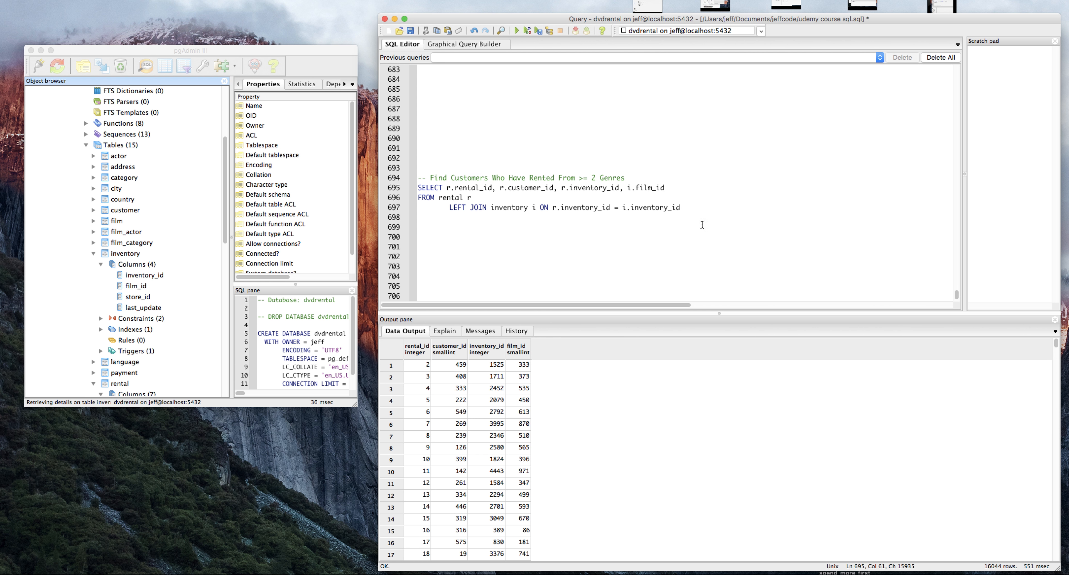
pyautogui.moveTo(556, 256)
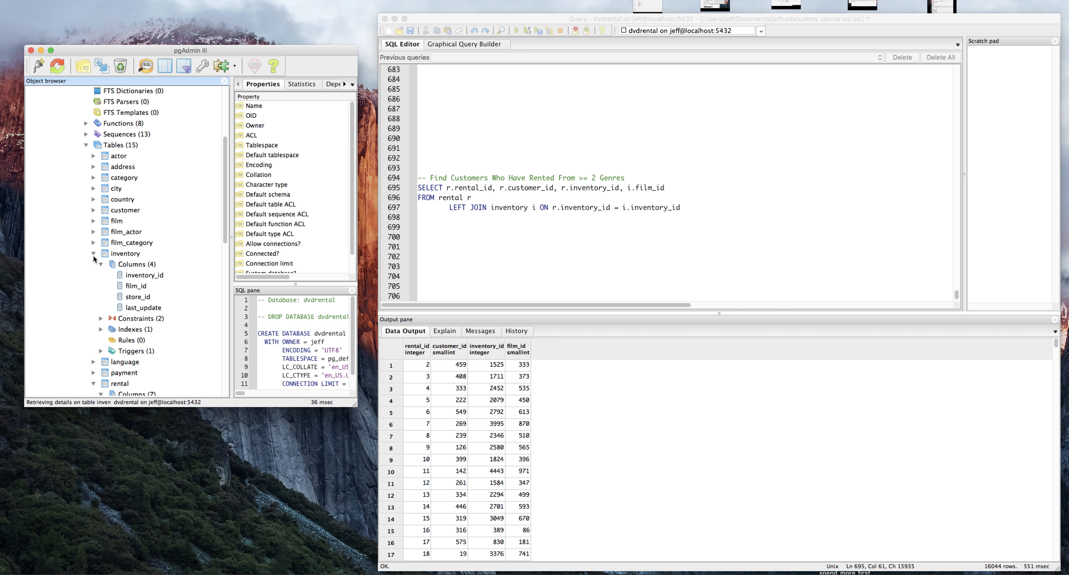
# - Add LEFT JOIN film f ON i.film_id = f.film_id after checking the film columns
pyautogui.click(93, 220)
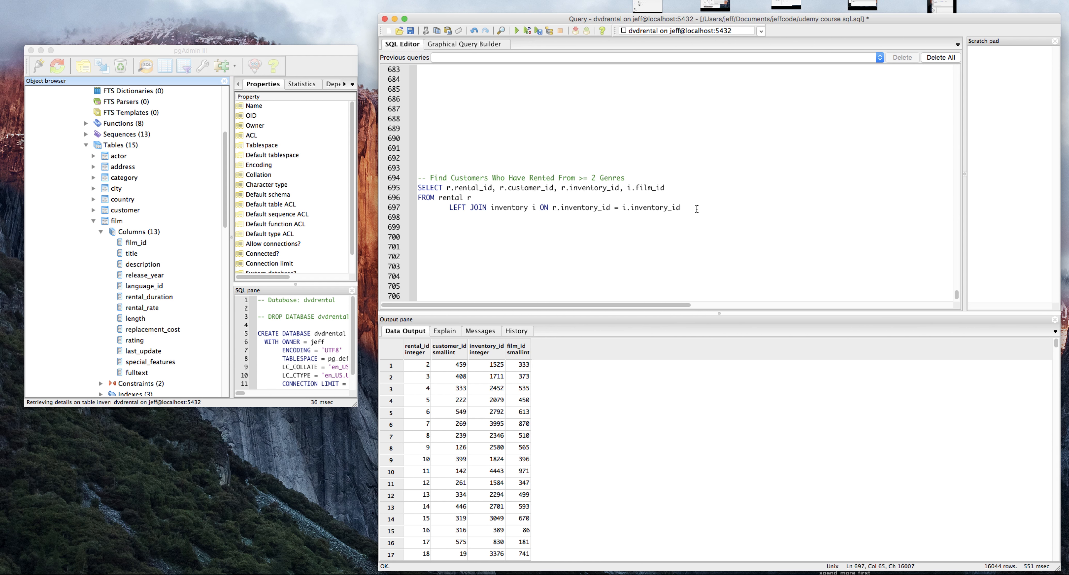
pyautogui.write('LEFT JOIN fi')
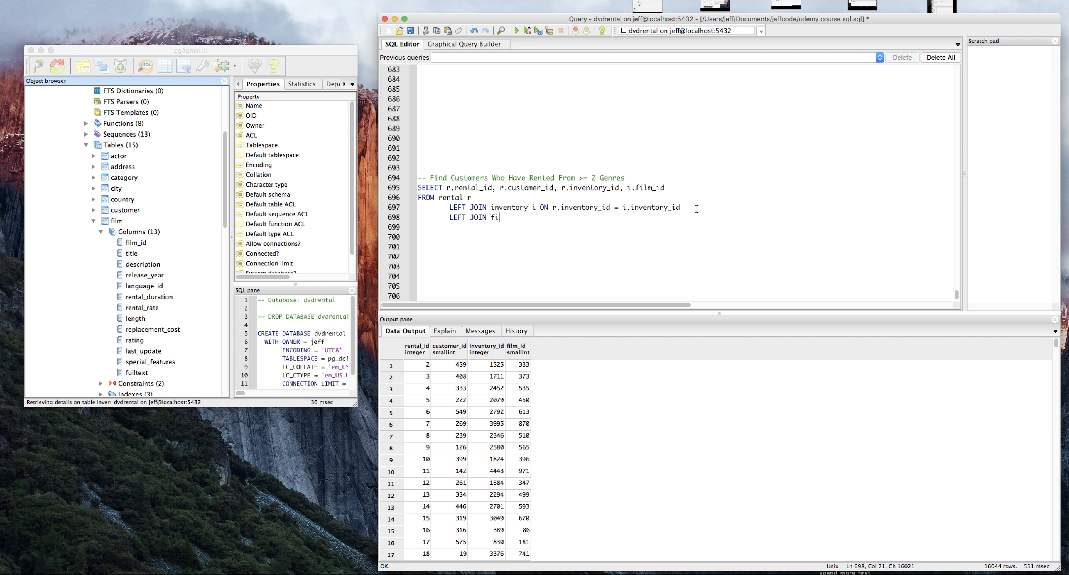
pyautogui.write('lm f ON')
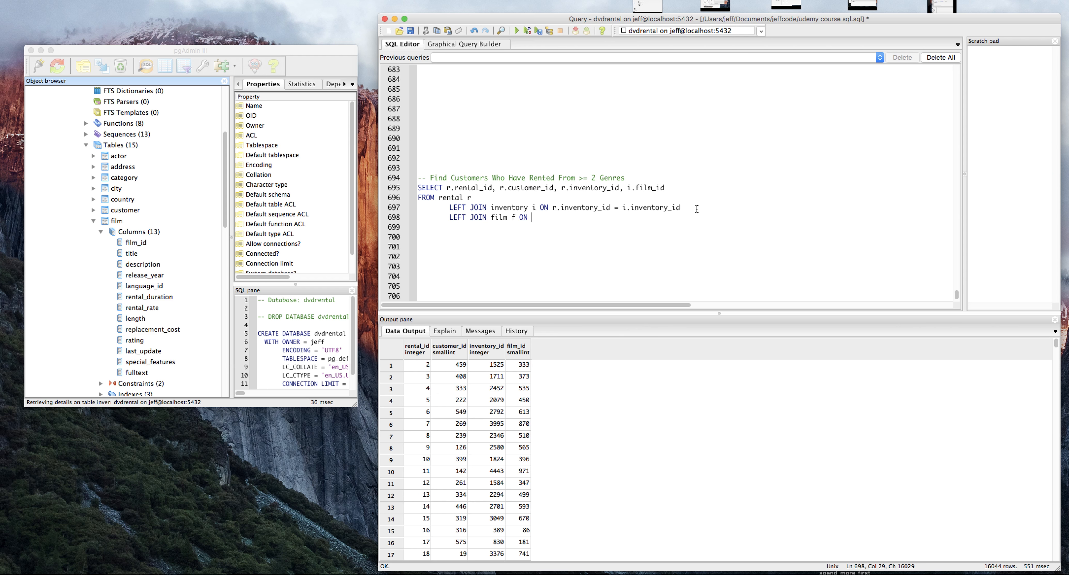
pyautogui.write('i.film')
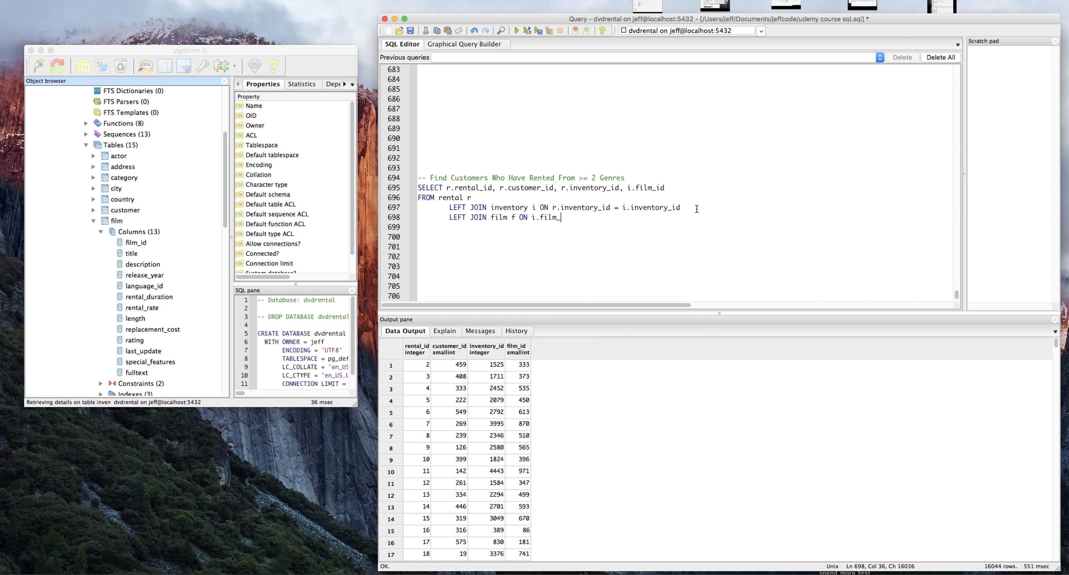
pyautogui.write('_id = f.film')
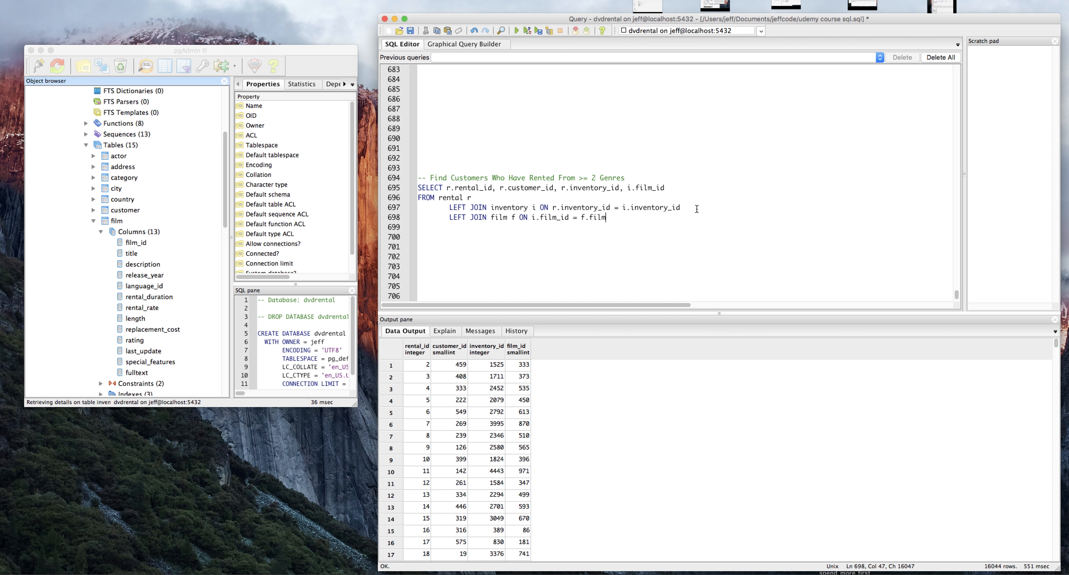
pyautogui.write('_id')
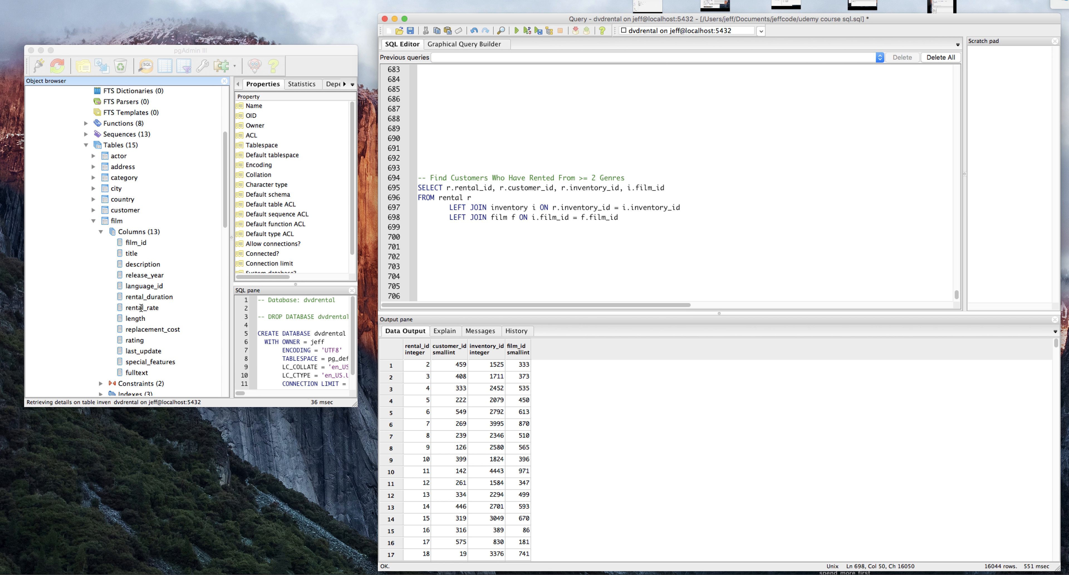
pyautogui.moveTo(151, 287)
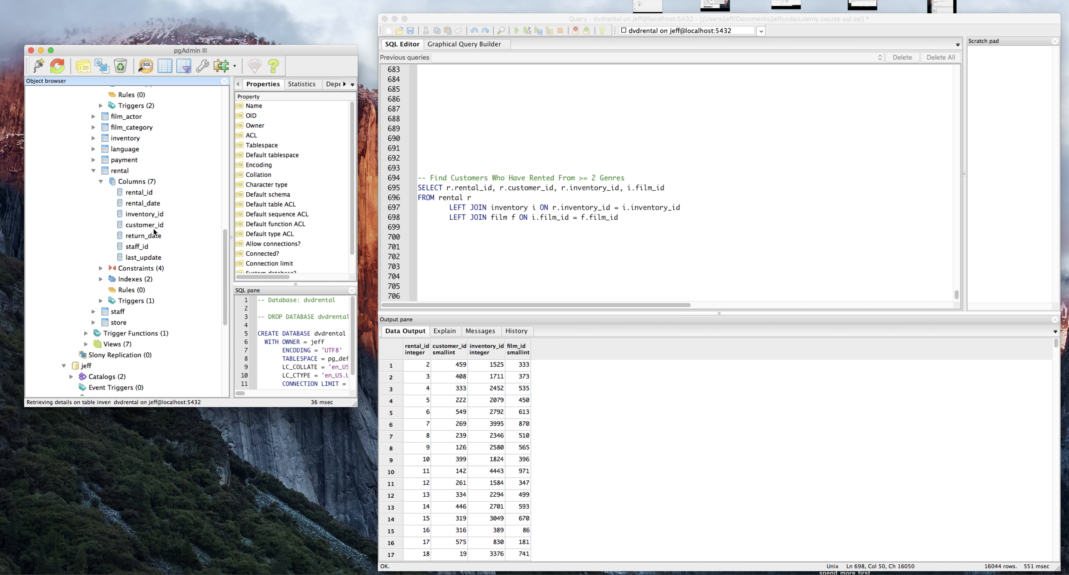
# - Collapse the rental table and list the film_category table's columns
pyautogui.click(94, 170)
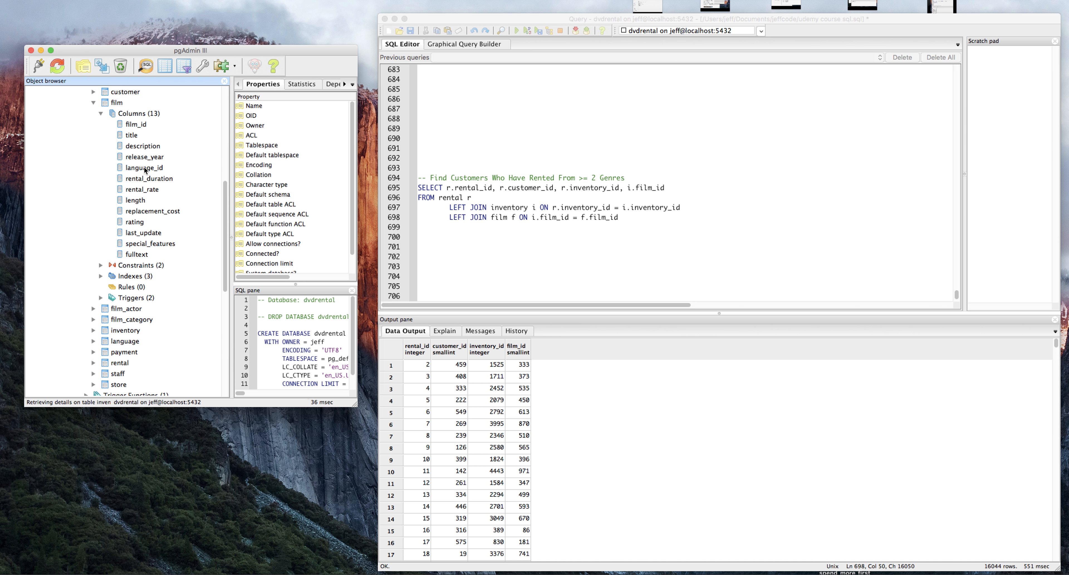
pyautogui.moveTo(141, 162)
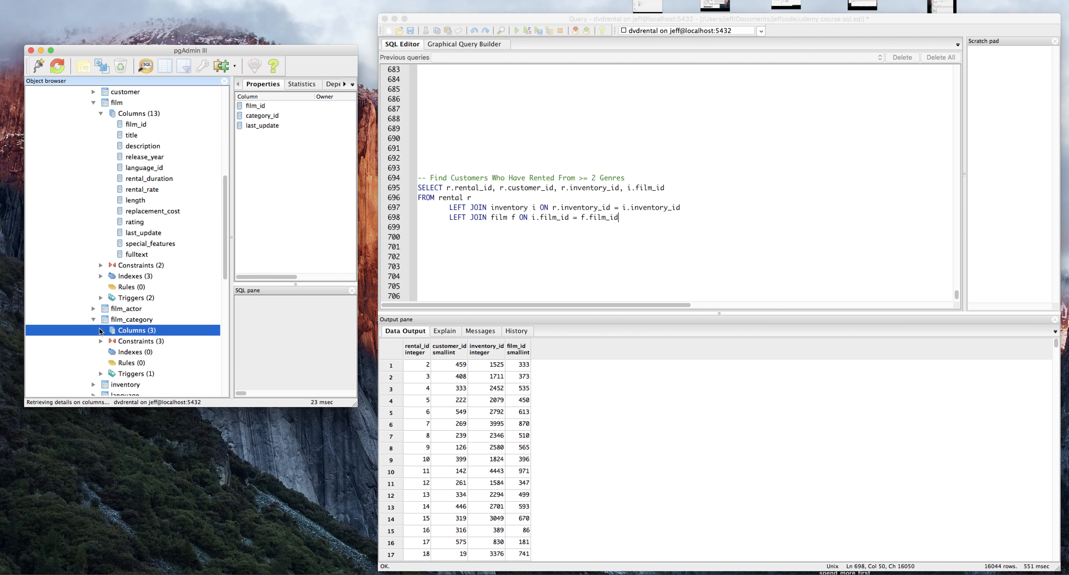
pyautogui.click(101, 330)
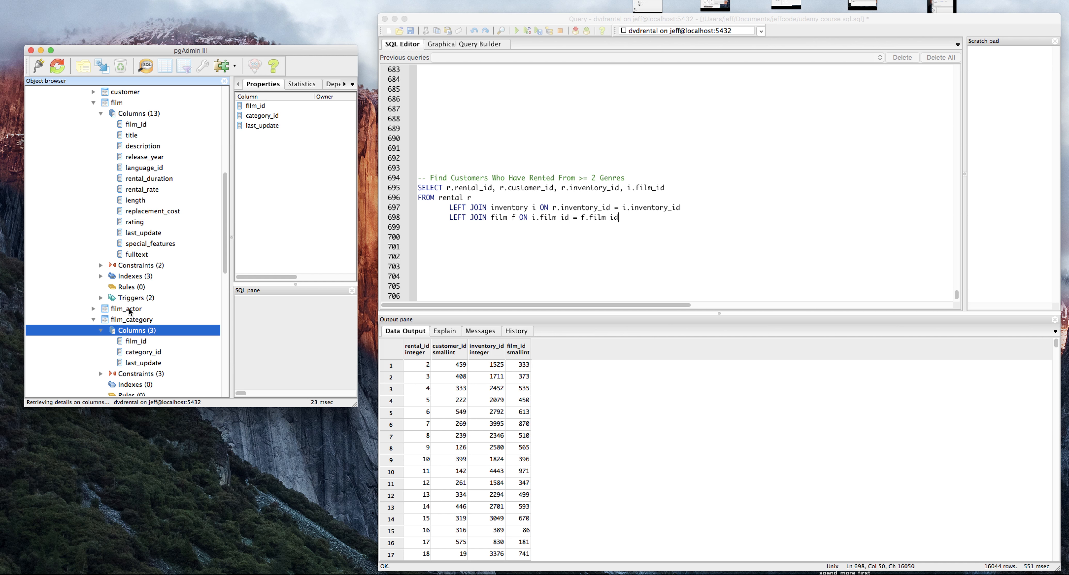
pyautogui.moveTo(551, 139)
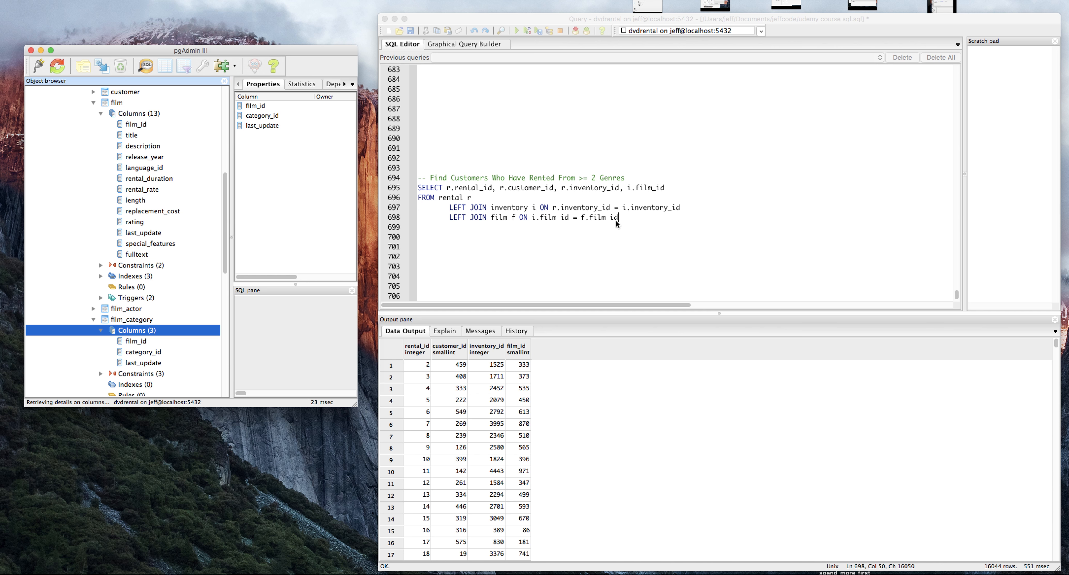
pyautogui.moveTo(665, 190)
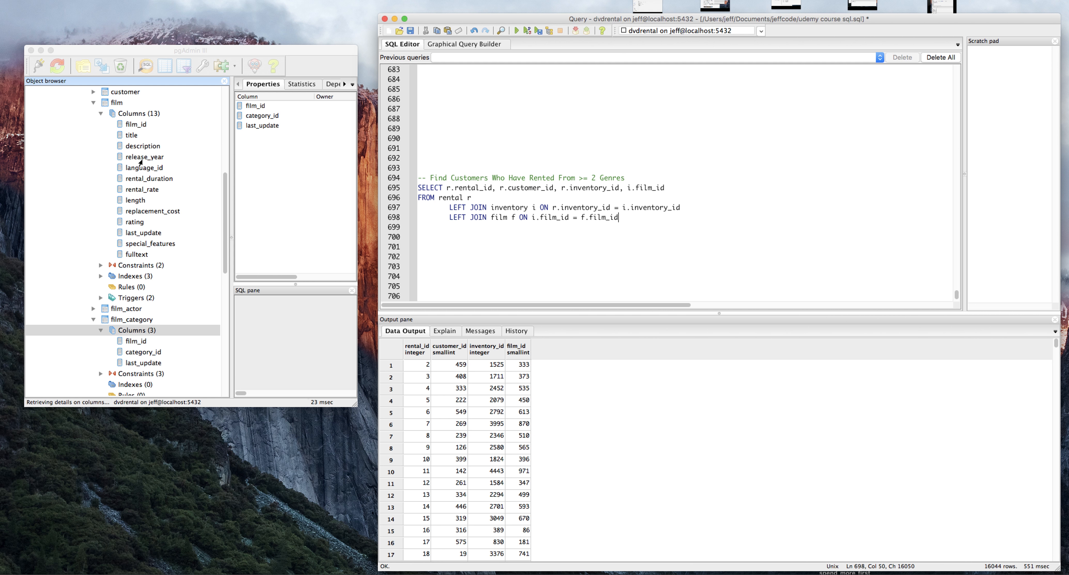
pyautogui.moveTo(320, 200)
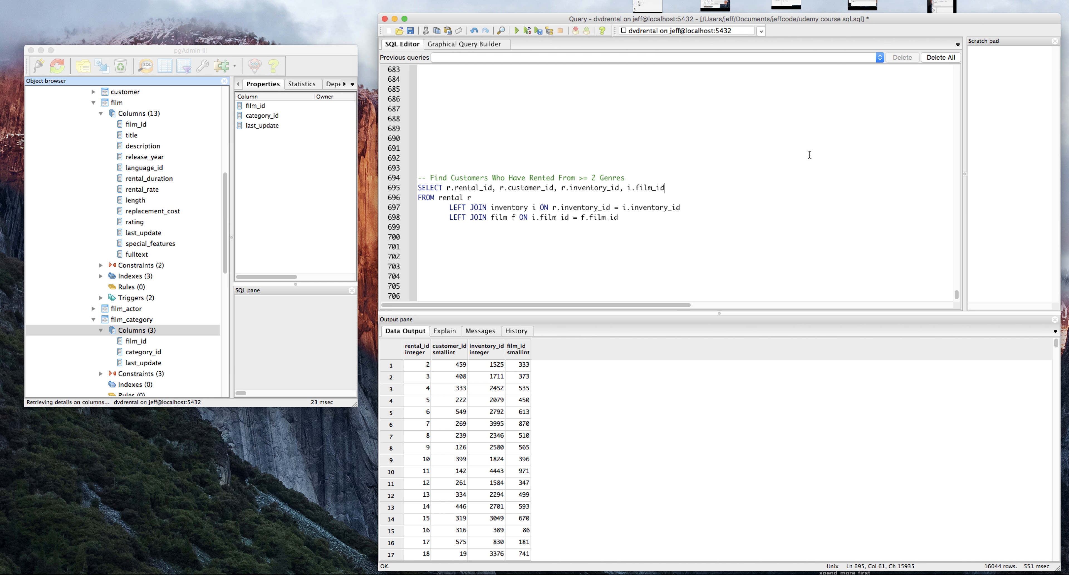
# - Add f.* to the SELECT list, run the query and browse the film columns in the results
pyautogui.write(', f.*')
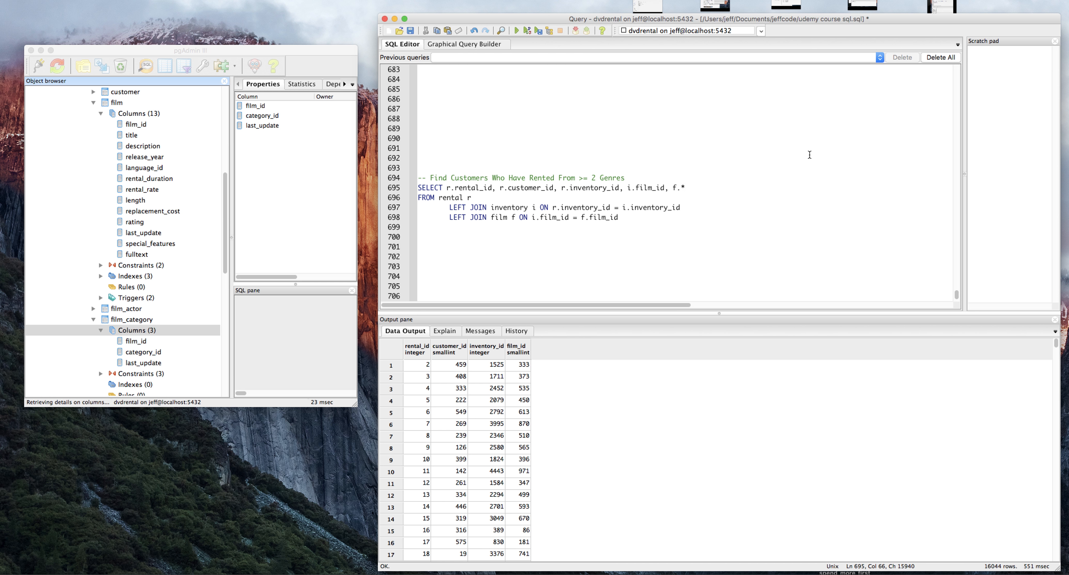
pyautogui.click(516, 31)
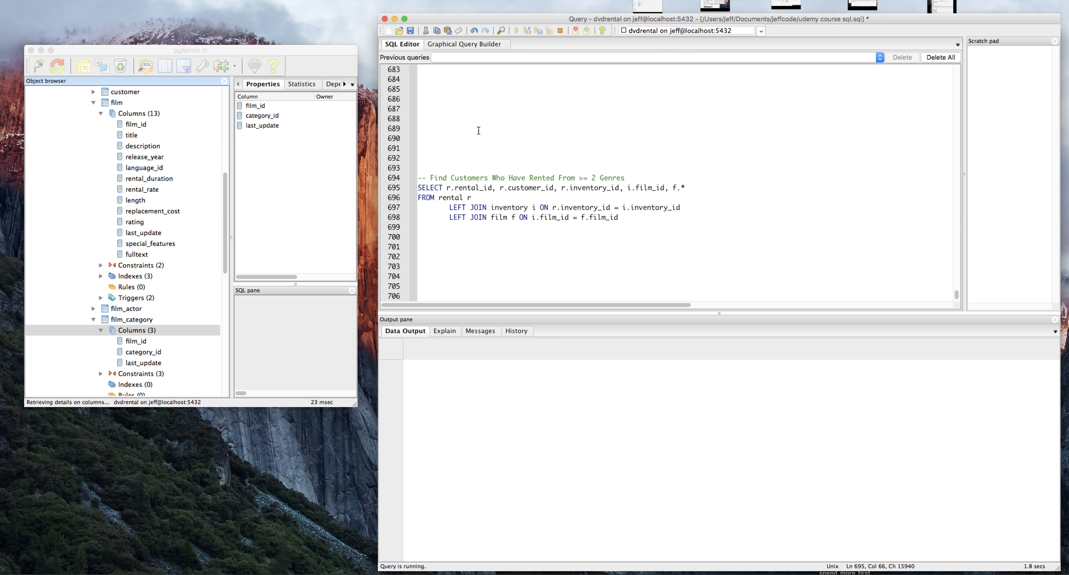
pyautogui.moveTo(692, 189)
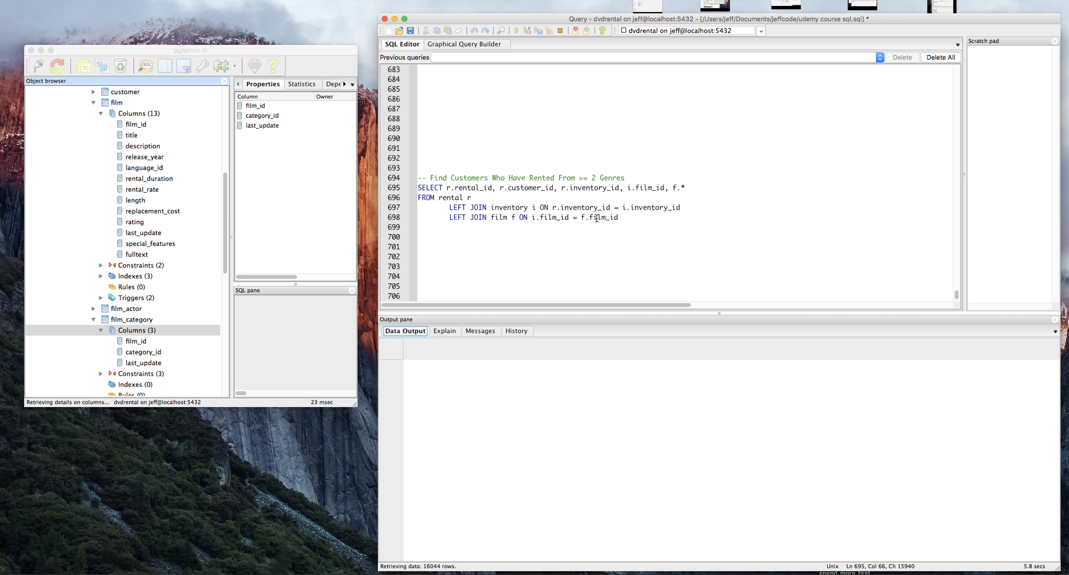
pyautogui.click(517, 30)
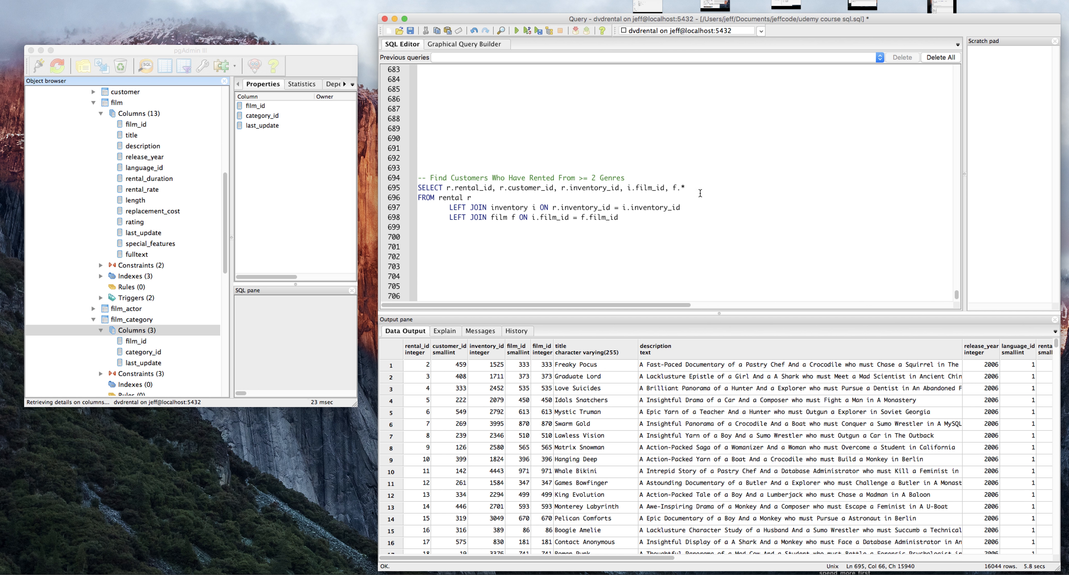
pyautogui.scroll(-3)
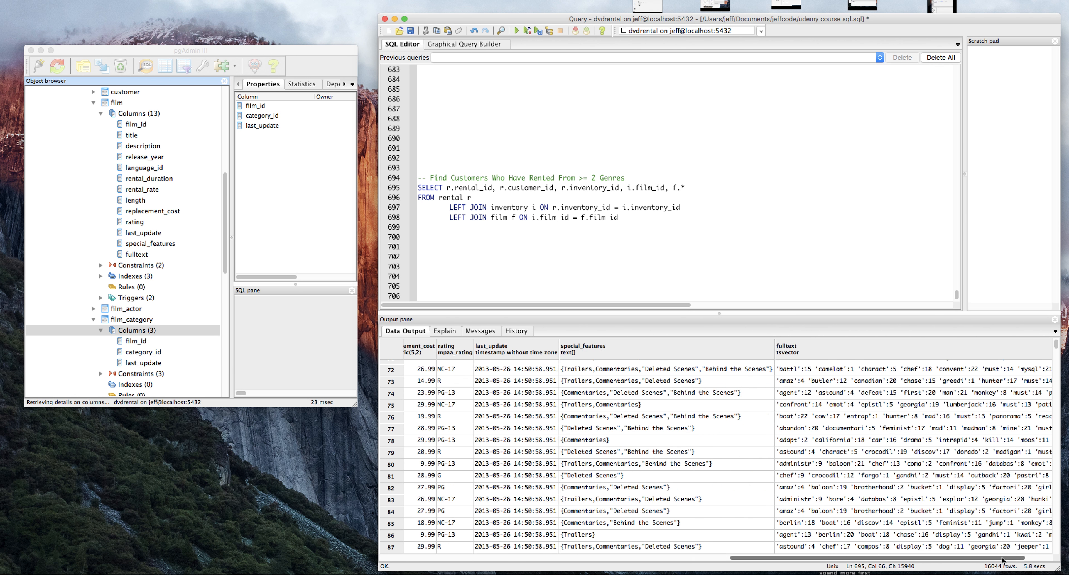
pyautogui.hscroll(-3)
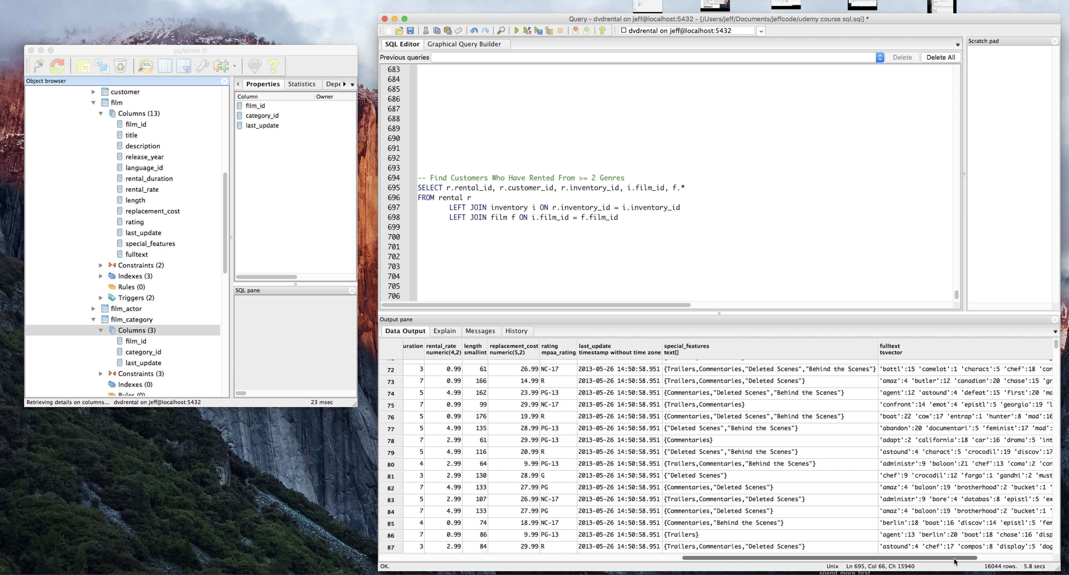
pyautogui.hscroll(-3)
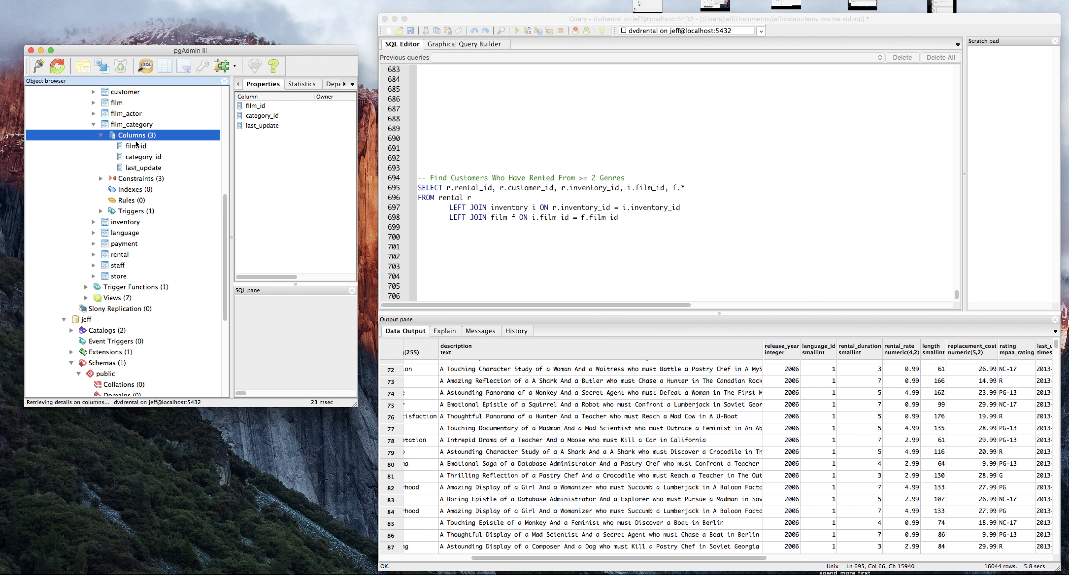
# - Add a LEFT JOIN film_category fc line joining on film_id
pyautogui.click(653, 220)
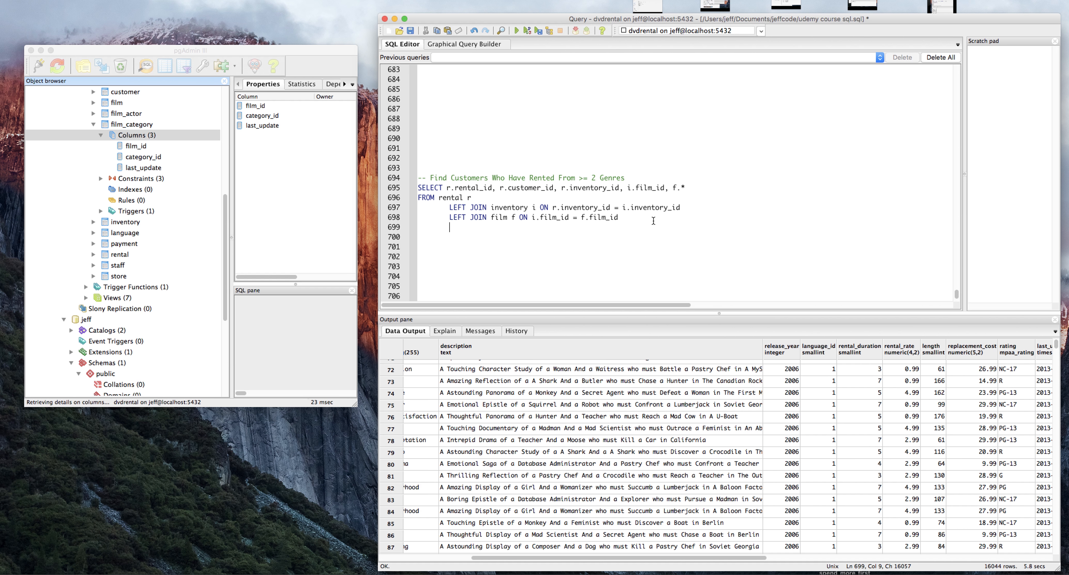
pyautogui.write('LEFT JOIN film_category fc ON')
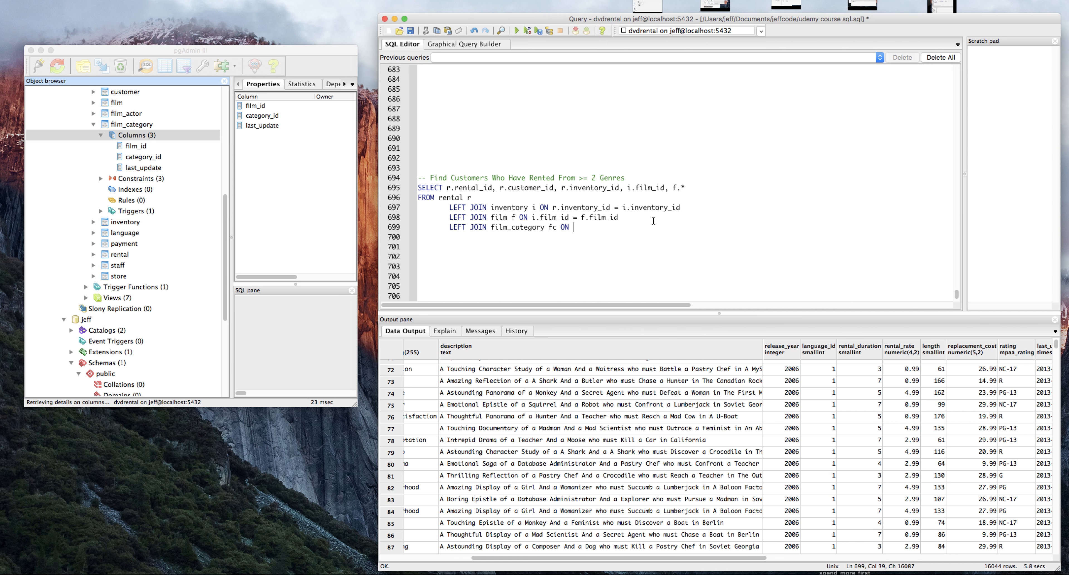
pyautogui.write('fc.film_id = f')
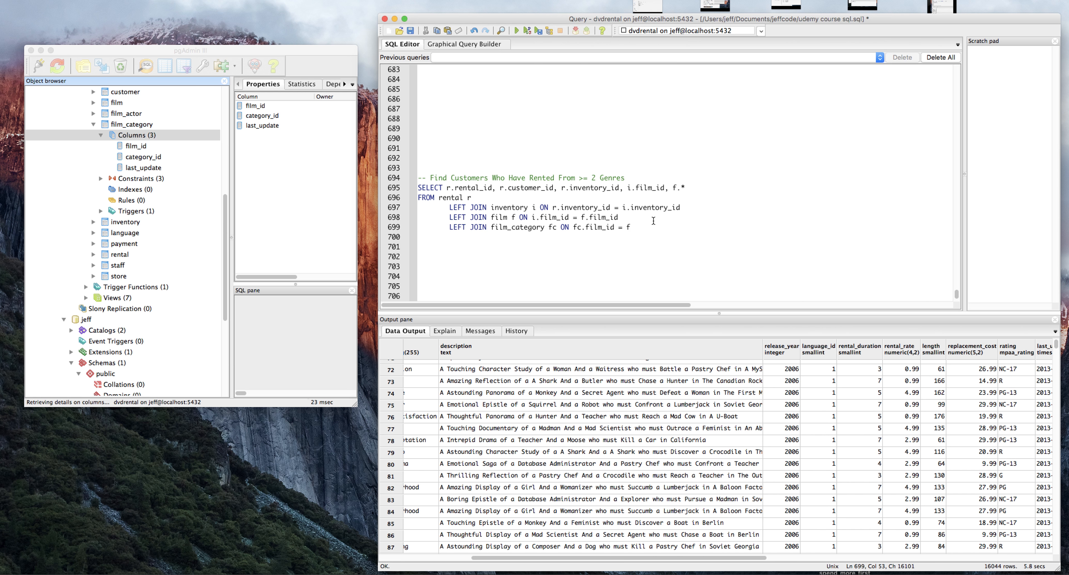
pyautogui.write('.film_id')
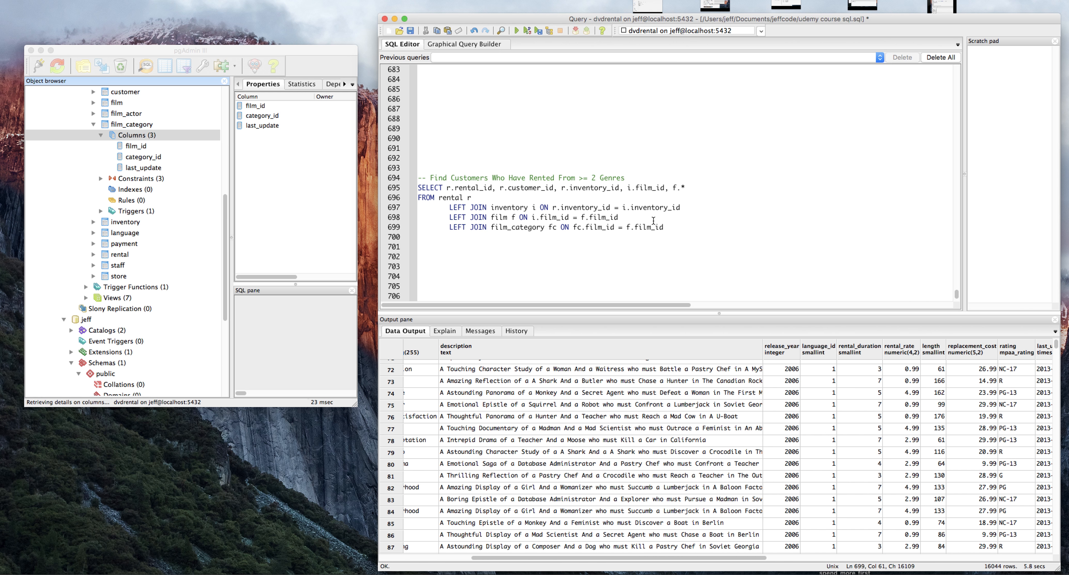
# - Replace f.* with f.name plus fc.category_id, run it, and select 'name' after the column error
pyautogui.press('Backspace')
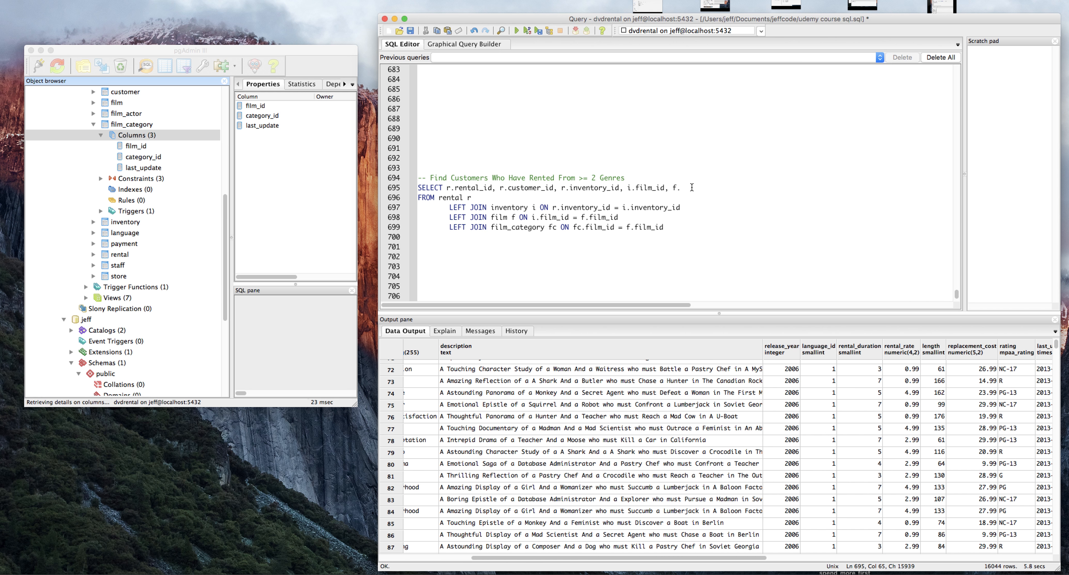
pyautogui.write('name')
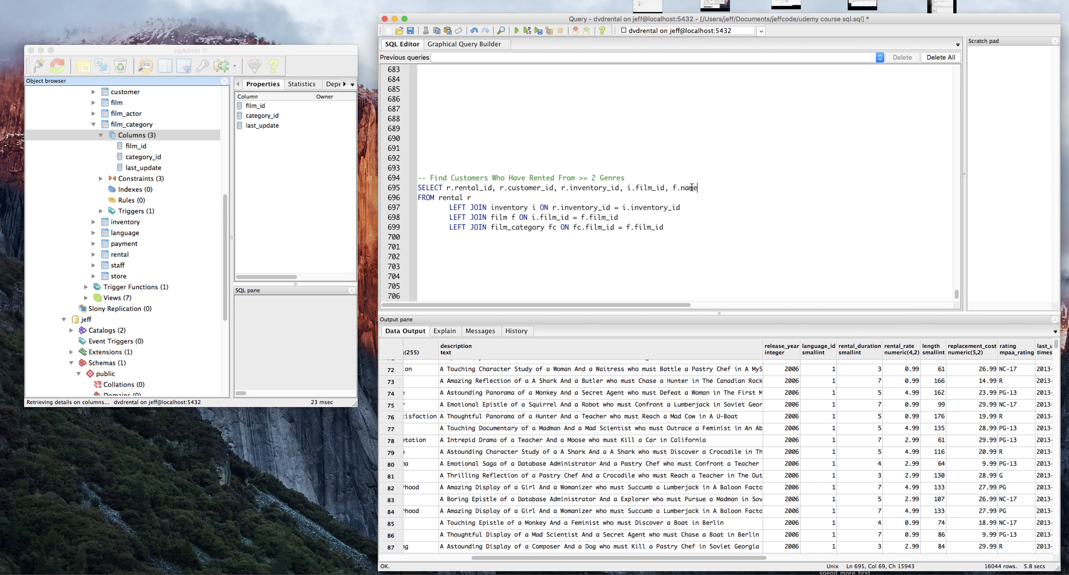
pyautogui.write(', fc.c')
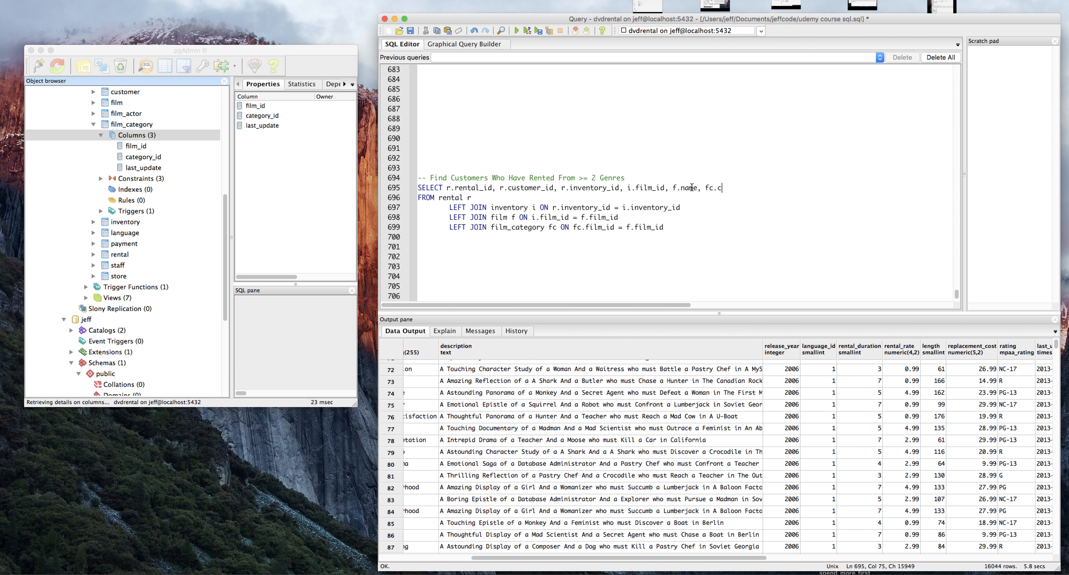
pyautogui.click(517, 31)
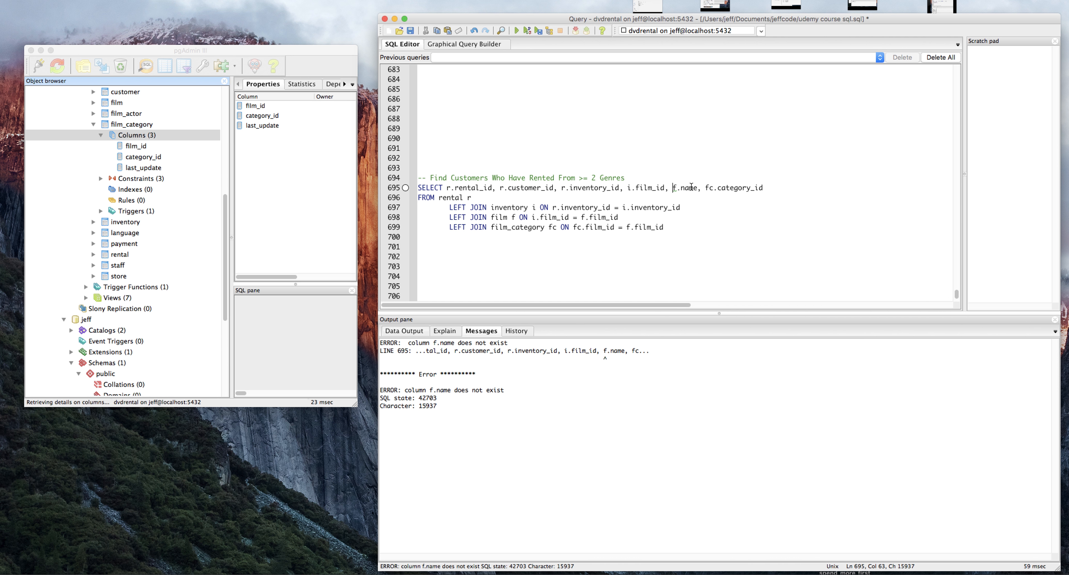
pyautogui.doubleClick(690, 188)
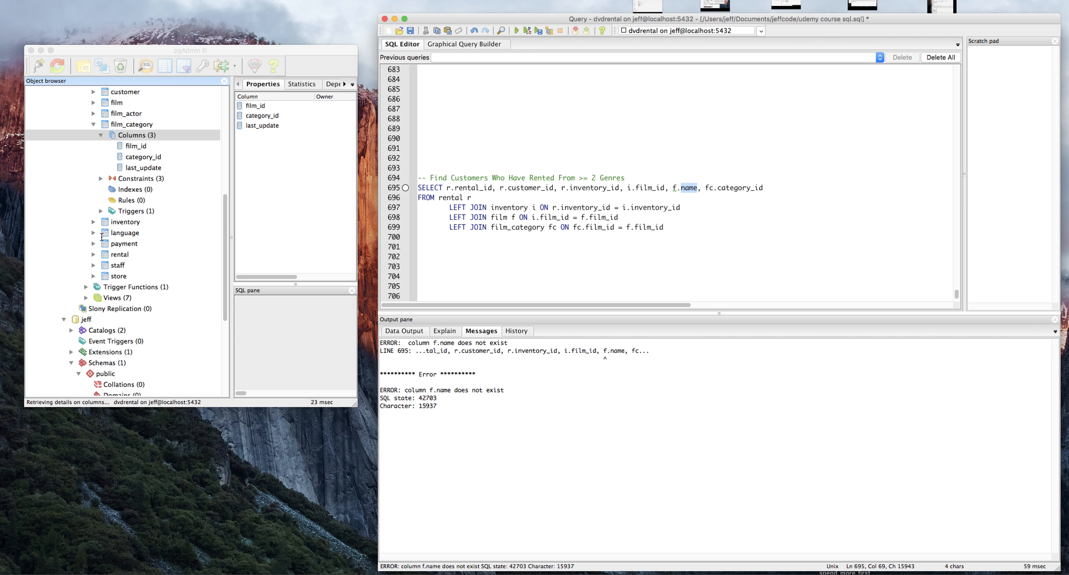
pyautogui.click(93, 102)
pyautogui.write('titl')
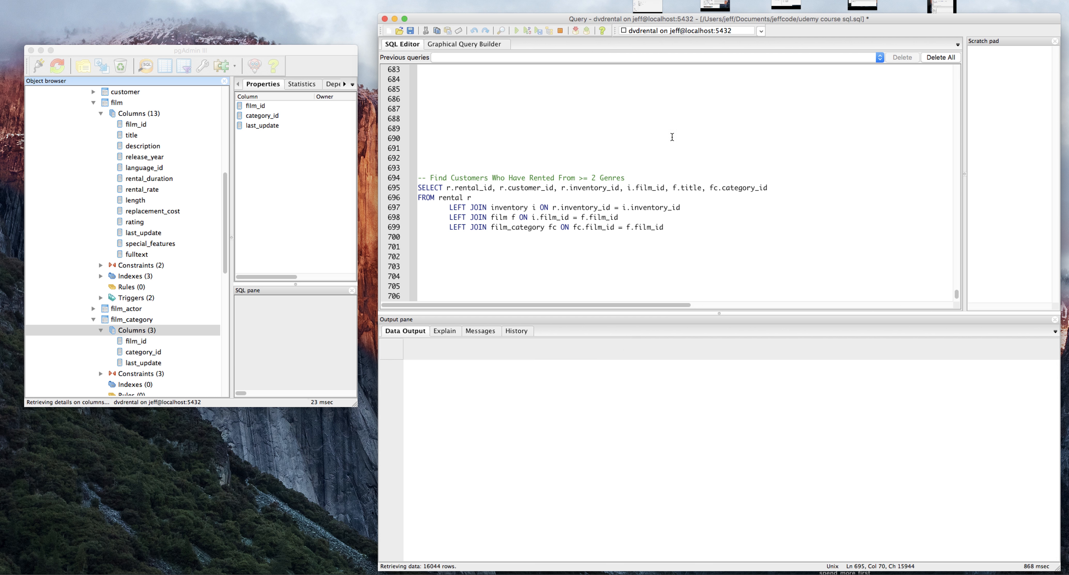
# - Run the corrected query, then collapse film and expand the category table's columns
pyautogui.click(517, 30)
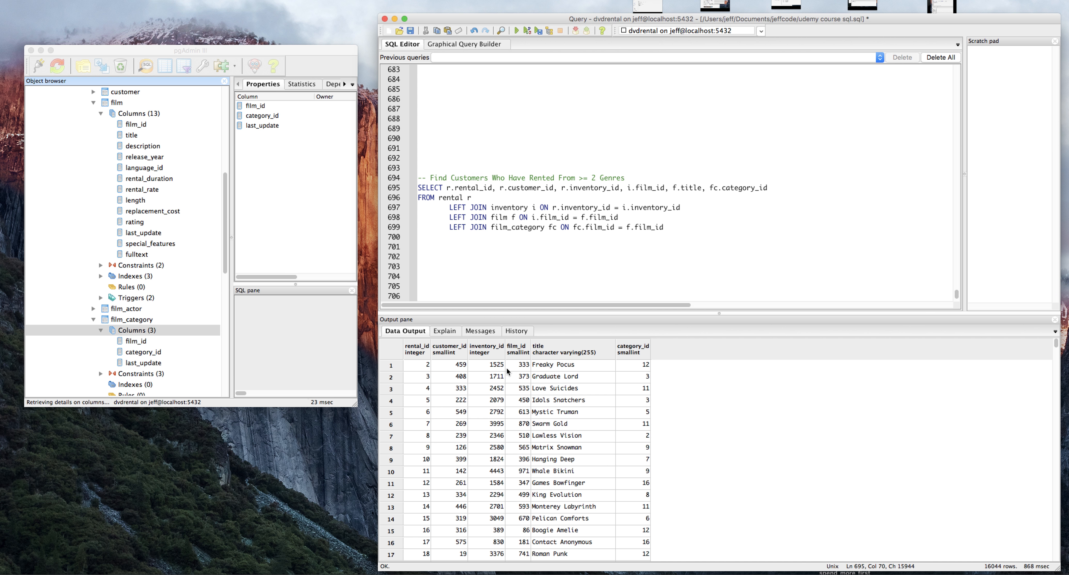
pyautogui.moveTo(443, 368)
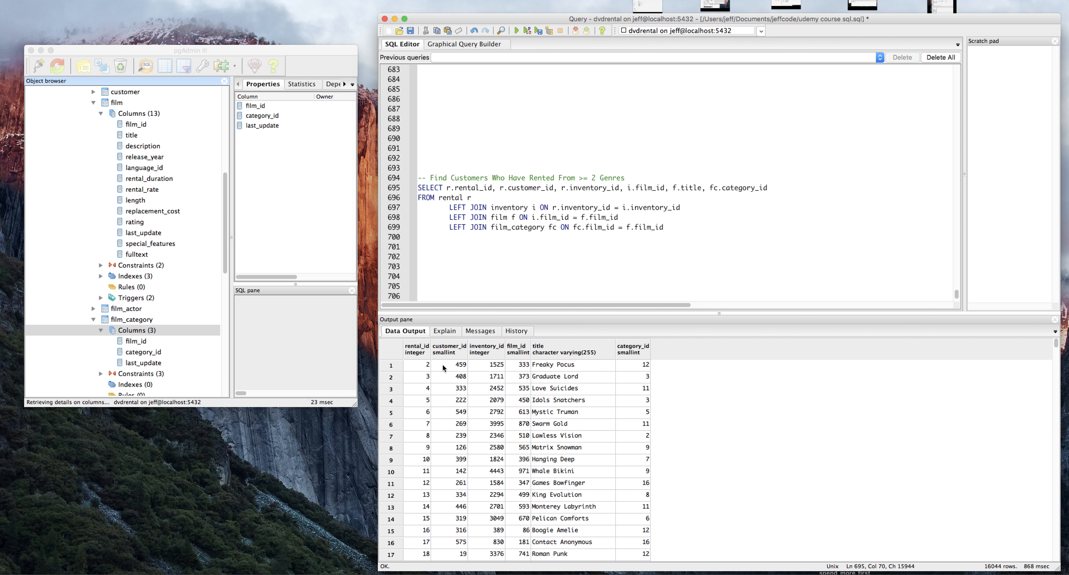
pyautogui.moveTo(619, 366)
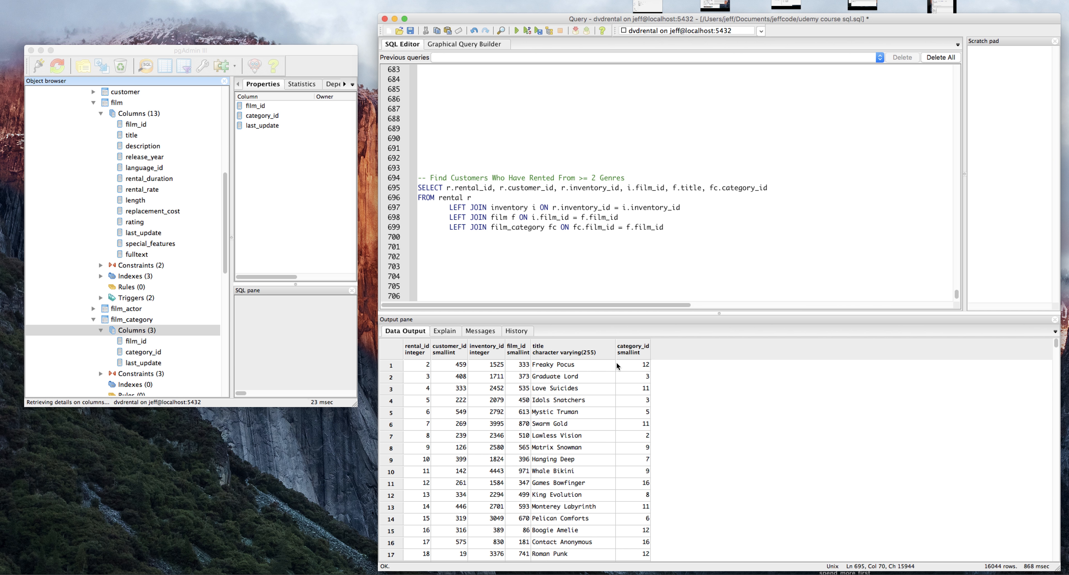
pyautogui.moveTo(265, 248)
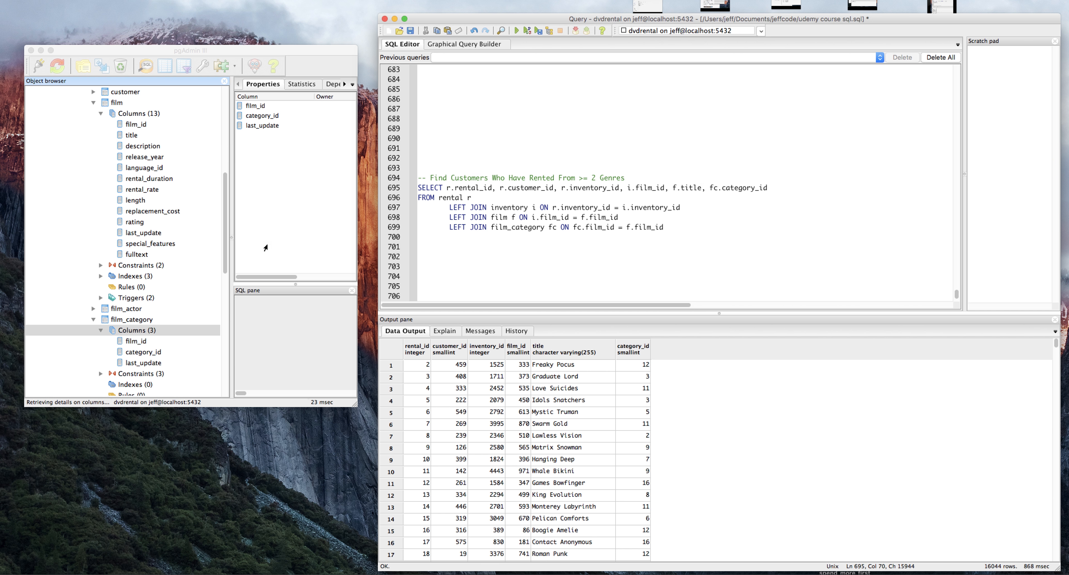
pyautogui.moveTo(122, 178)
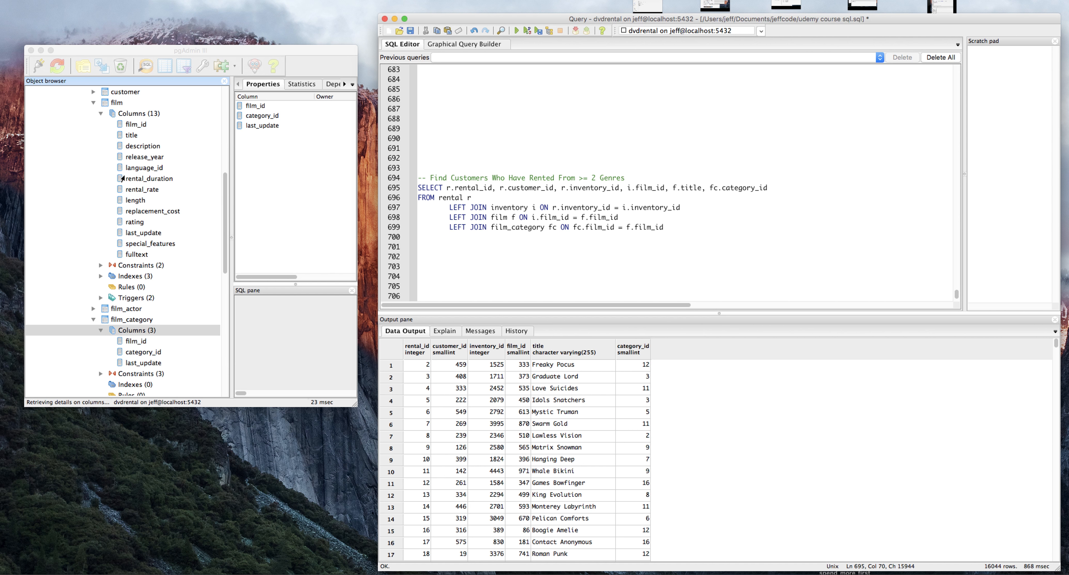
pyautogui.moveTo(115, 210)
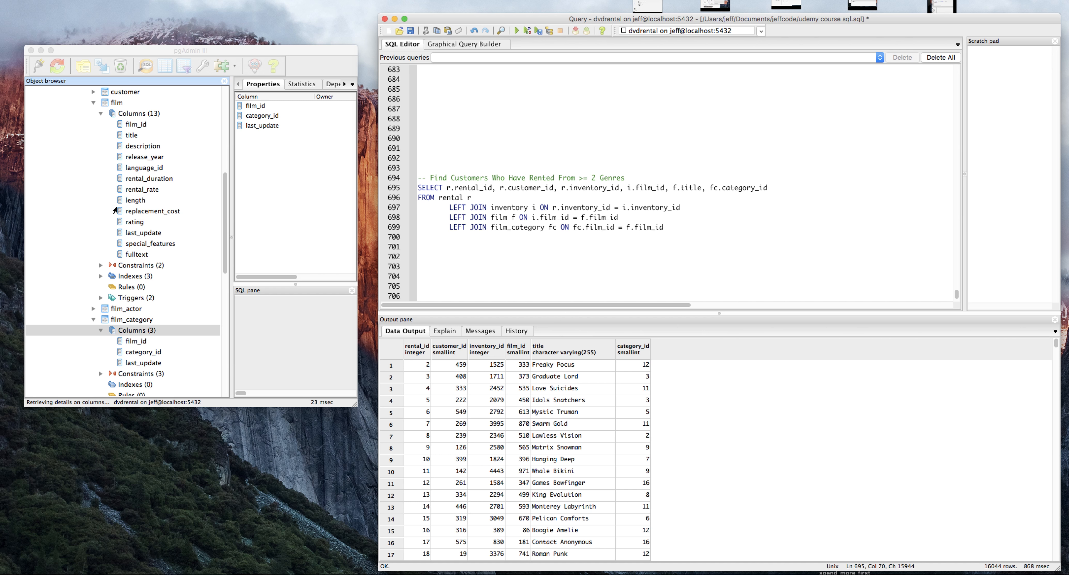
pyautogui.click(94, 103)
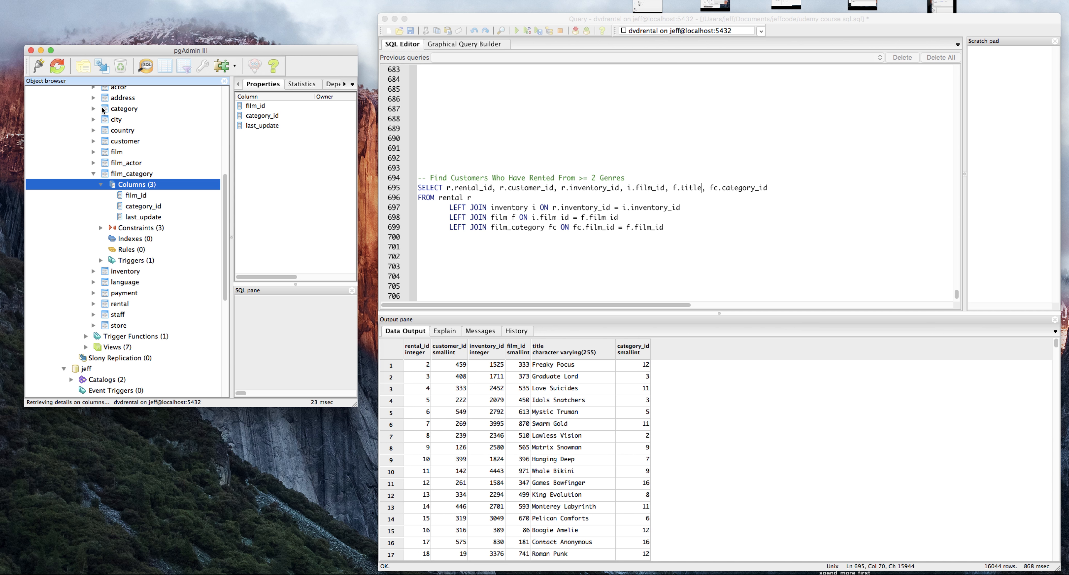
pyautogui.click(94, 108)
pyautogui.write('LEFT JOIN')
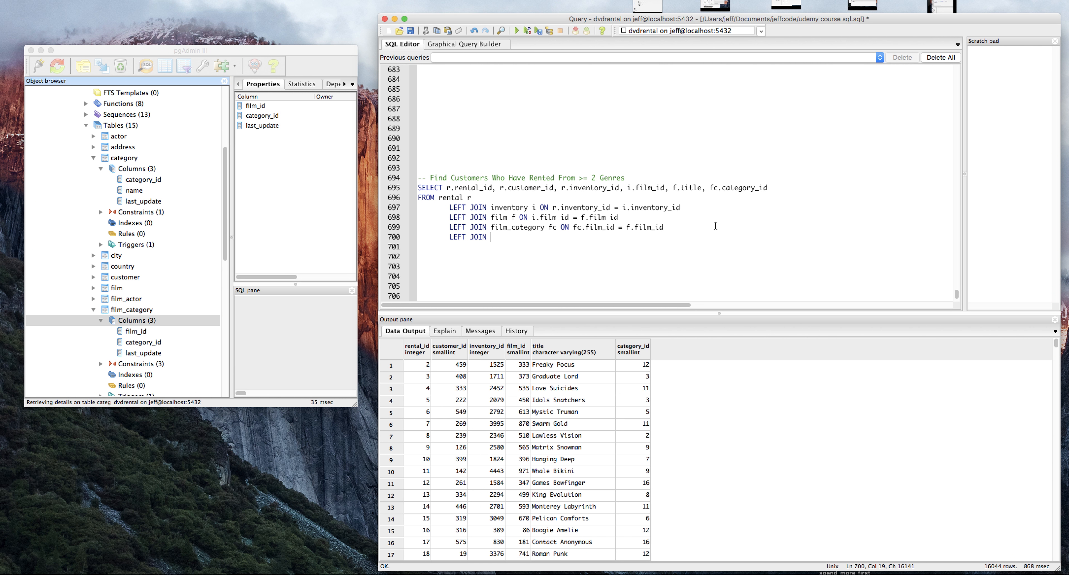
# - Add LEFT JOIN category c ON c.category_id = fc.category_id and select c.name
pyautogui.write('category c')
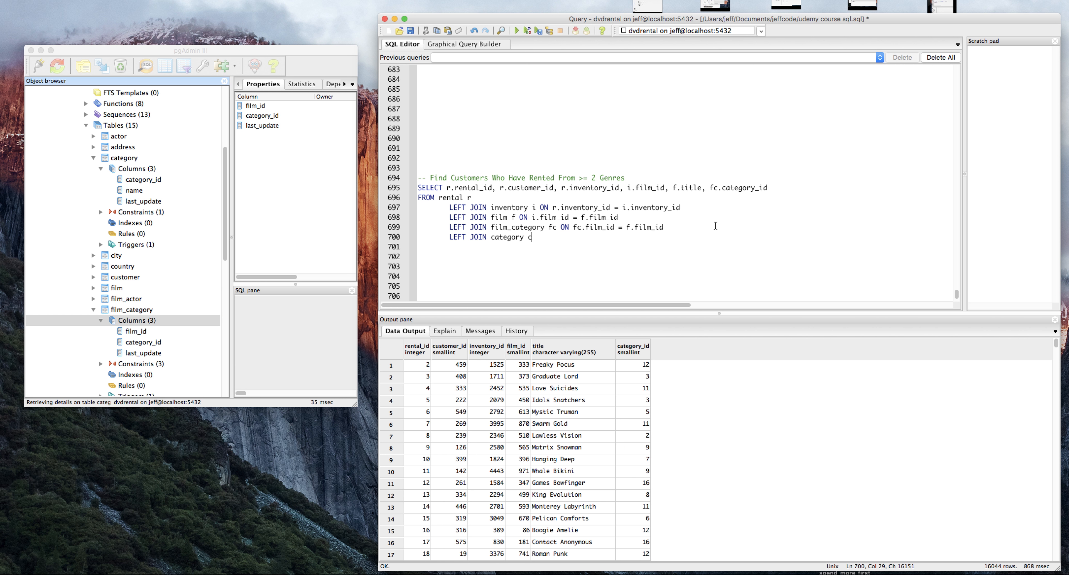
pyautogui.write('ON')
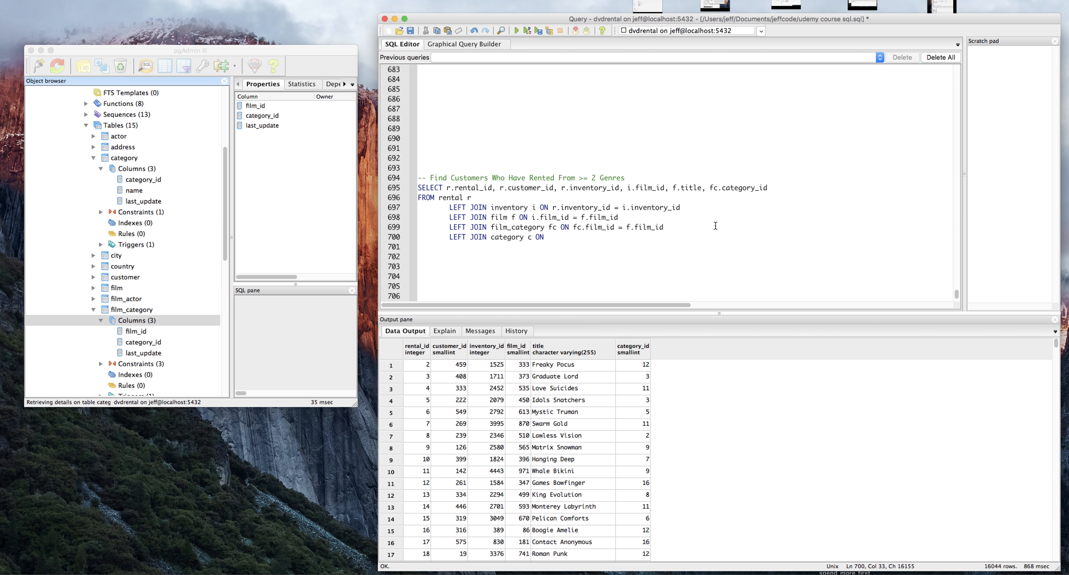
pyautogui.write('c')
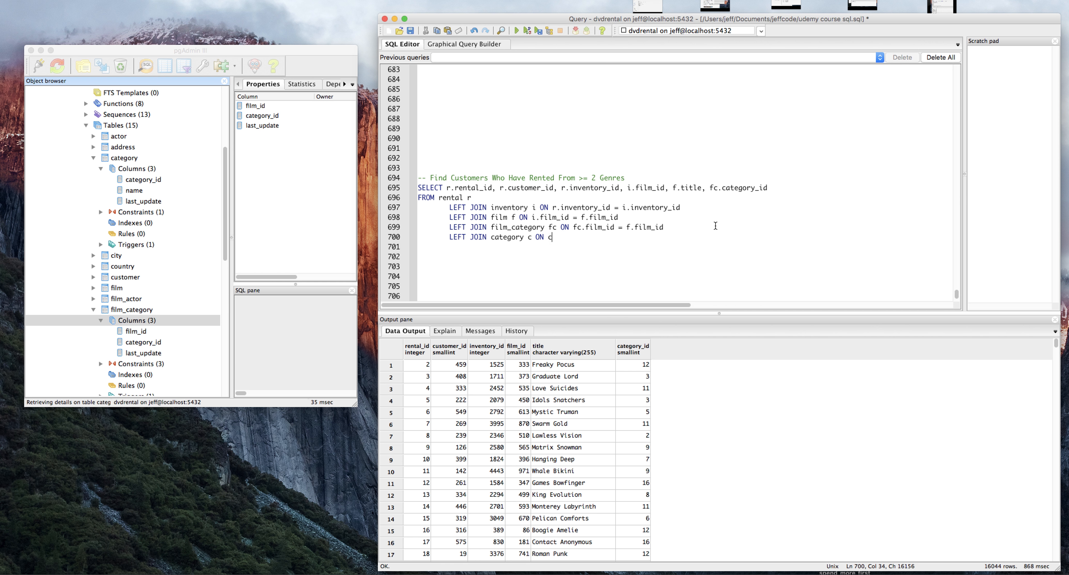
pyautogui.write('category_id =')
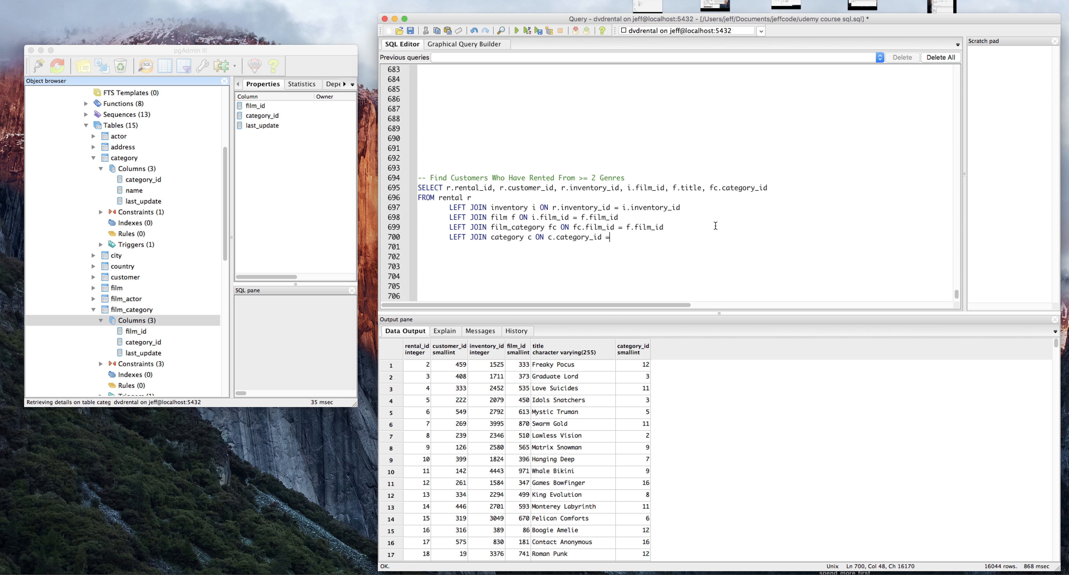
pyautogui.doubleClick(749, 188)
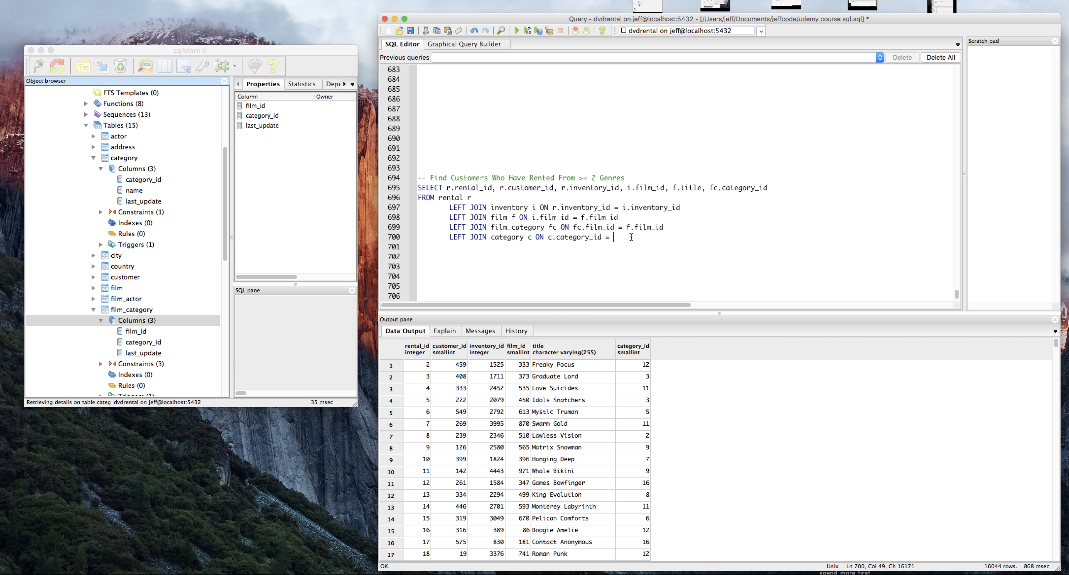
pyautogui.write('fc.category_id')
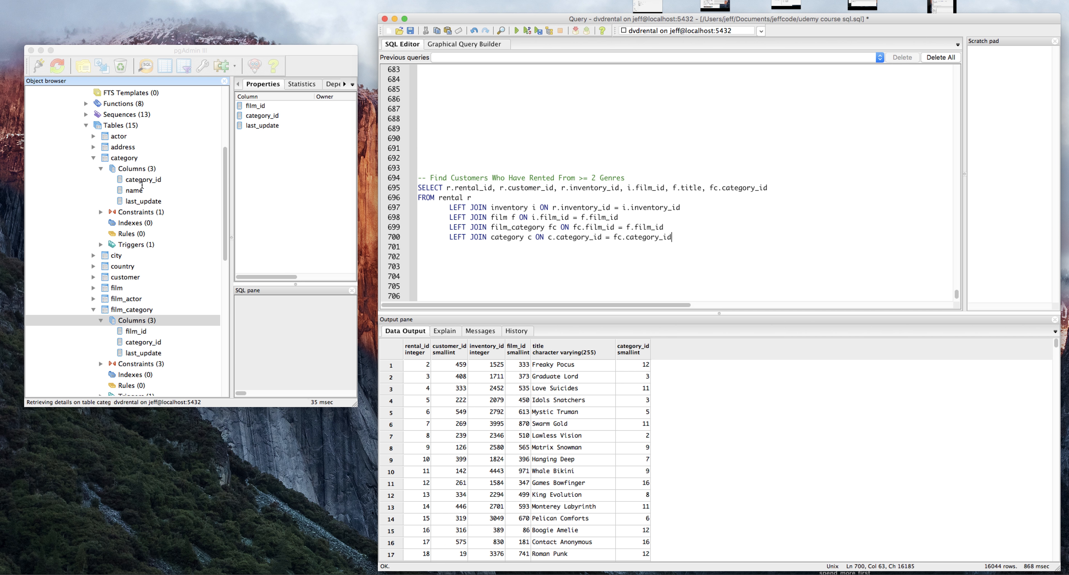
pyautogui.moveTo(768, 200)
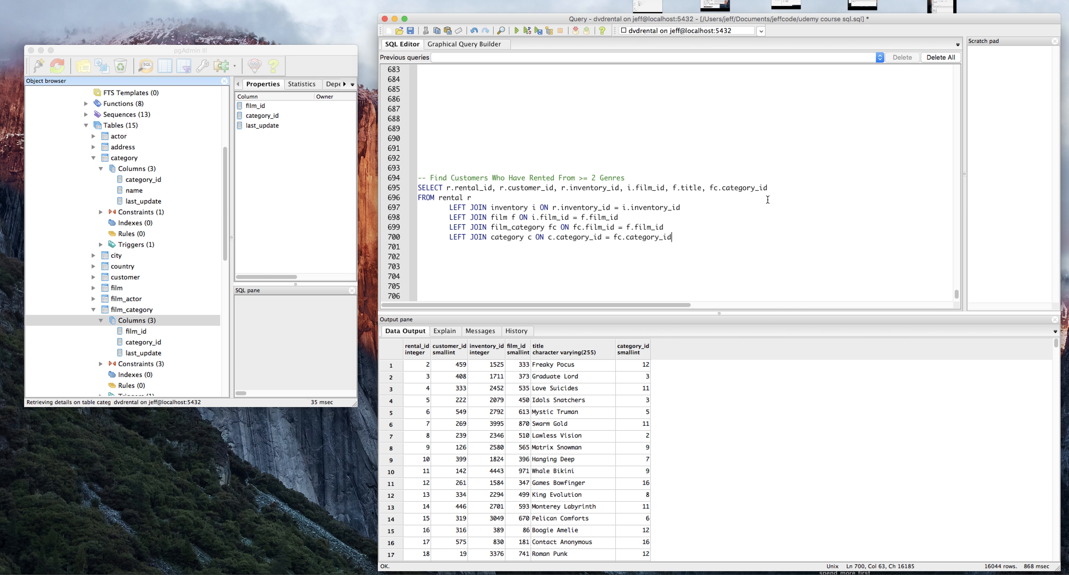
pyautogui.write(', c.name')
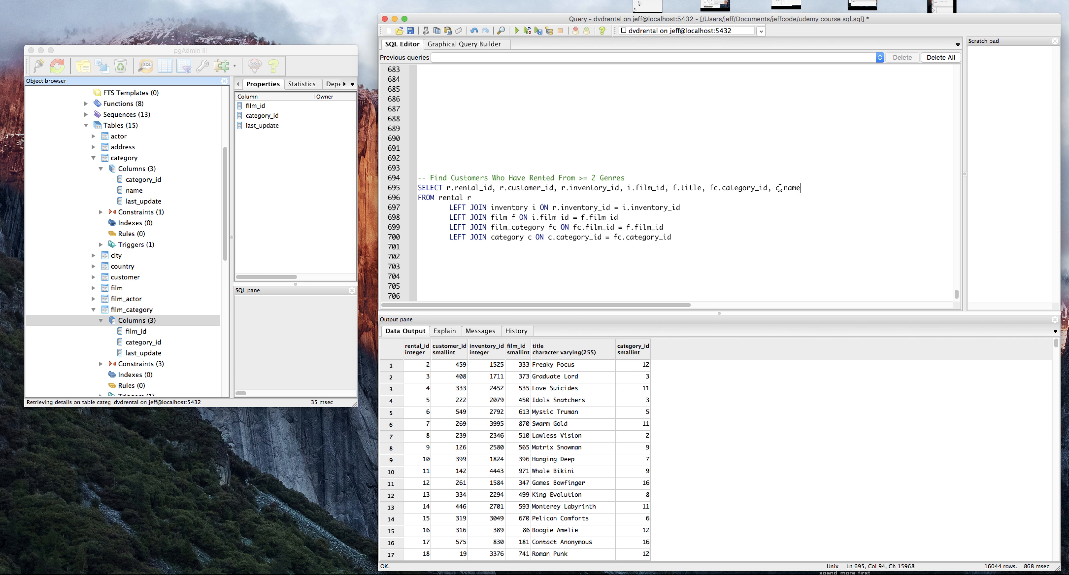
# - Run the rental-inventory-film-category join query and review its 16044 result rows
pyautogui.click(517, 30)
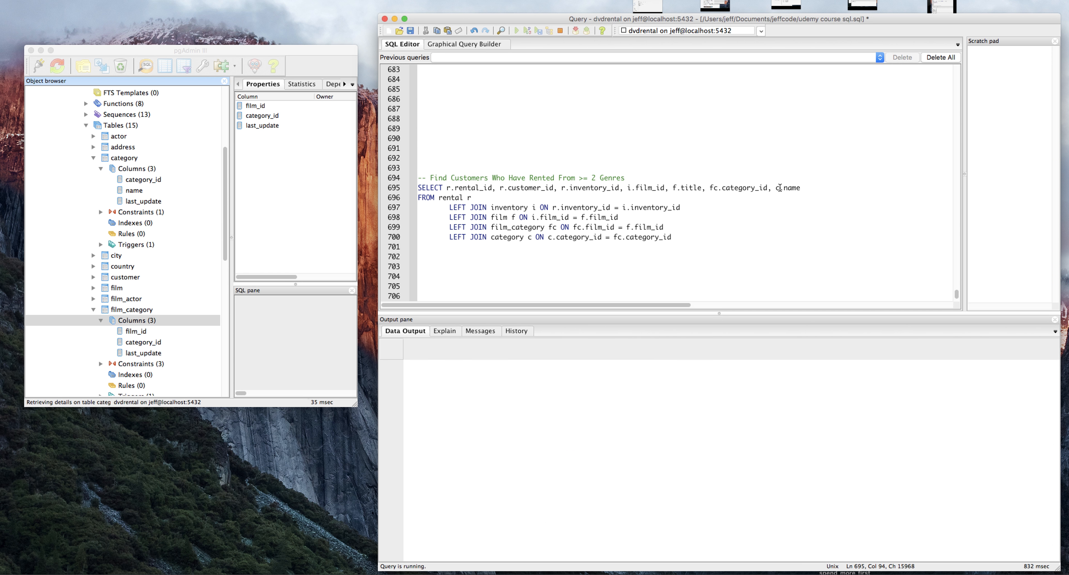
pyautogui.click(516, 30)
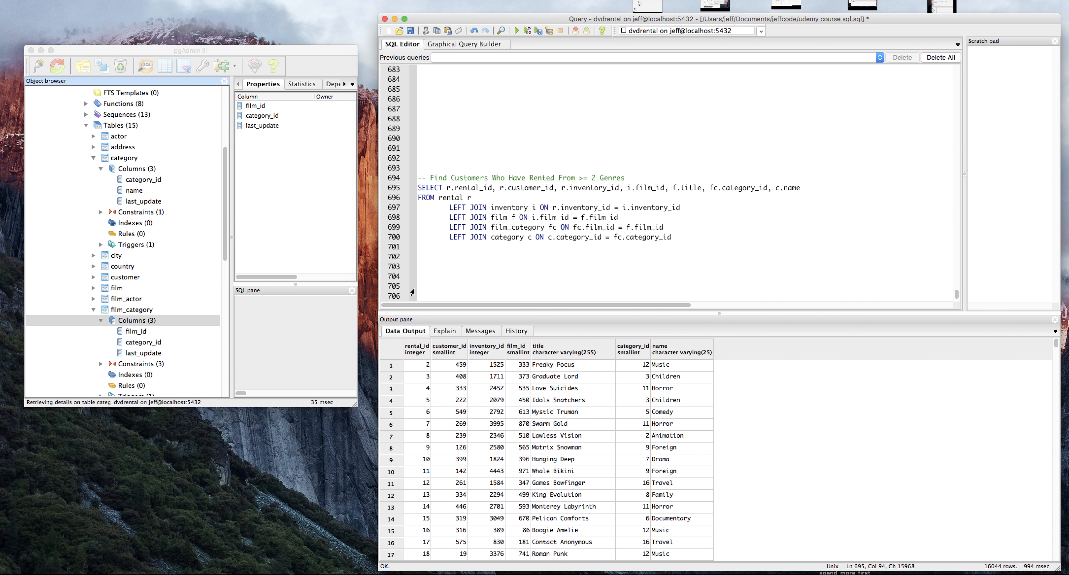
pyautogui.scroll(-3)
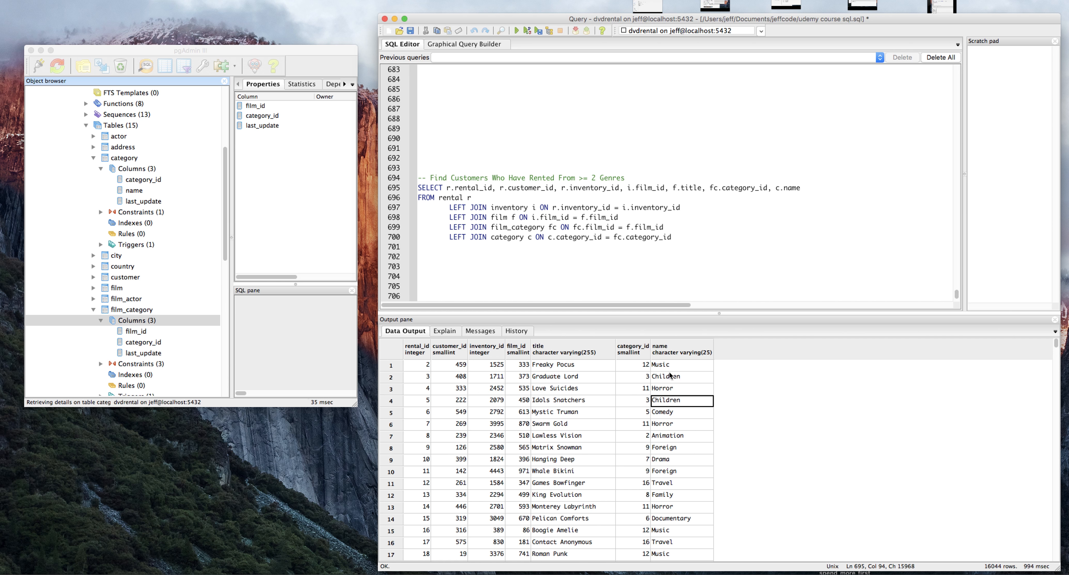
pyautogui.moveTo(673, 391)
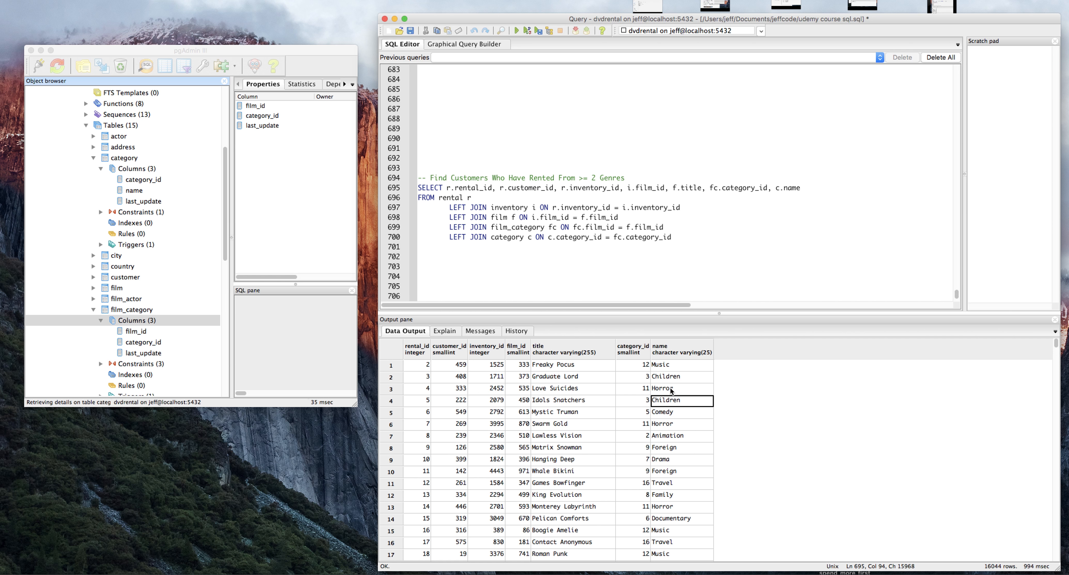
pyautogui.moveTo(515, 203)
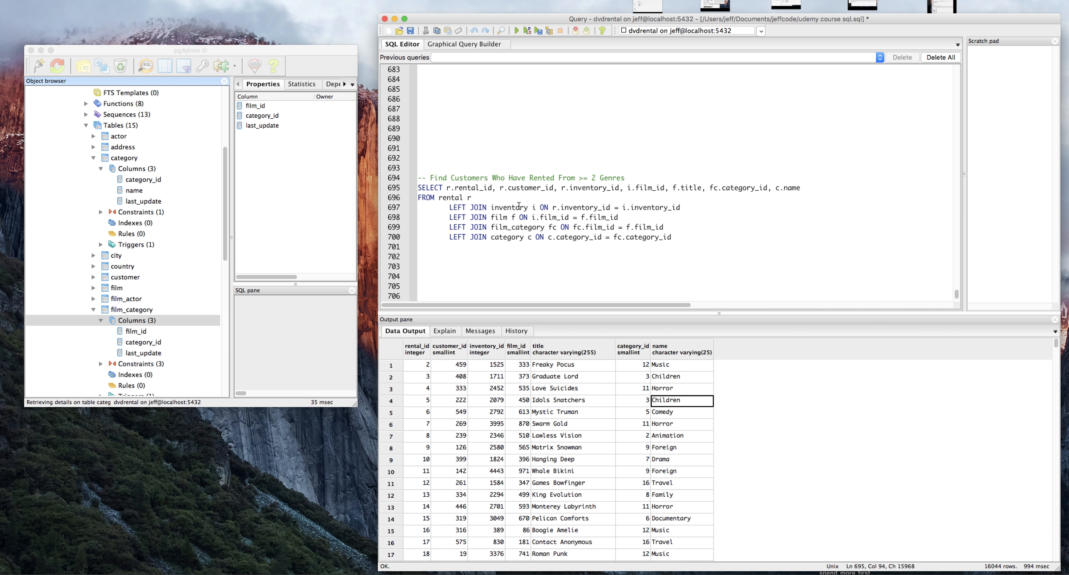
pyautogui.moveTo(477, 378)
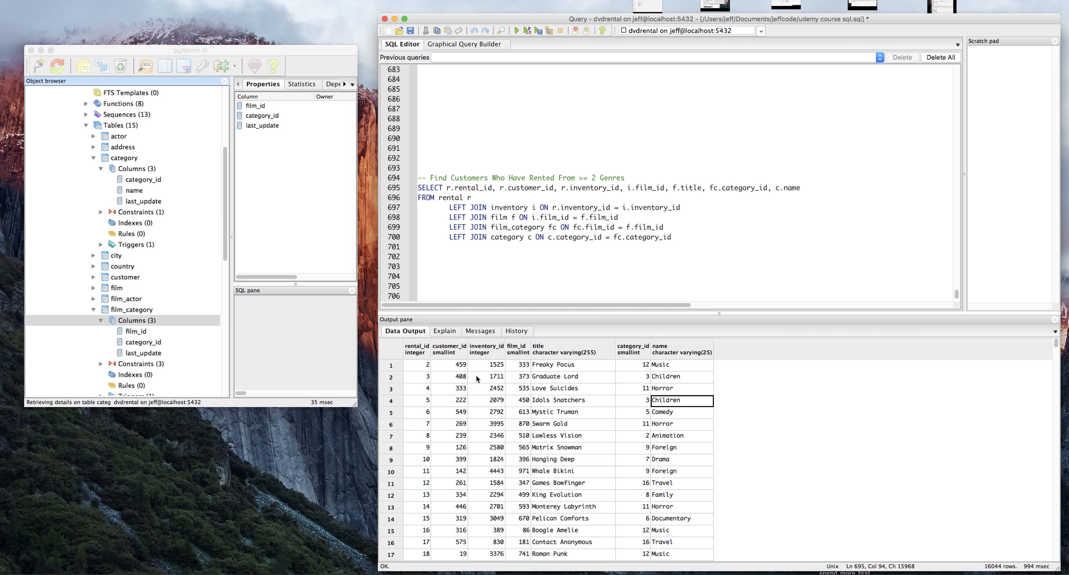
pyautogui.click(418, 364)
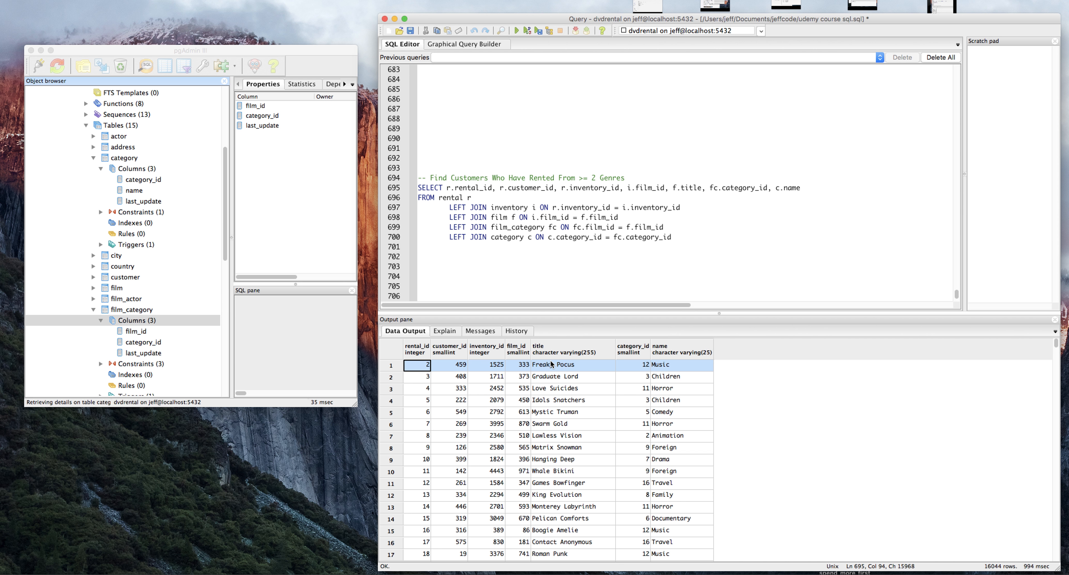
pyautogui.moveTo(519, 201)
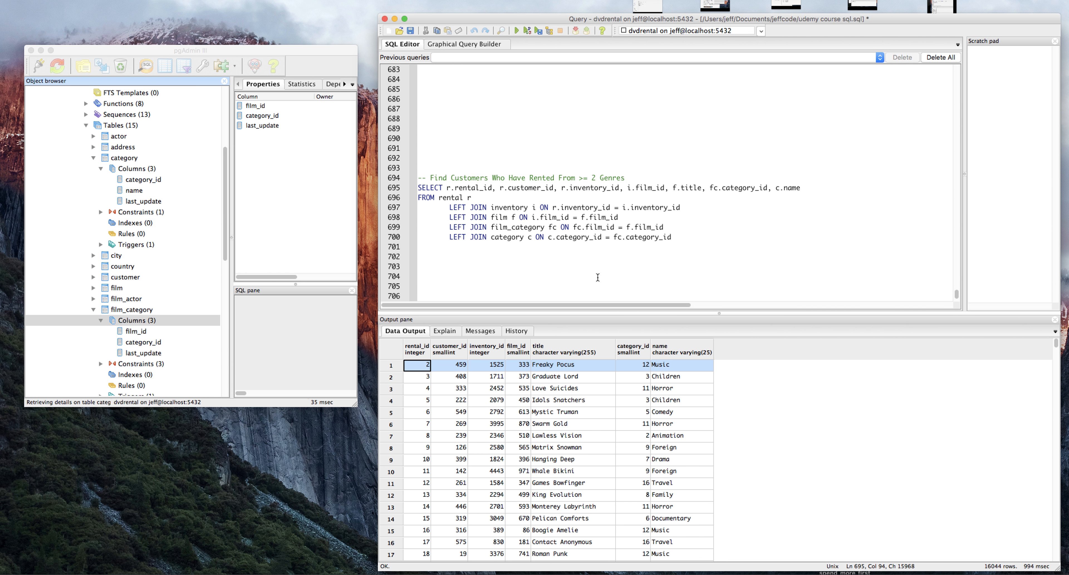
pyautogui.moveTo(572, 298)
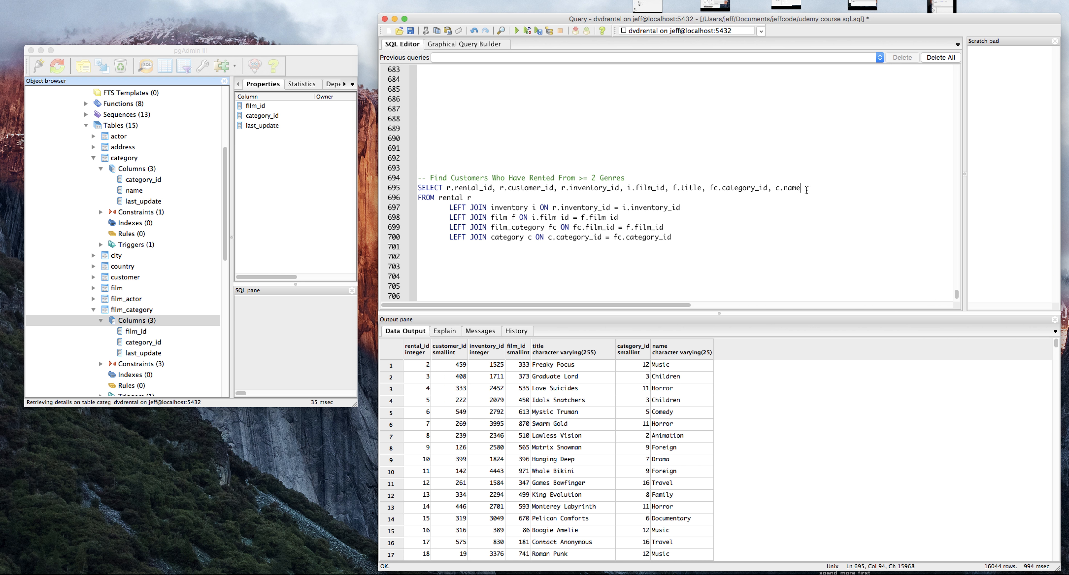
# - Alias c.name as genre and rerun the query to show the genre column
pyautogui.write('as genre')
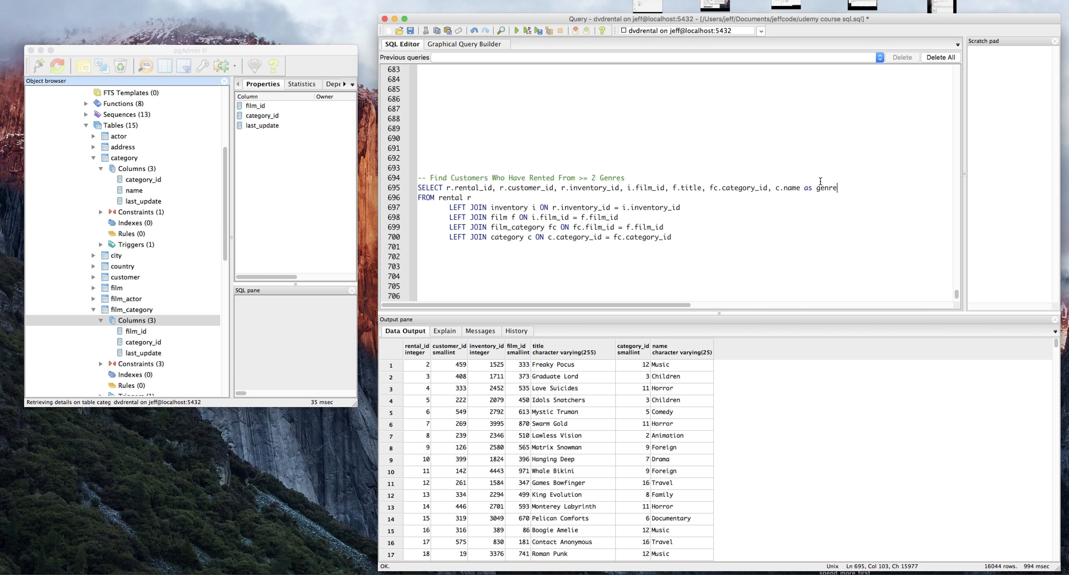
pyautogui.click(517, 30)
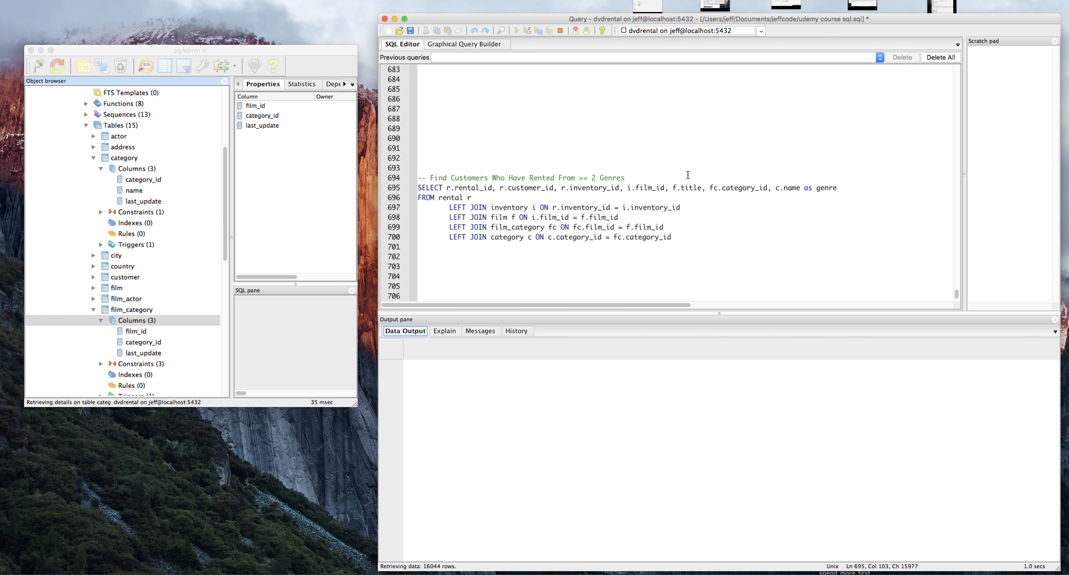
pyautogui.click(516, 30)
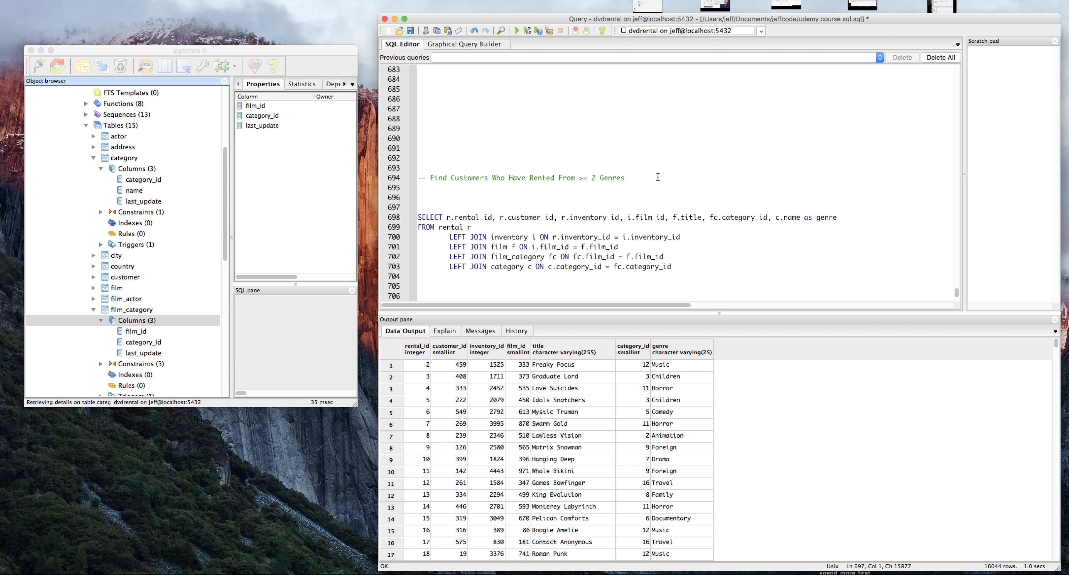
# - Write the comment '-- You can select from any select, everything is a table!!' and start the outer SELECT
pyautogui.write('--')
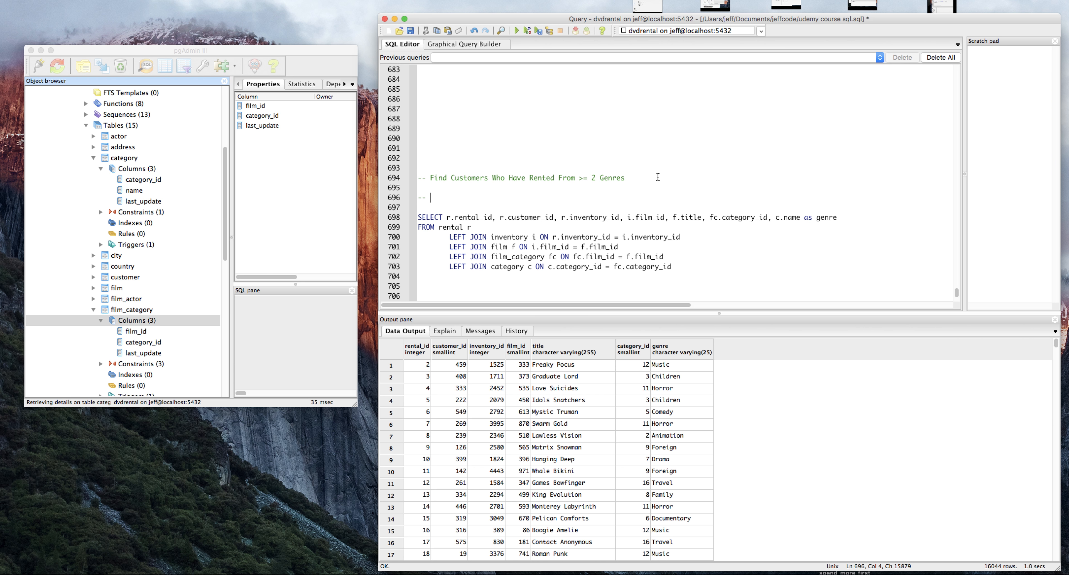
pyautogui.write('You ca')
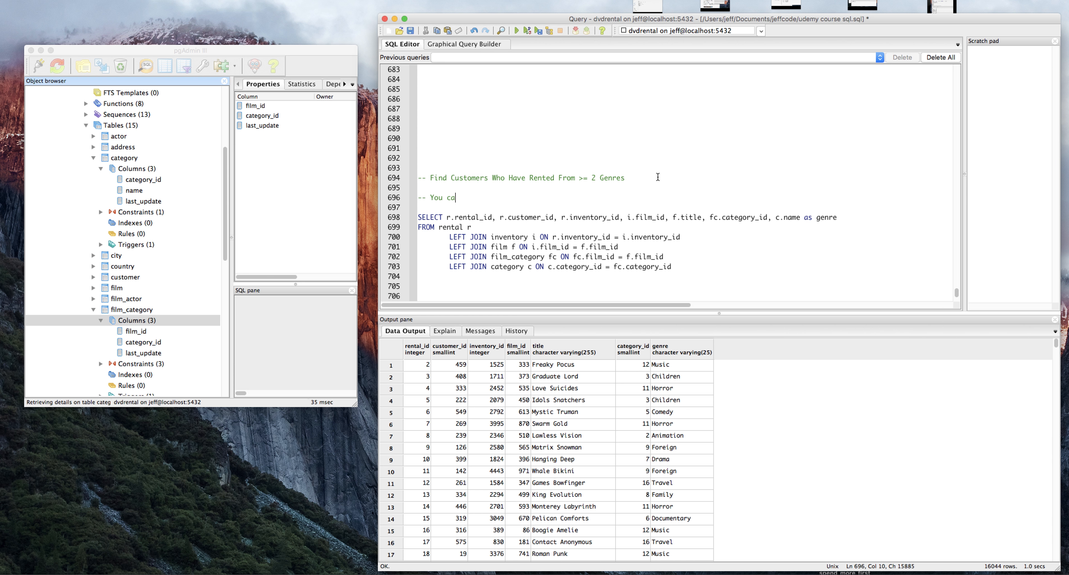
pyautogui.write('n select from any selec')
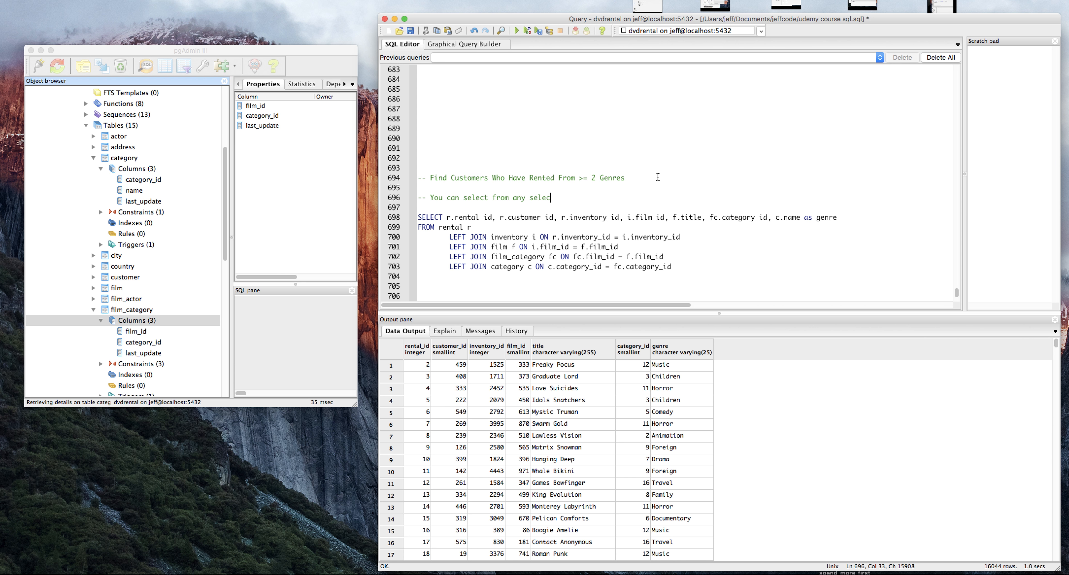
pyautogui.write('t, everything is a')
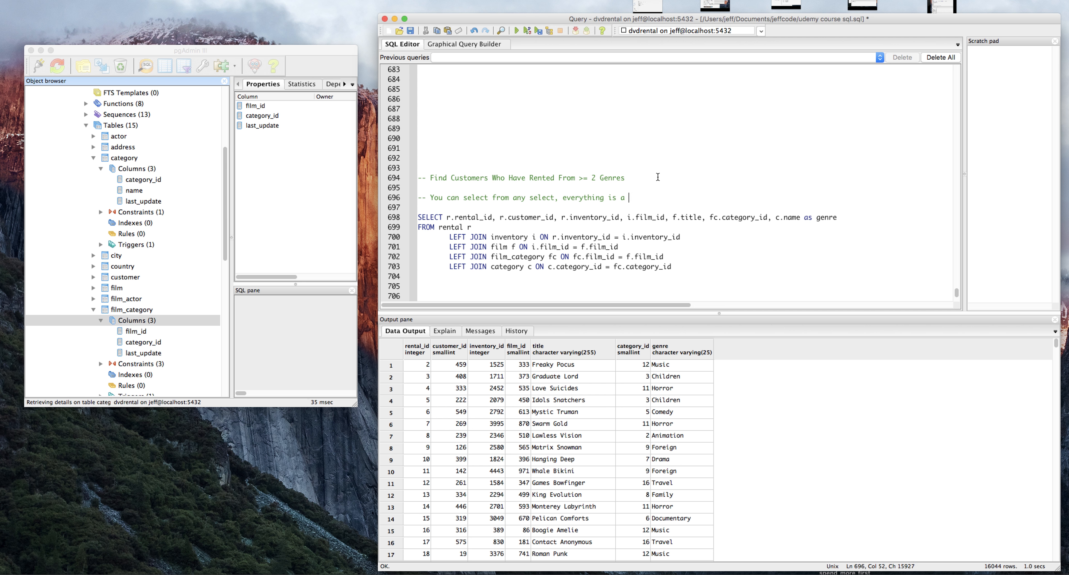
pyautogui.write('table!!!')
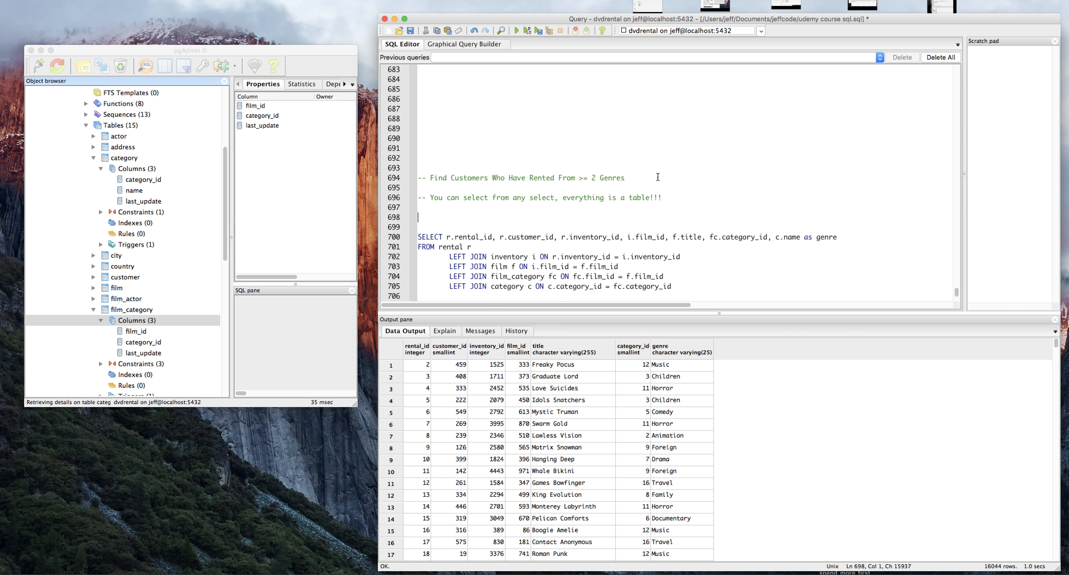
pyautogui.write('SELECT * FROM (')
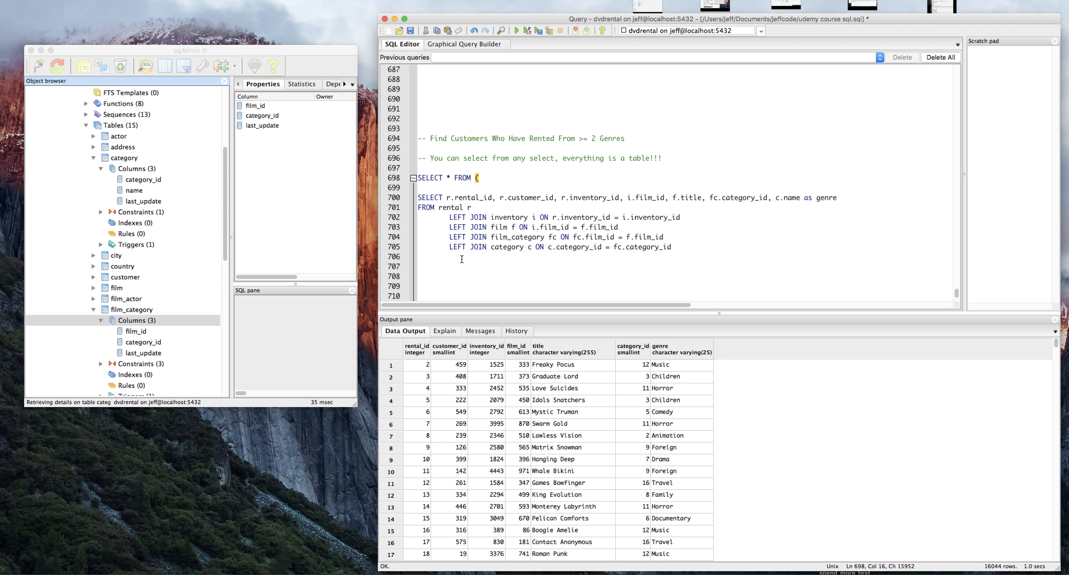
# - Close the inner query as alias t and list t.customer_id, t.genre, COUNT(*) in the outer SELECT
pyautogui.write(')t')
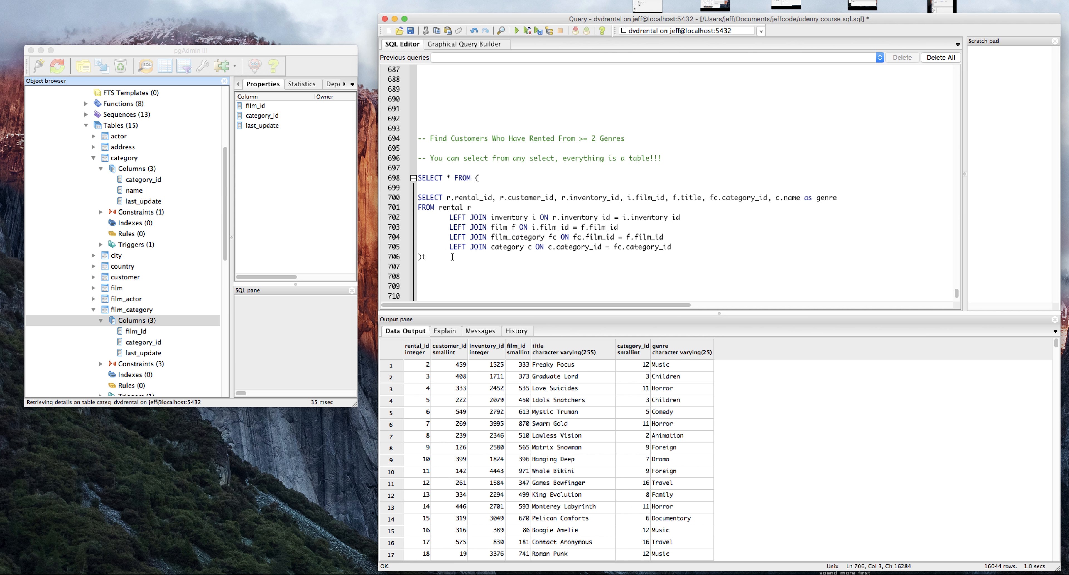
pyautogui.moveTo(586, 330)
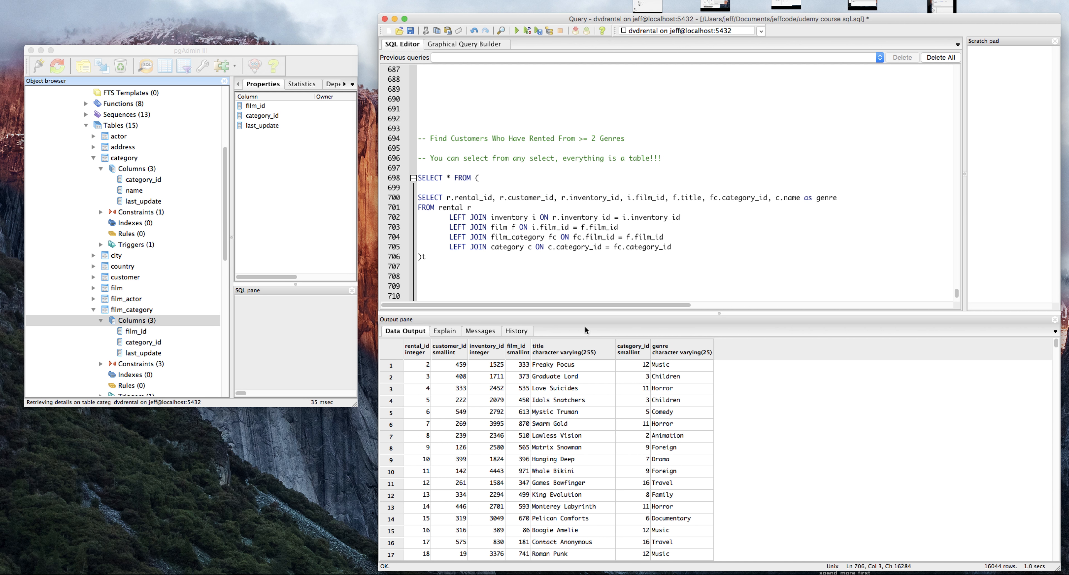
pyautogui.click(465, 157)
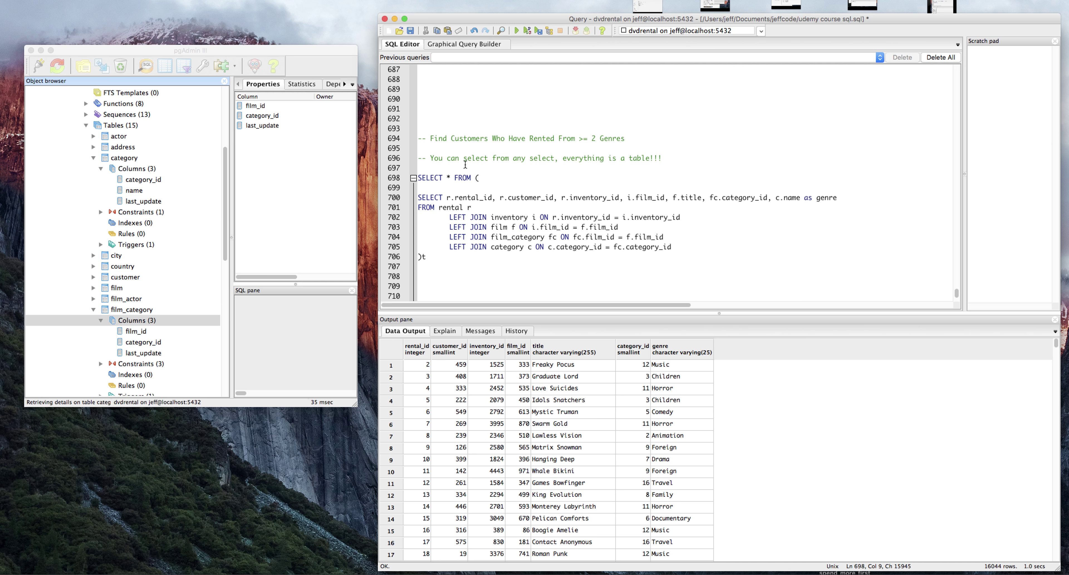
pyautogui.press('Backspace')
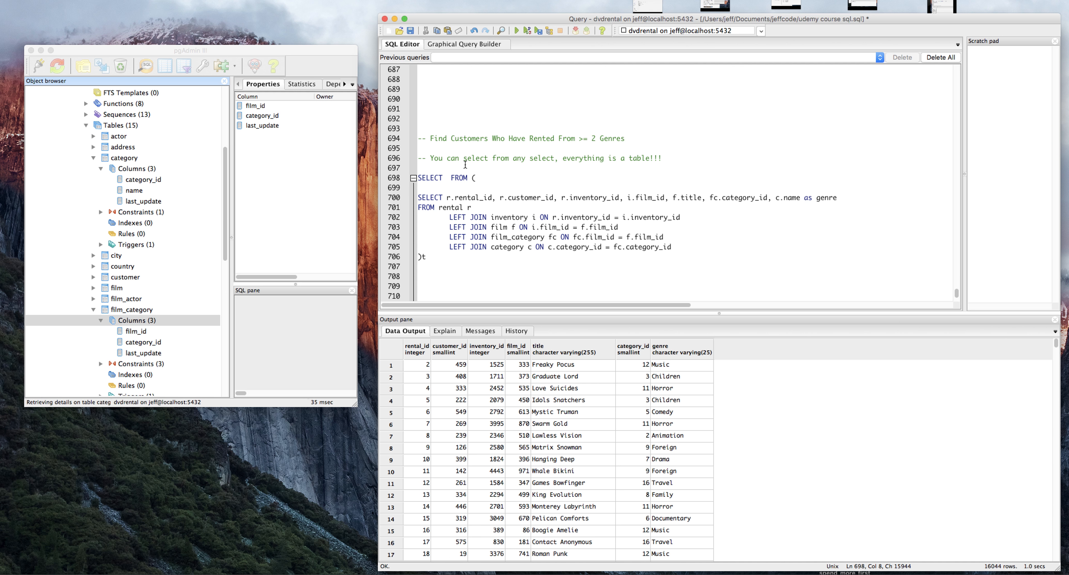
pyautogui.write('t.customer_id, t.genre,')
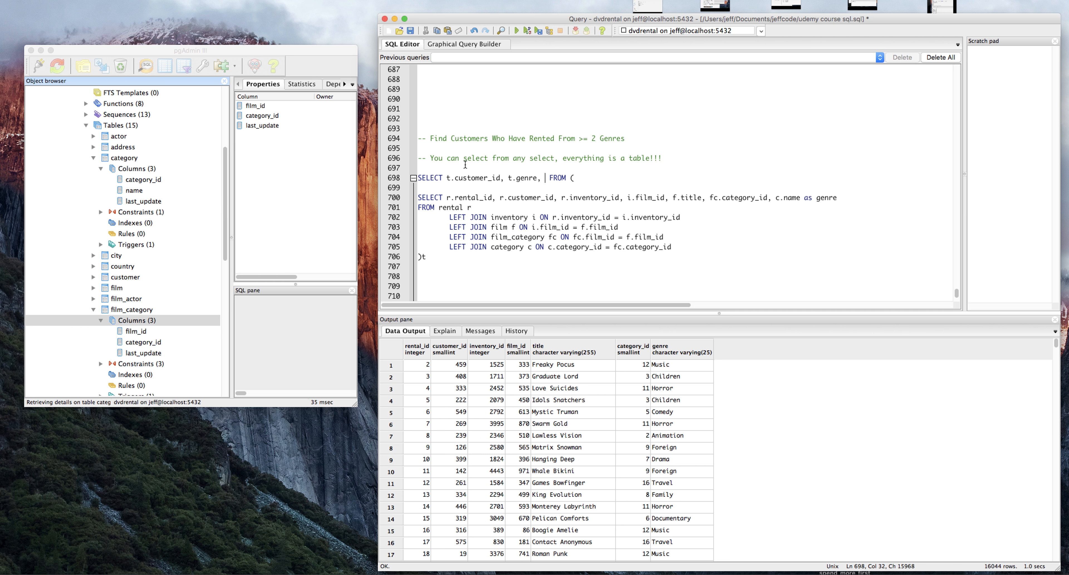
pyautogui.write('COUNT(*)')
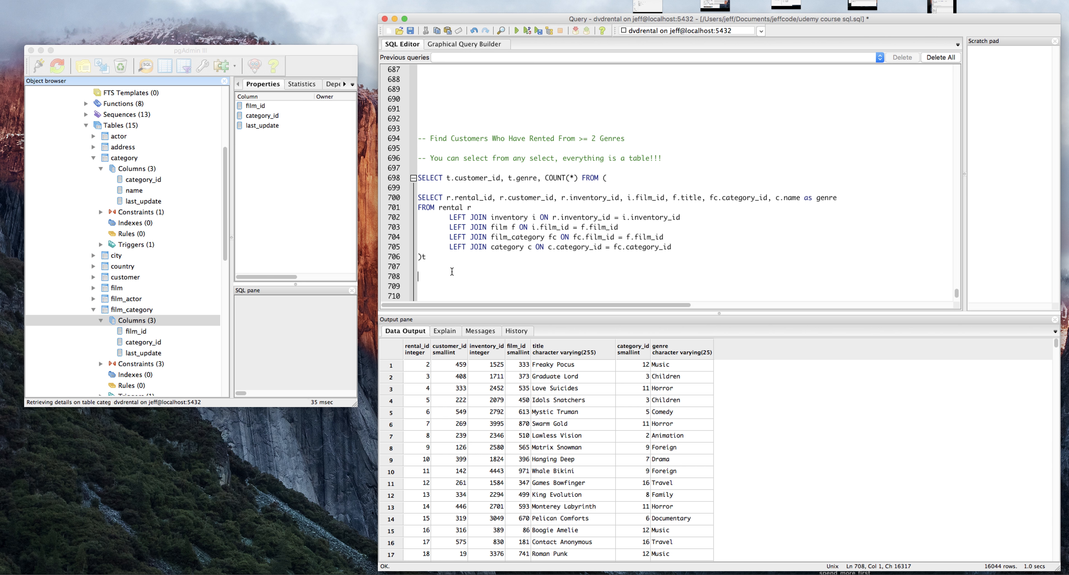
# - Add GROUP BY 1,2 to the outer query, returning 7741 per-genre count rows
pyautogui.write('GR')
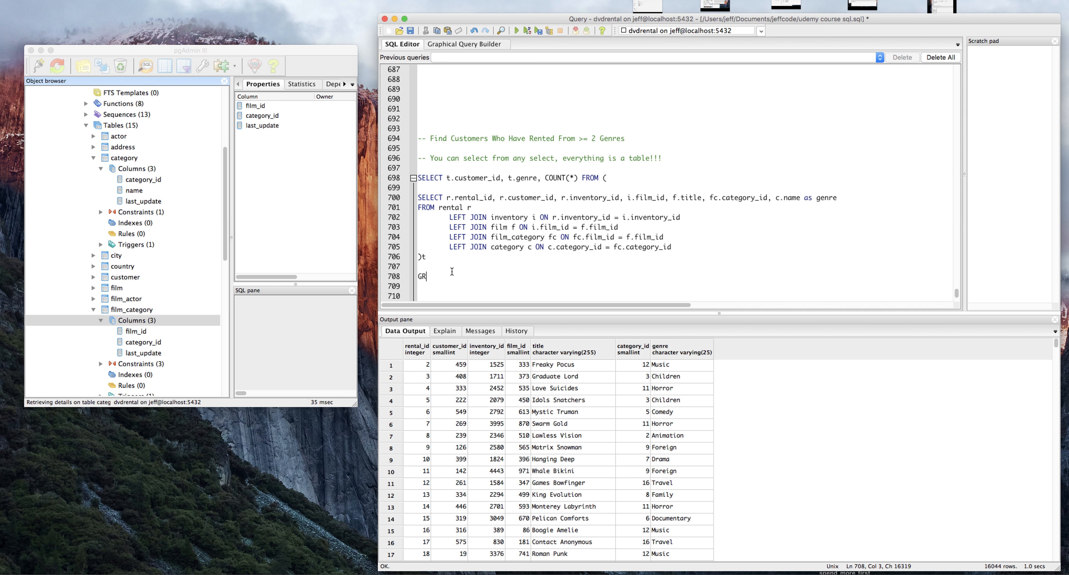
pyautogui.write('OUP BY 1,2')
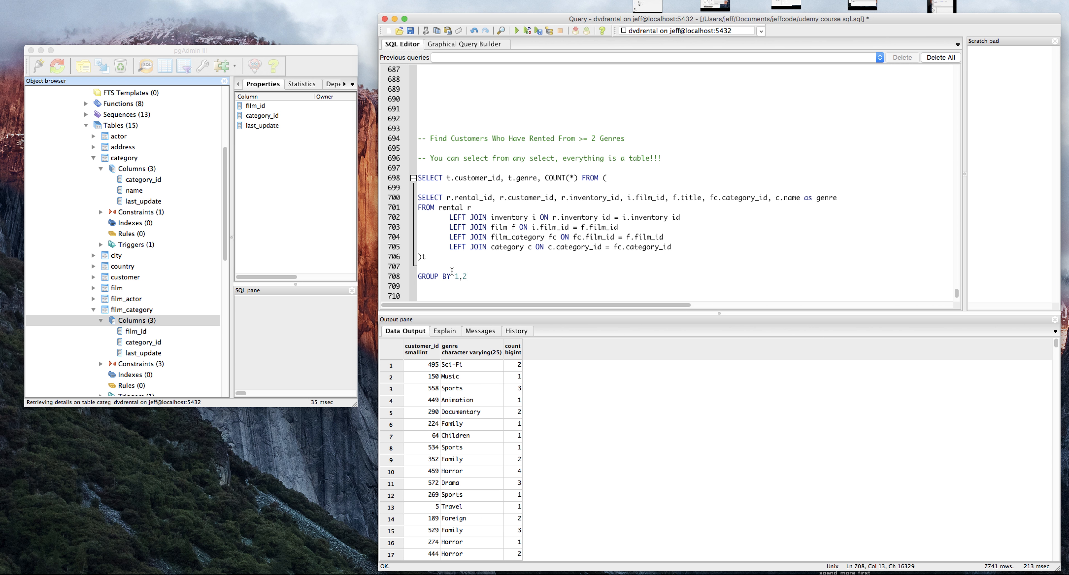
pyautogui.scroll(-3)
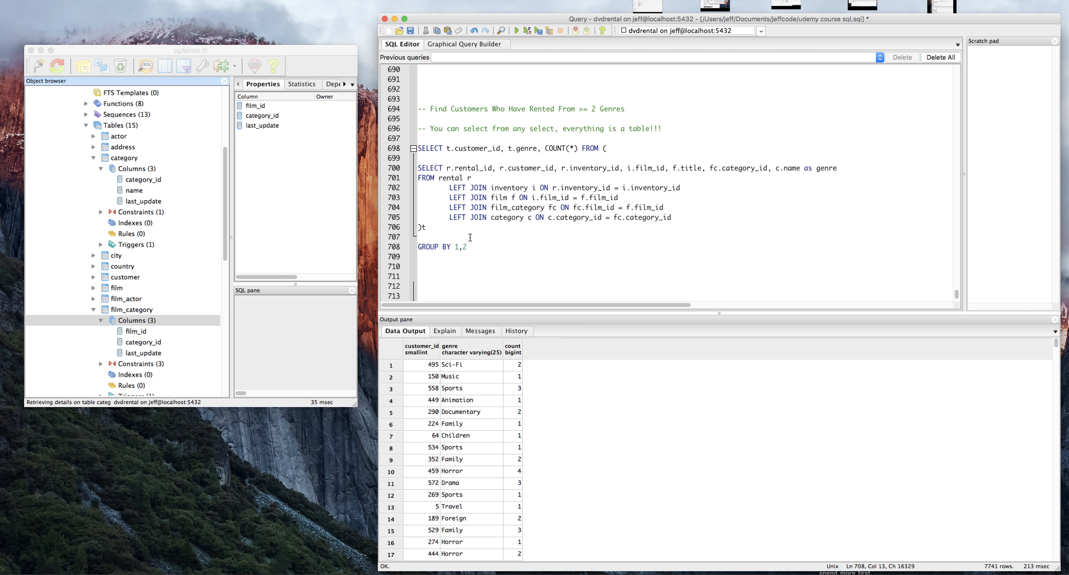
pyautogui.moveTo(481, 368)
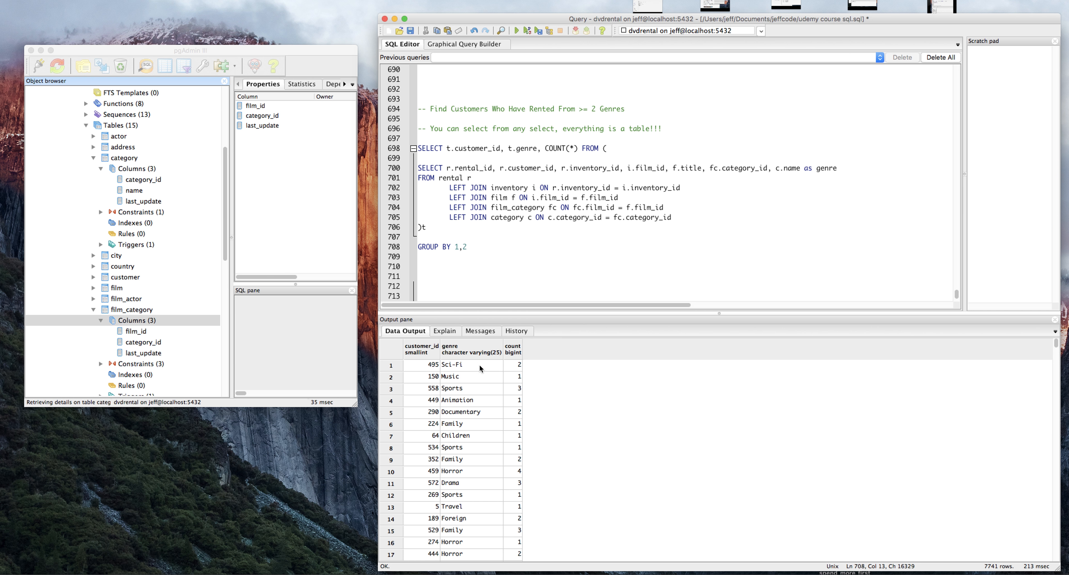
pyautogui.moveTo(518, 368)
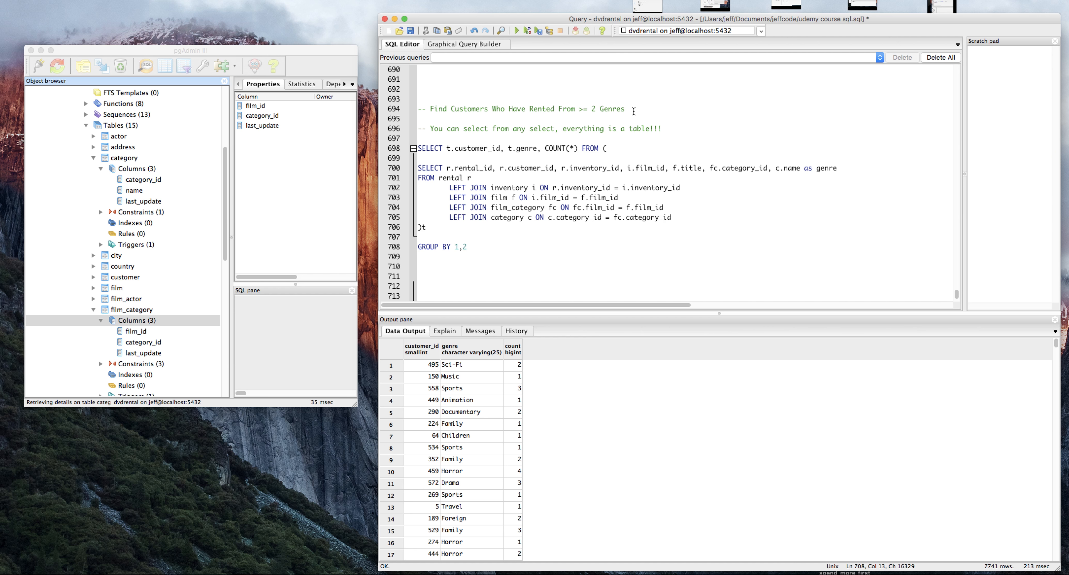
pyautogui.moveTo(493, 109); pyautogui.dragTo(625, 108)
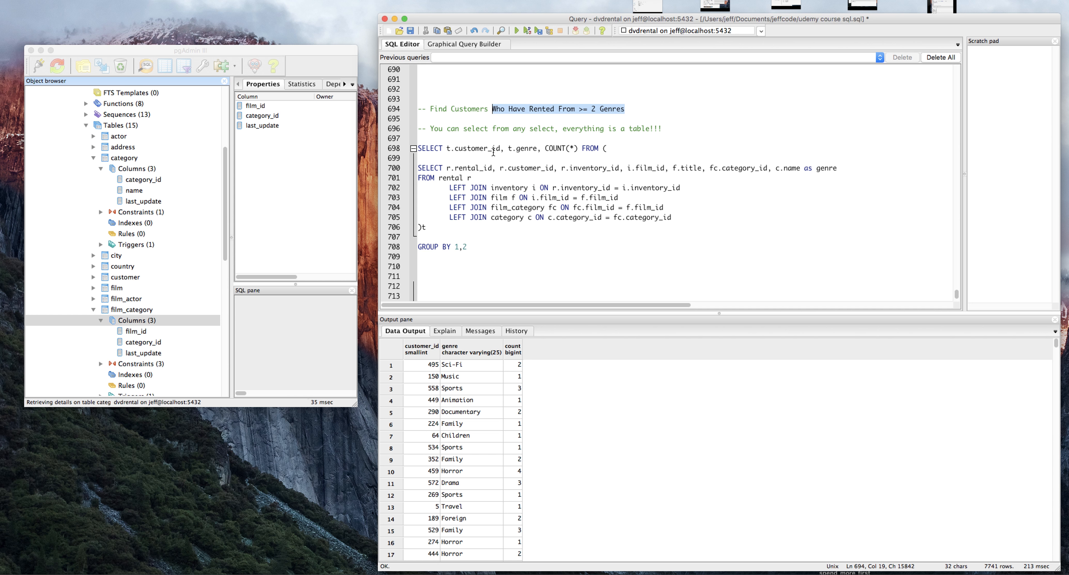
pyautogui.moveTo(505, 134)
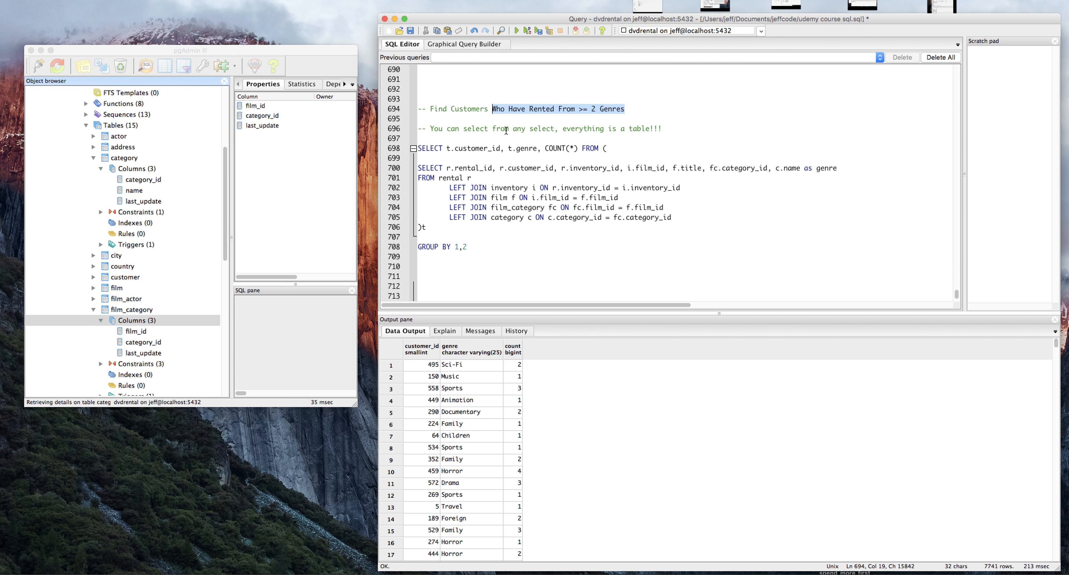
pyautogui.moveTo(467, 395)
pyautogui.write('ORDER BY')
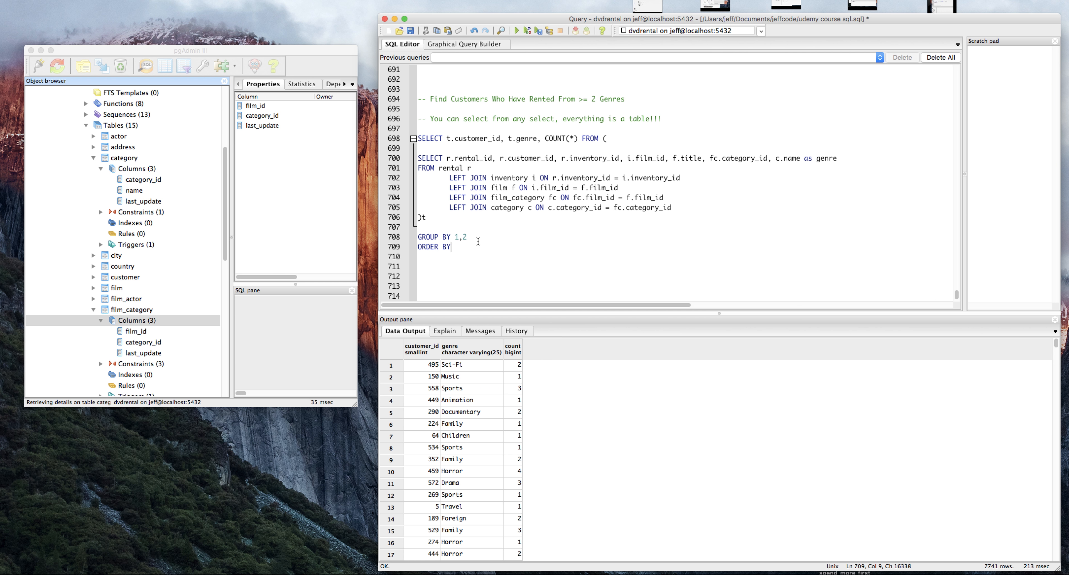
# - Complete the sort as ORDER BY 1, 3 DESC
pyautogui.write('1')
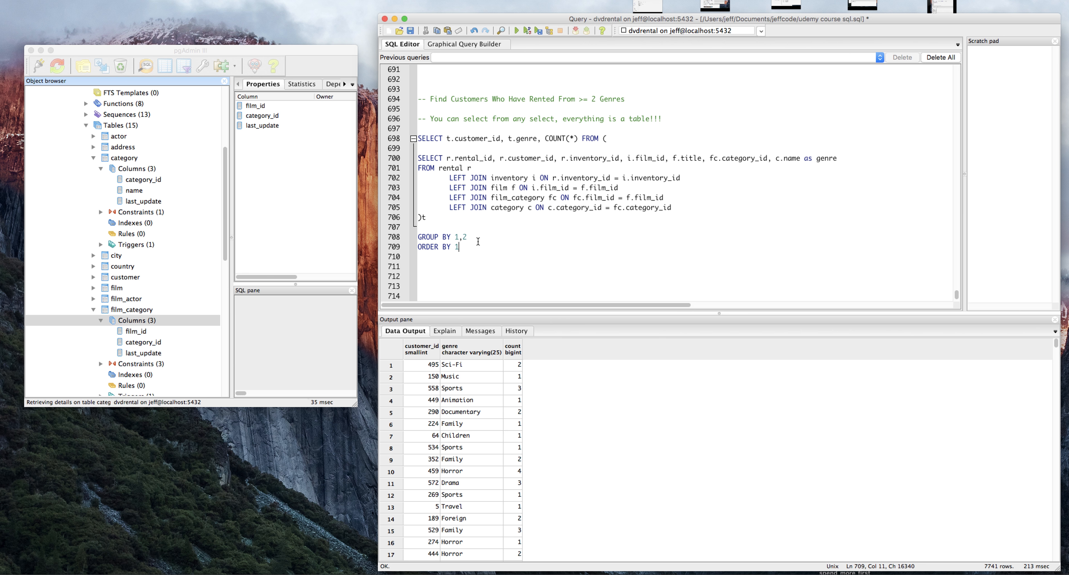
pyautogui.write(', 3 DE')
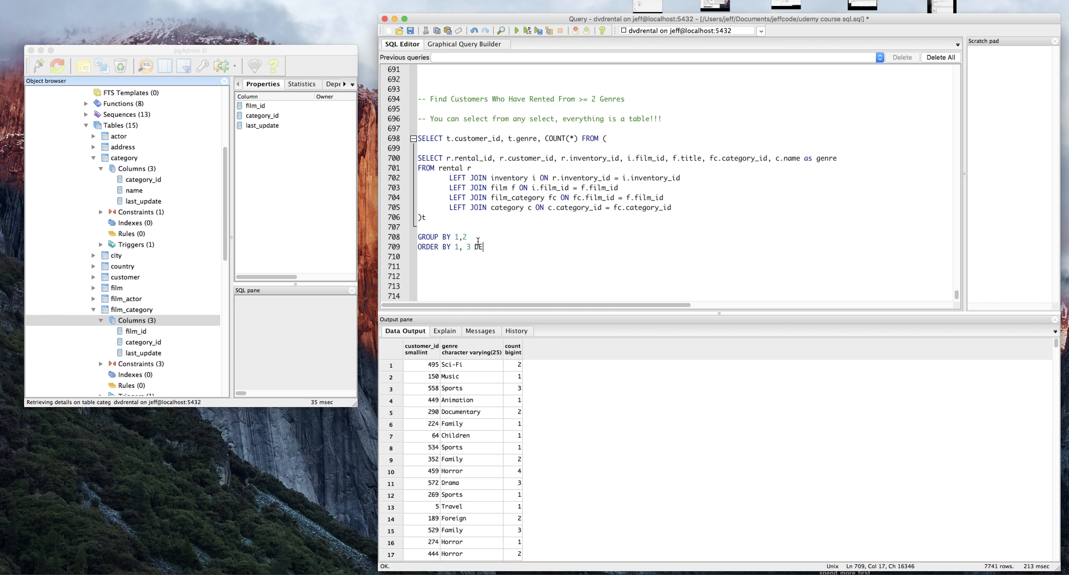
pyautogui.write('SC')
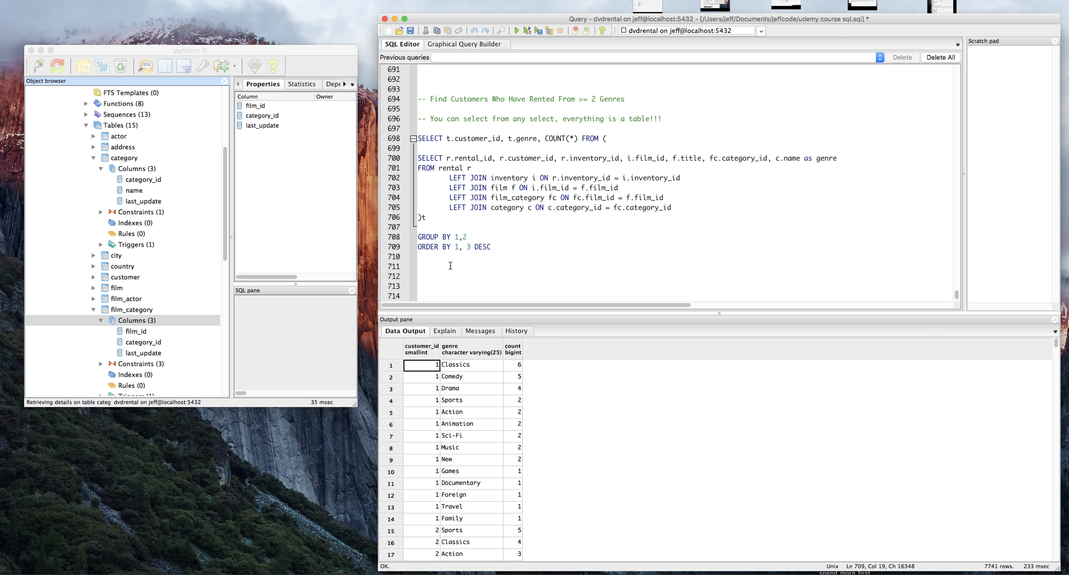
# - Insert a blank line above the sorted grouped query
pyautogui.click(477, 269)
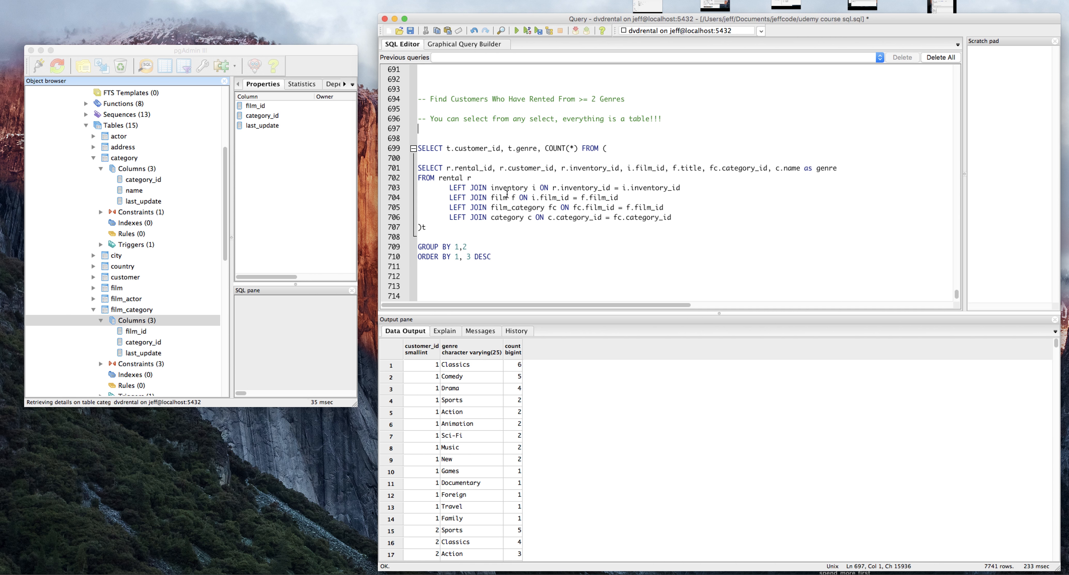
# - Wrap the query as t2 with SELECT t2.customer_id, count(distinct t2.genre) FROM (...)t2 GROUP BY 1
pyautogui.write('SELECT')
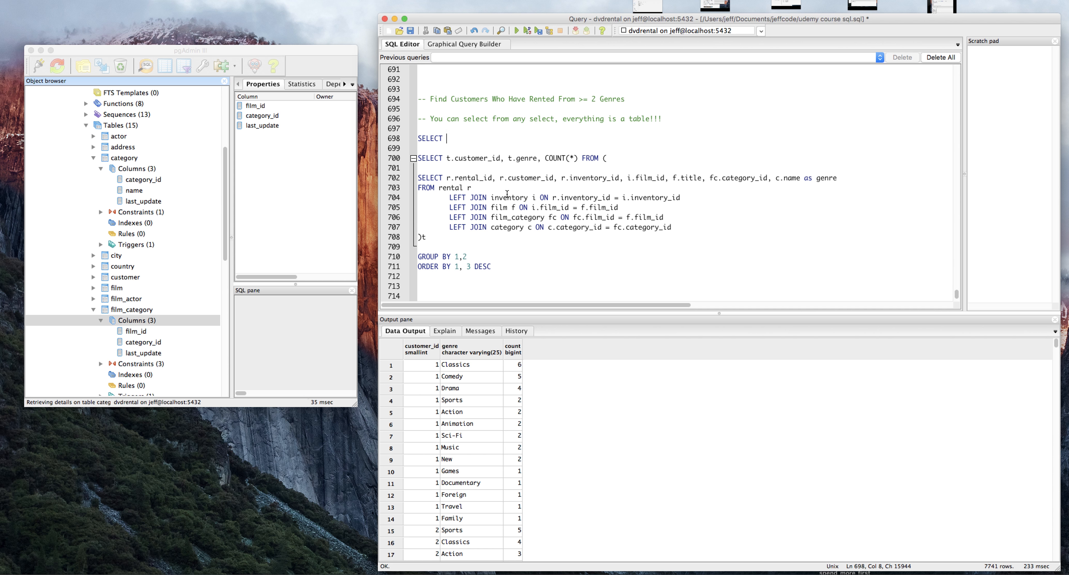
pyautogui.write('t2.')
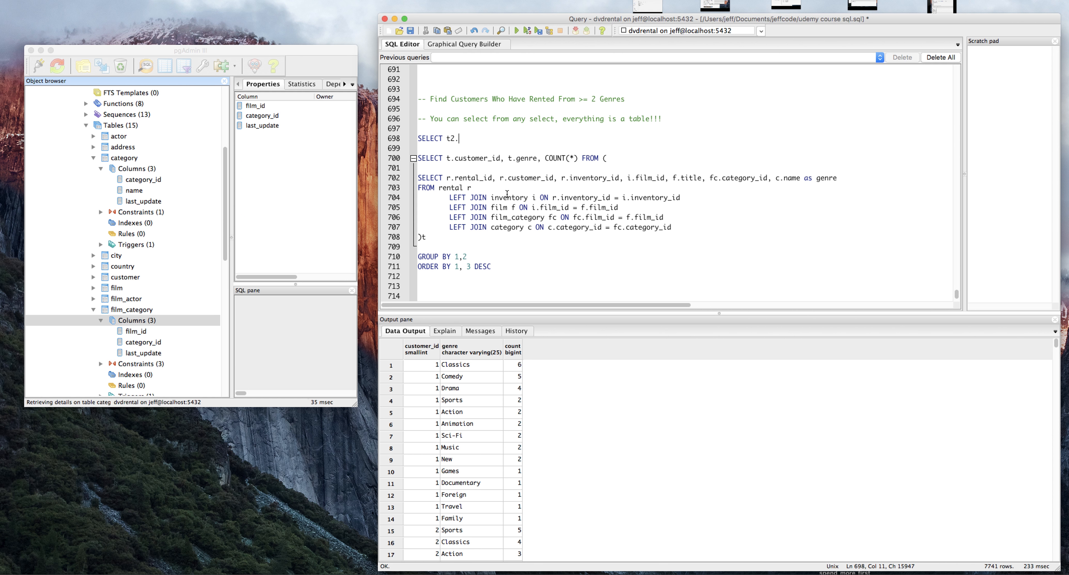
pyautogui.write('customer_id')
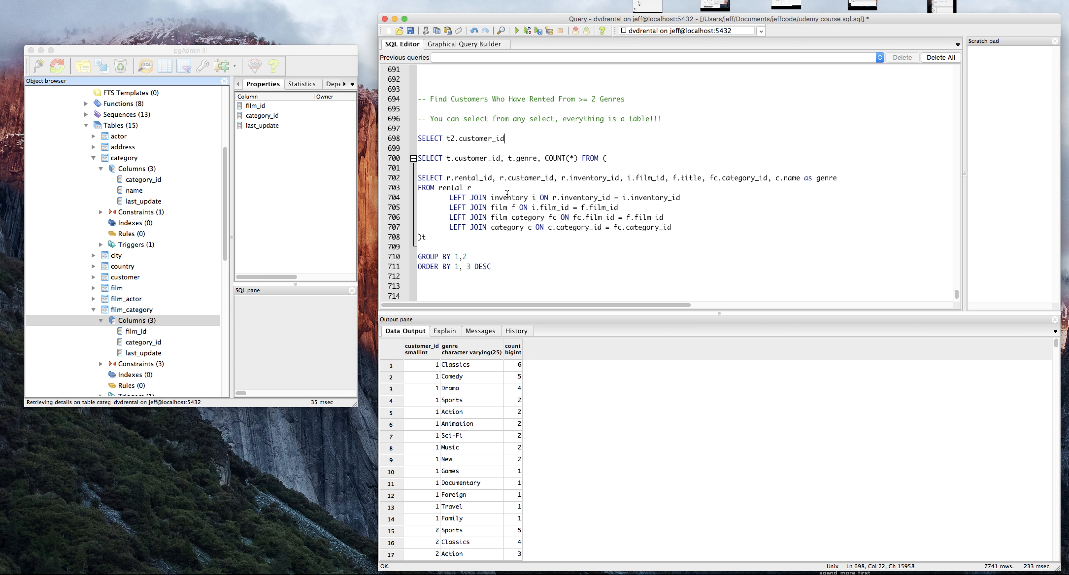
pyautogui.write(', count(distinct')
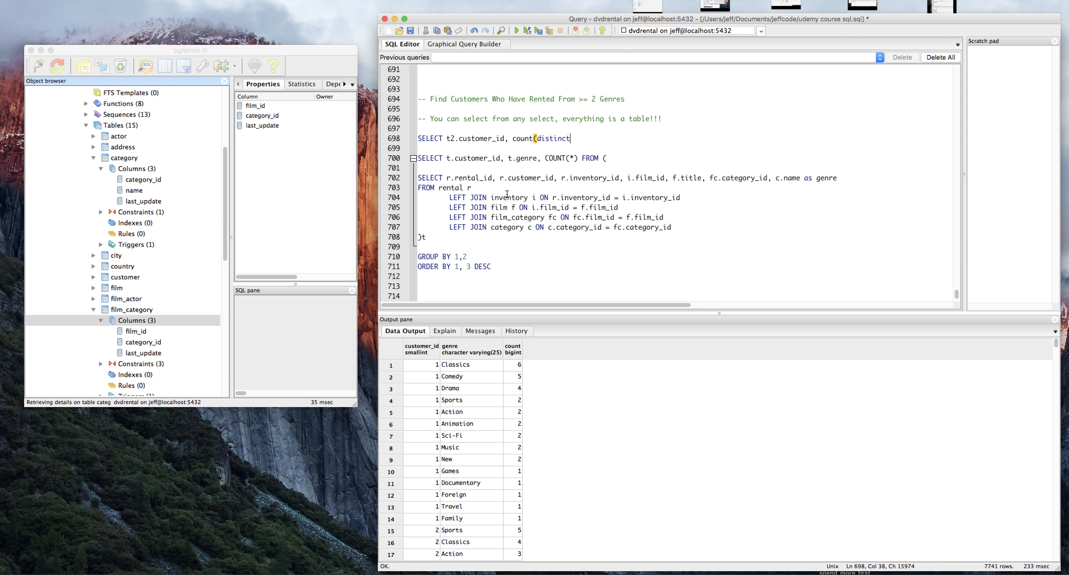
pyautogui.write('t2')
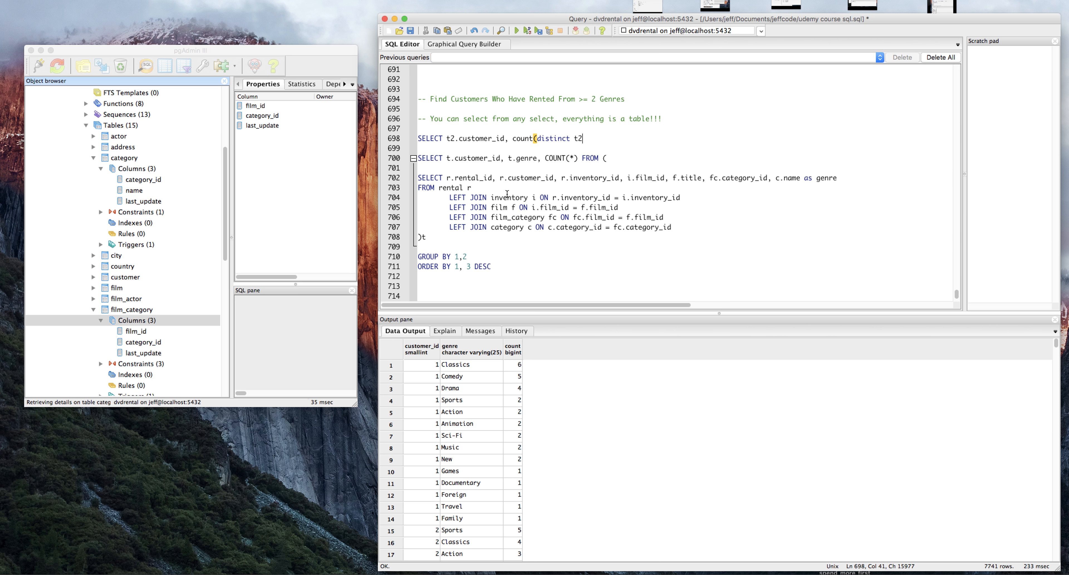
pyautogui.write('.genre) FROM (')
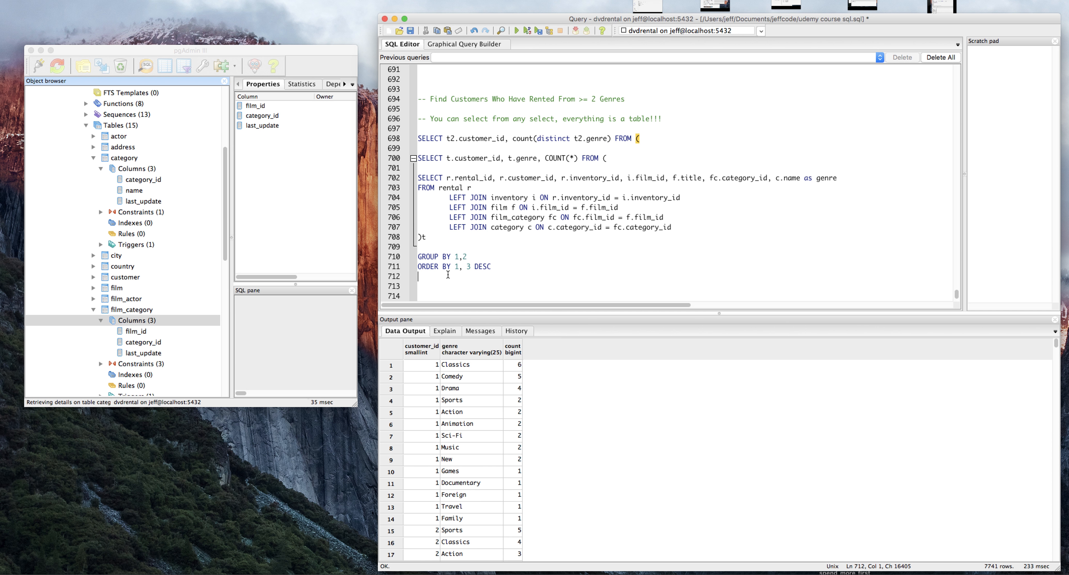
pyautogui.write('t2')
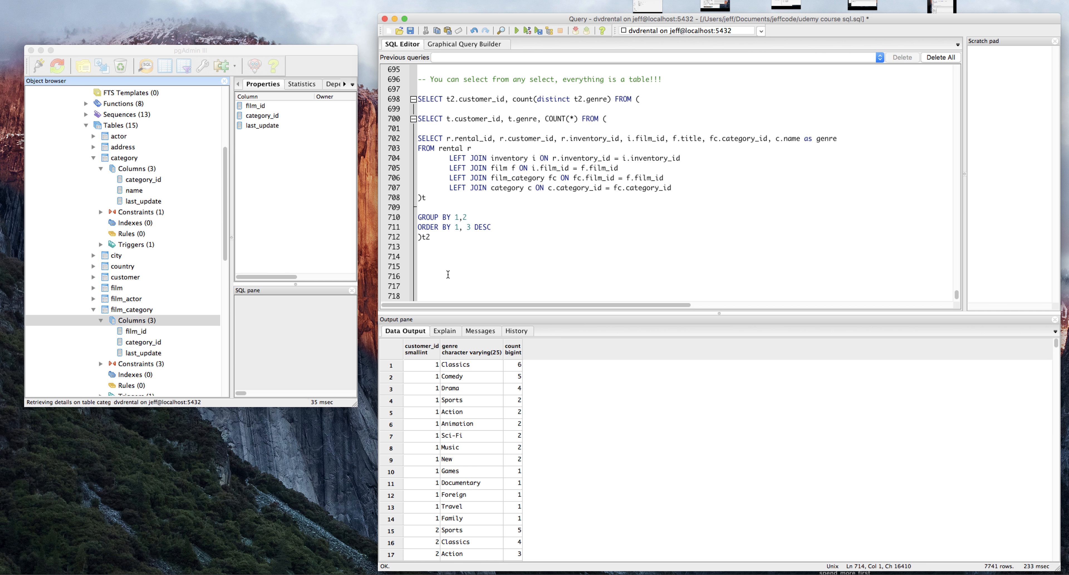
pyautogui.write('GROUP BY 1')
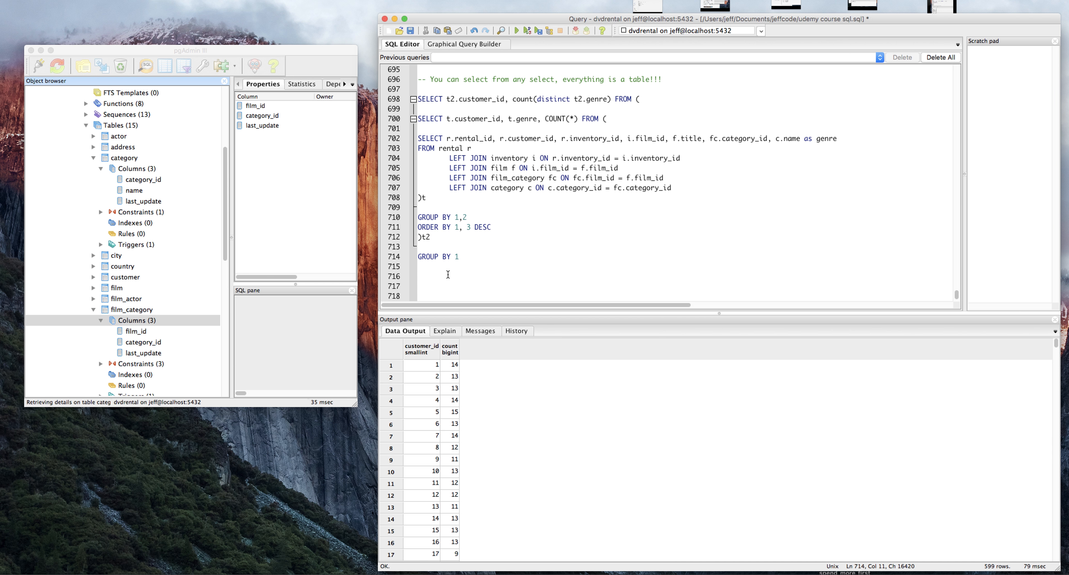
pyautogui.click(422, 364)
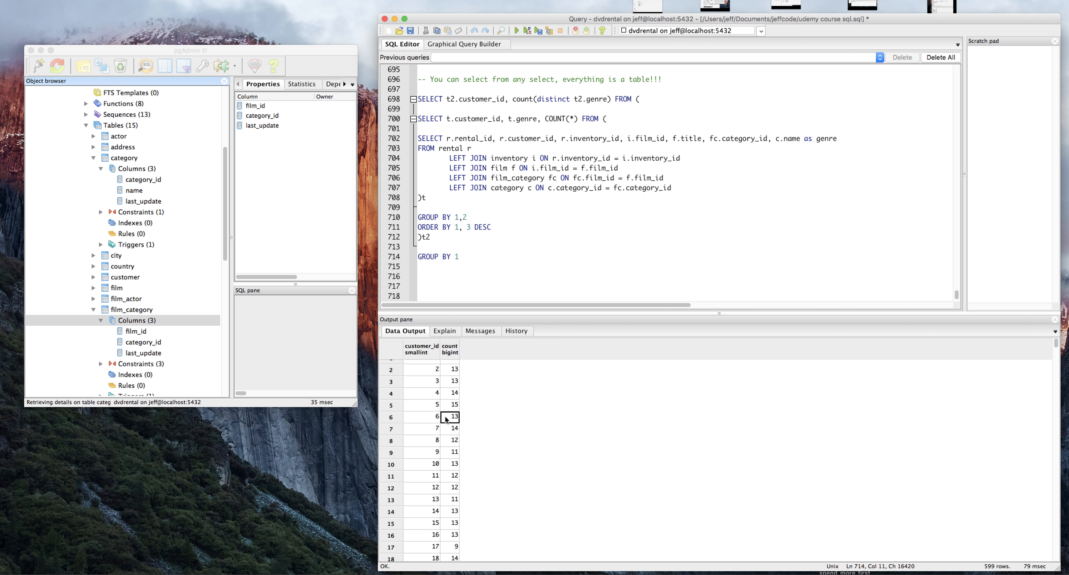
pyautogui.scroll(-3)
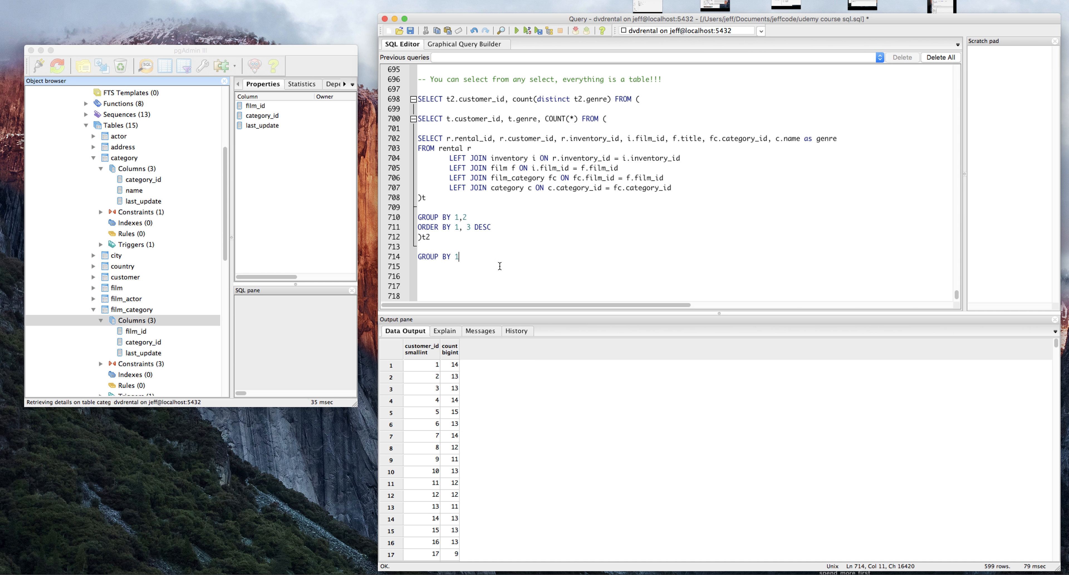
pyautogui.moveTo(490, 263)
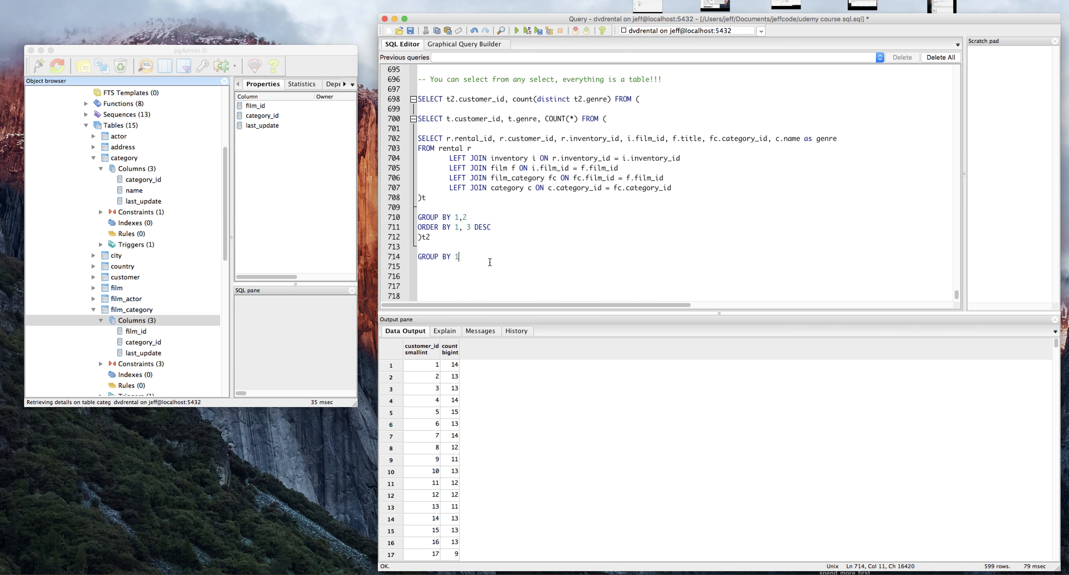
pyautogui.moveTo(484, 256)
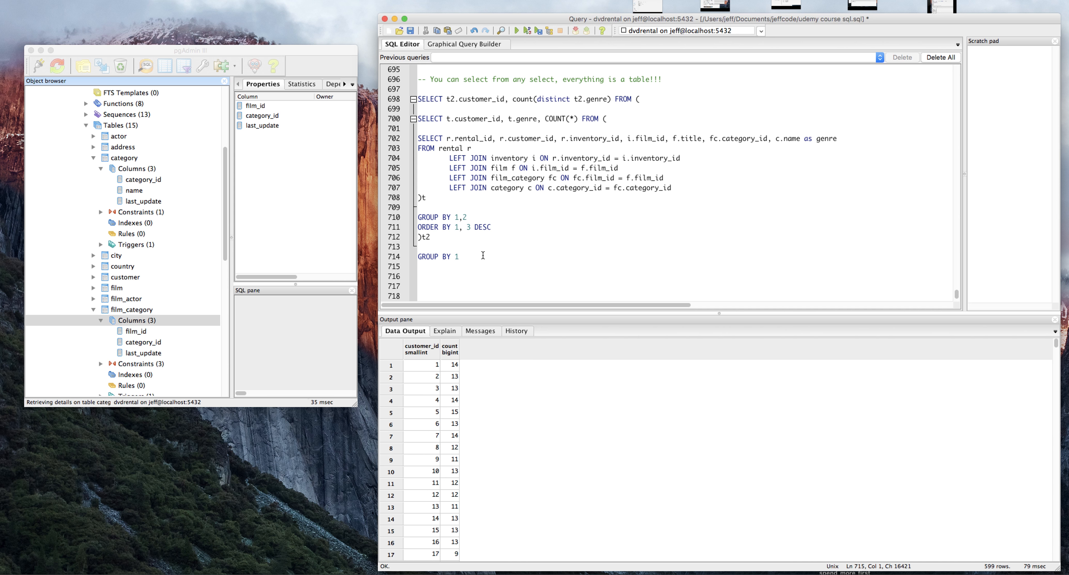
# - Add HAVING COUNT(*) > 1 and ORDER BY 2 ASC to the distinct-genre query
pyautogui.write('hAV')
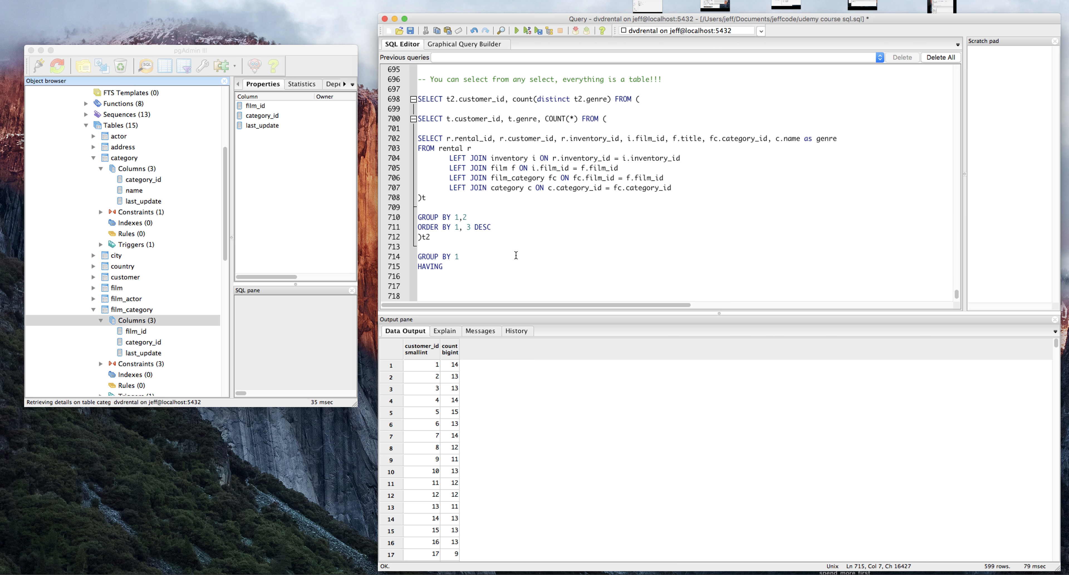
pyautogui.write('COUNT(*)')
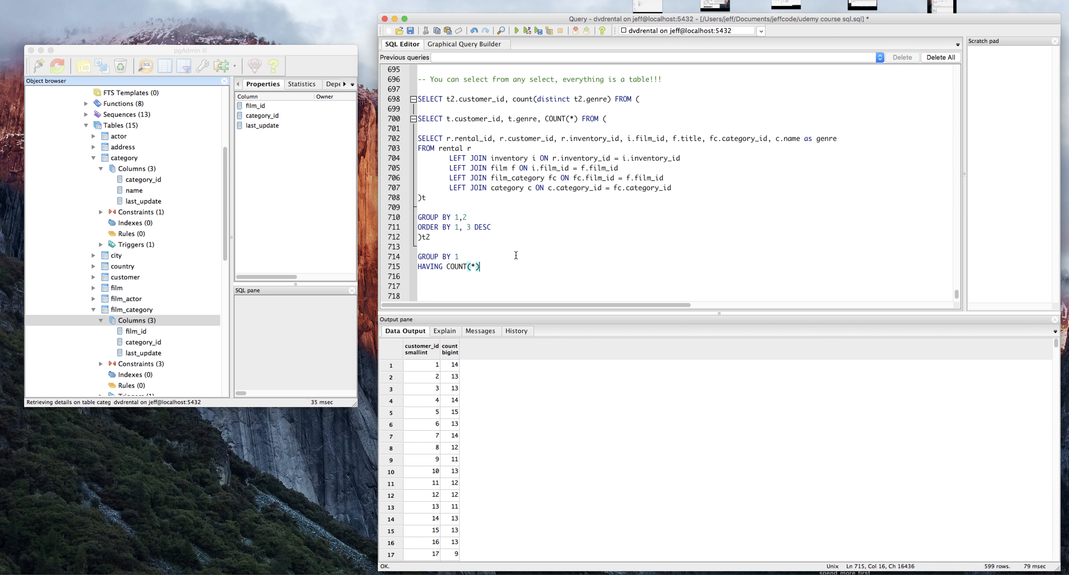
pyautogui.write('> 1')
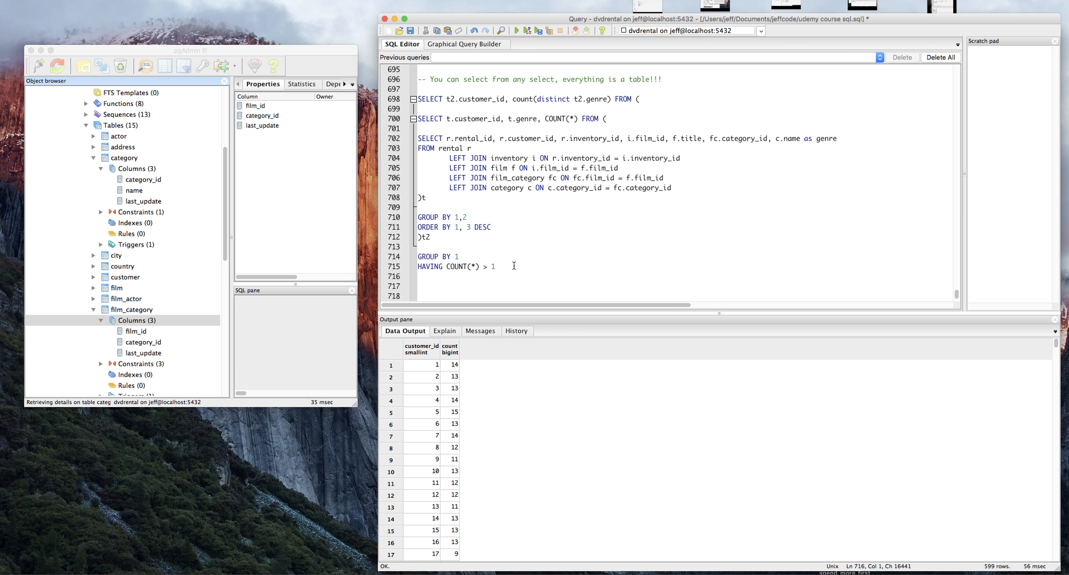
pyautogui.write('ORDER BY 2')
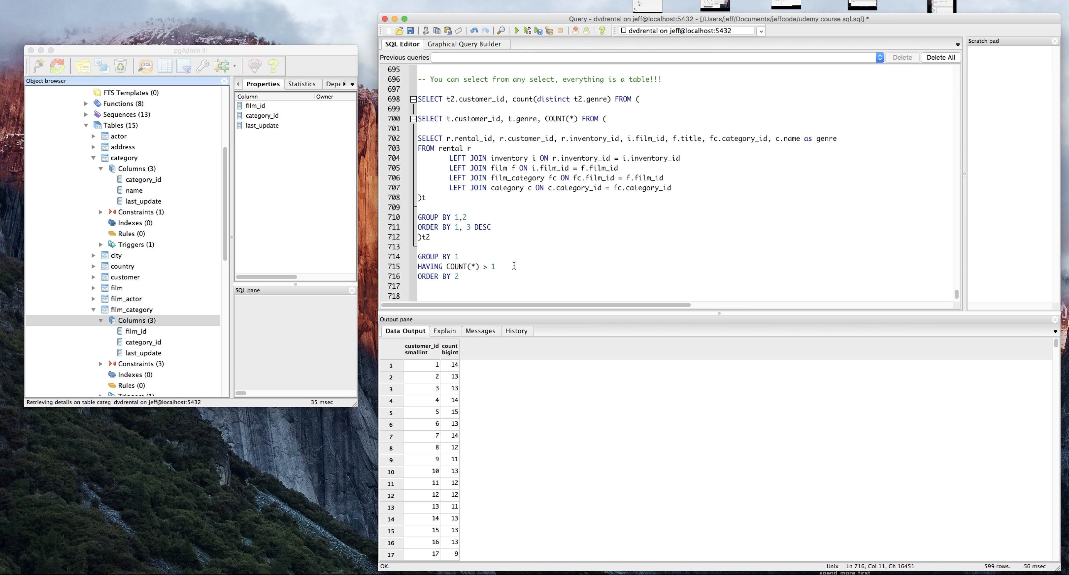
pyautogui.write('ASC')
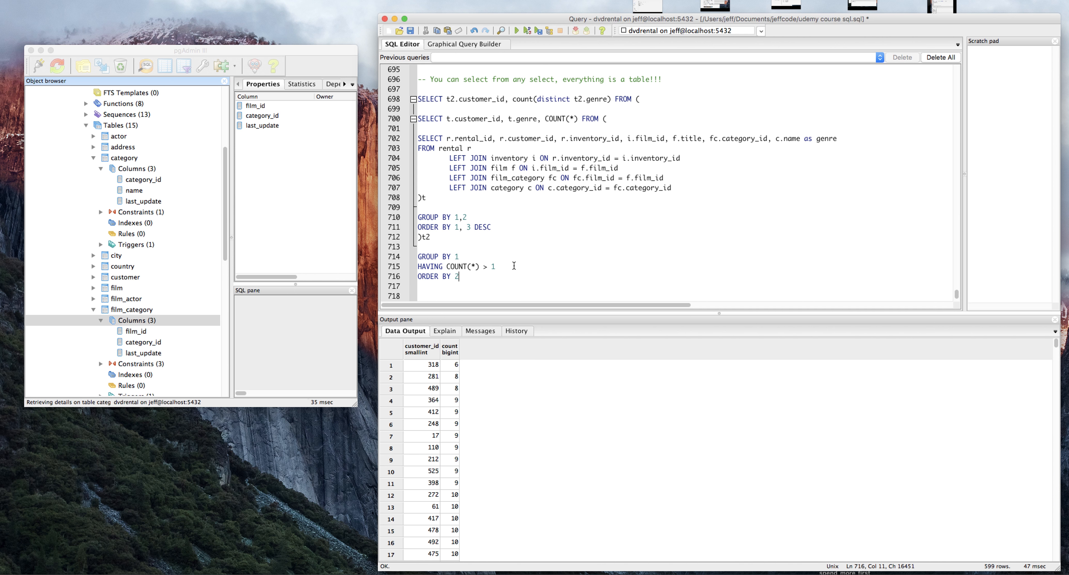
# - Scroll through the Data Output grid of the 599-row result
pyautogui.scroll(-3)
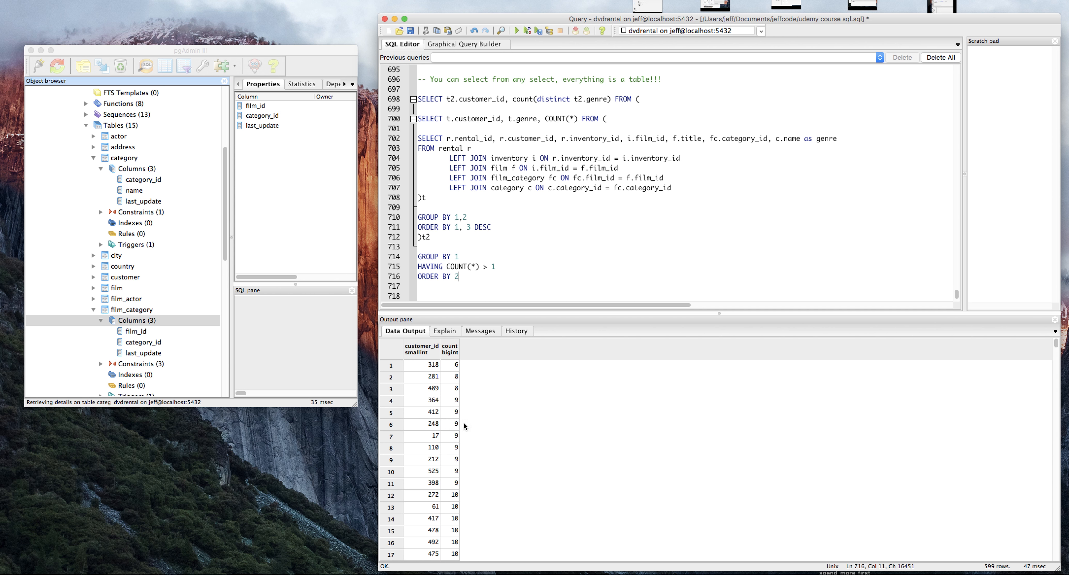
pyautogui.moveTo(450, 397)
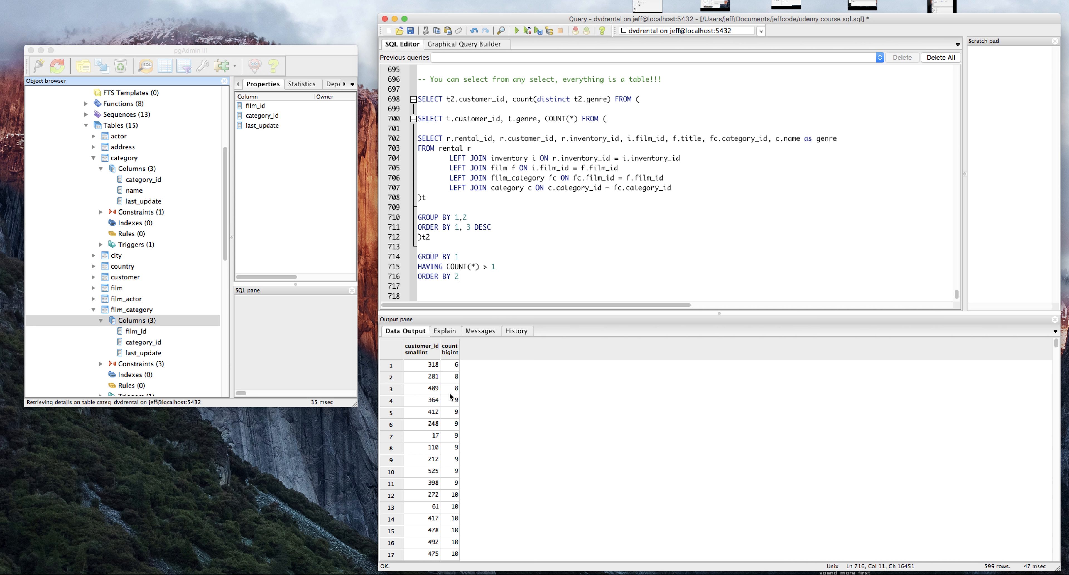
pyautogui.scroll(-3)
pyautogui.write('2')
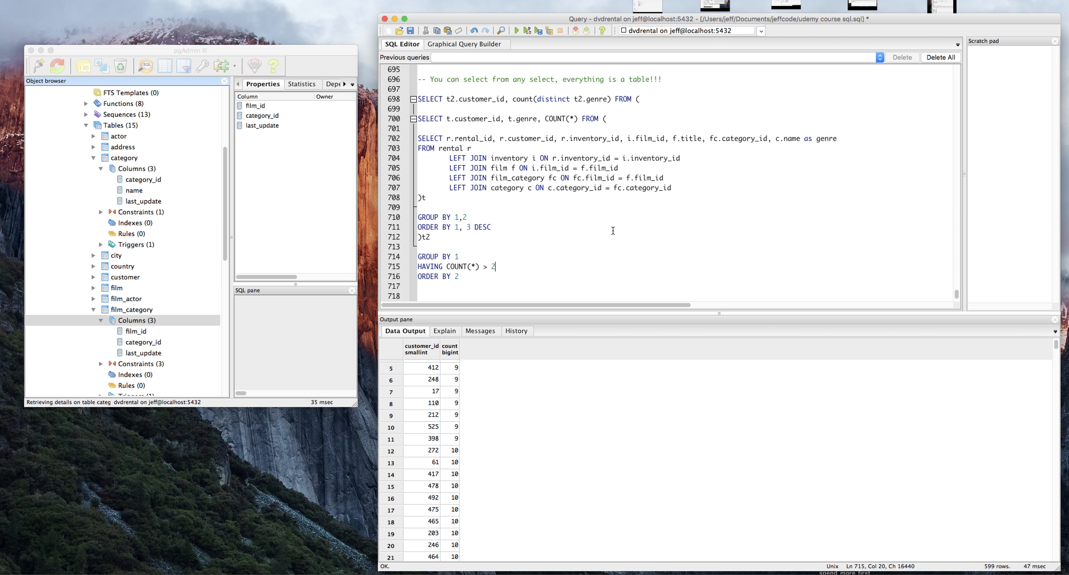
# - Try HAVING COUNT(*) > 20 (0 rows), then restore > 1 and scroll the 599 results
pyautogui.write('0')
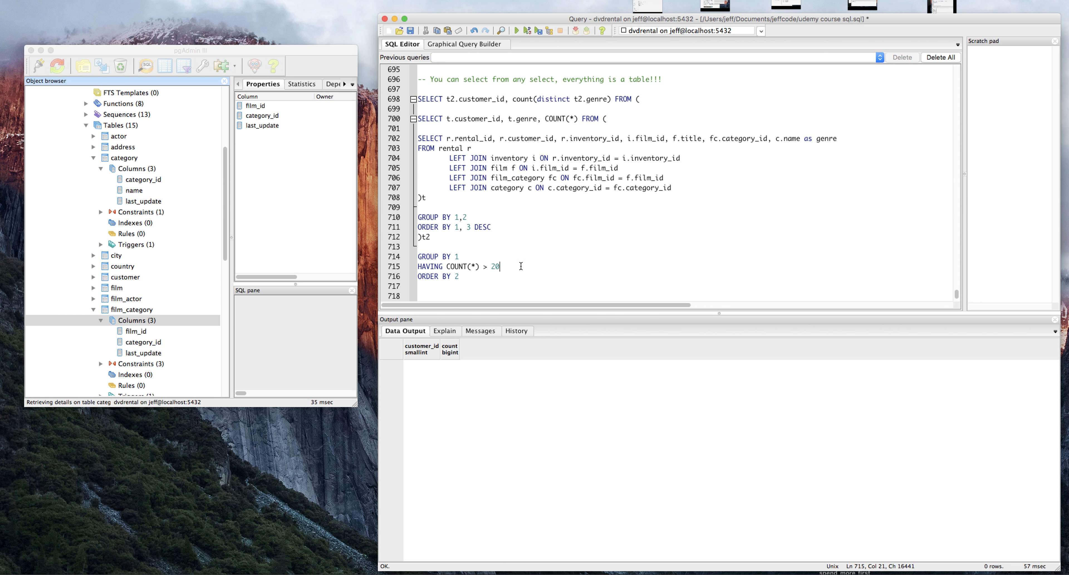
pyautogui.press('Backspace')
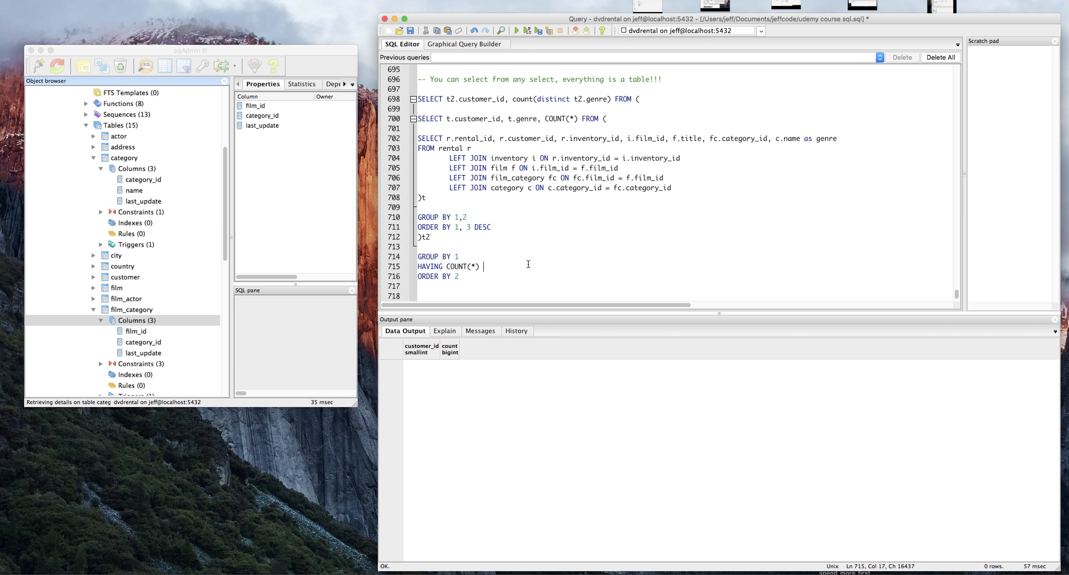
pyautogui.write('>')
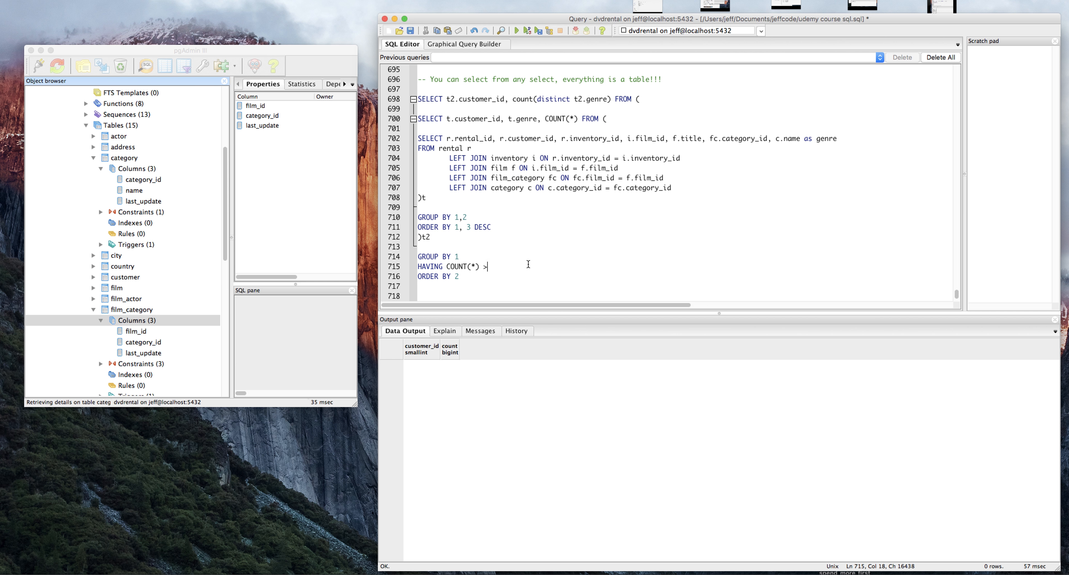
pyautogui.write('1')
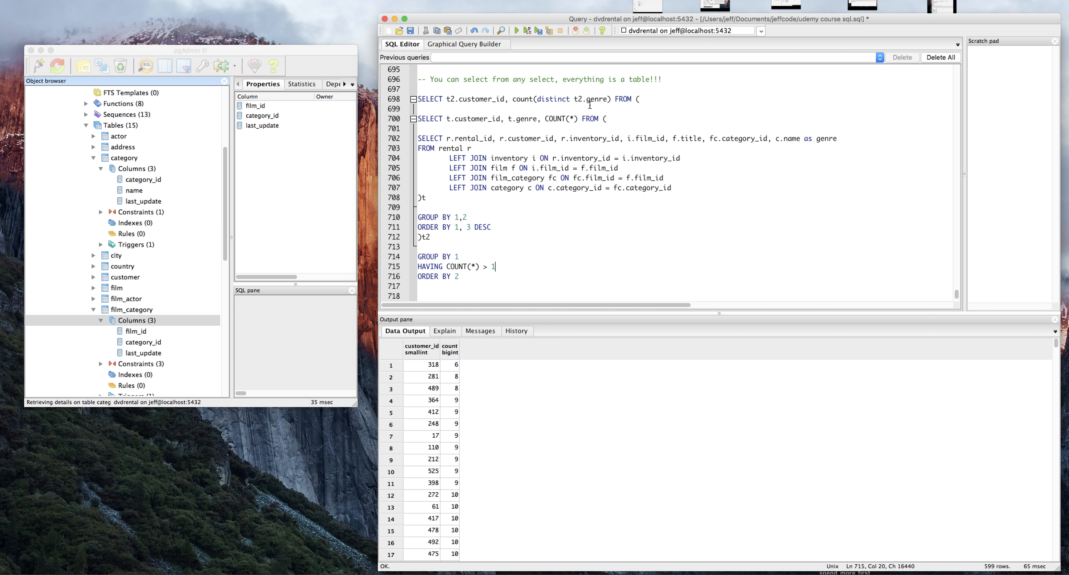
pyautogui.moveTo(526, 58)
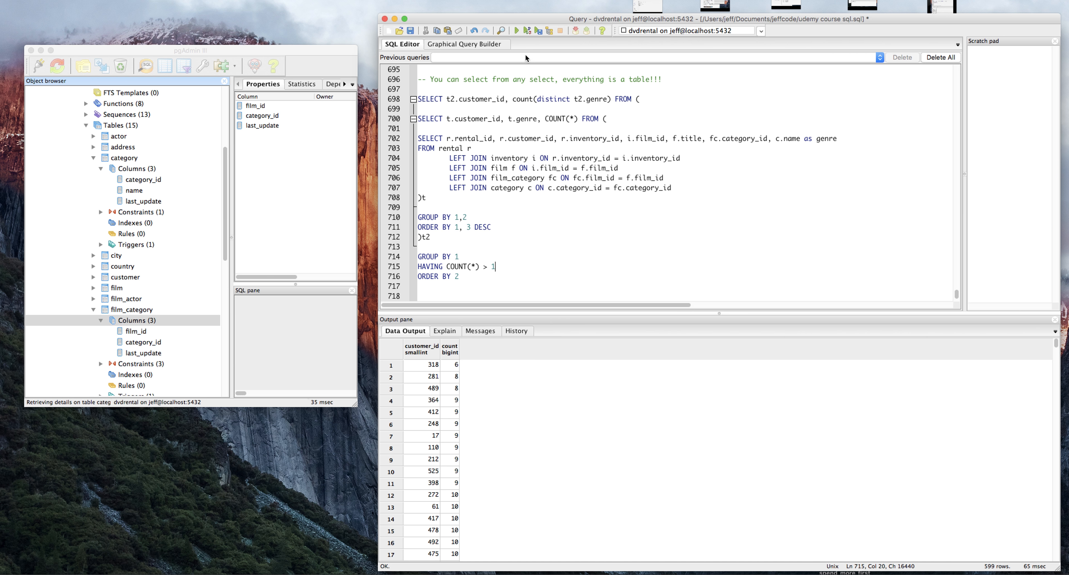
pyautogui.scroll(-3)
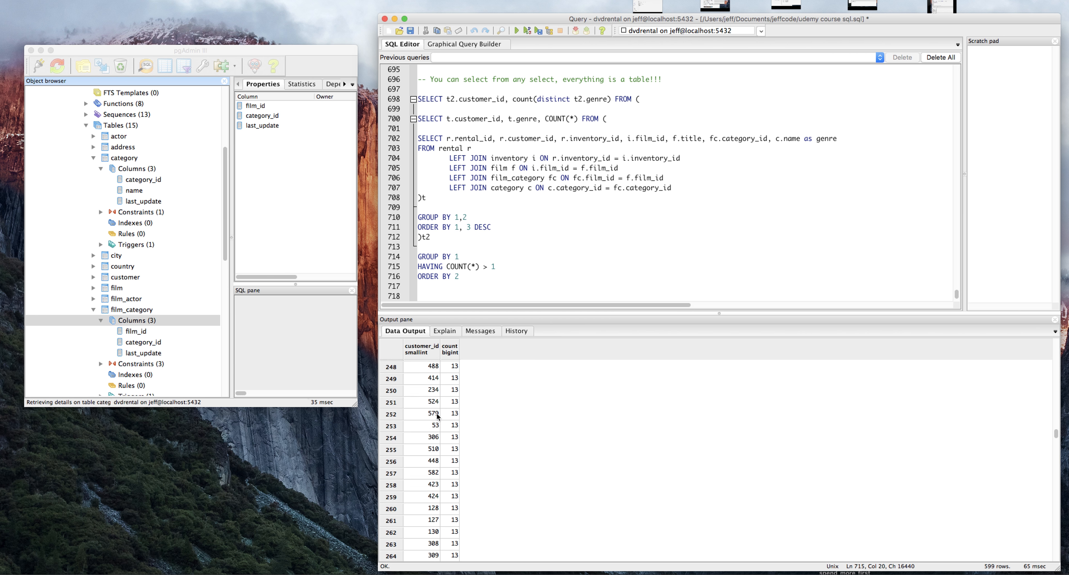
pyautogui.scroll(-3)
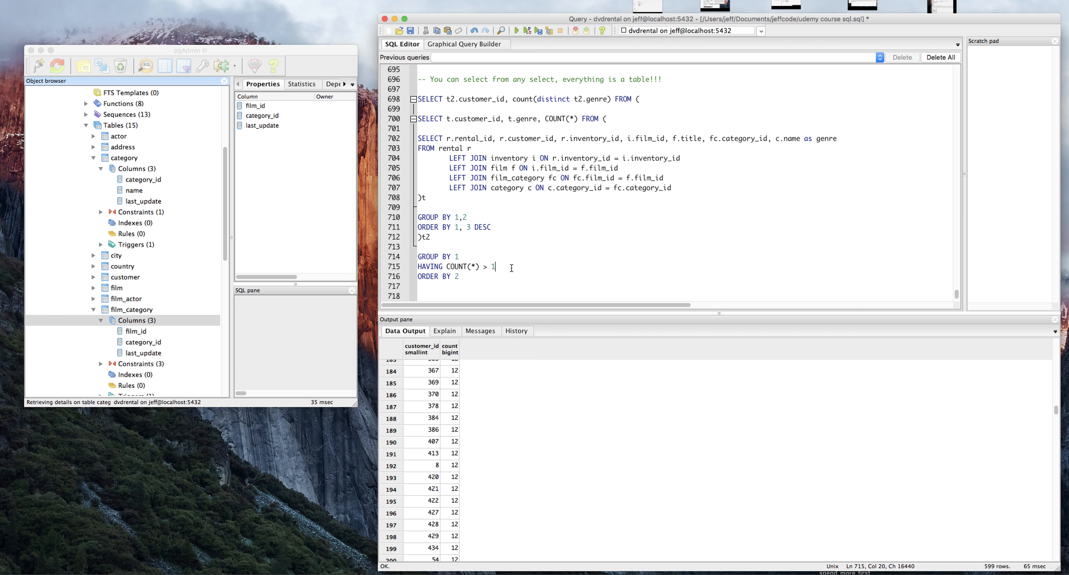
# - Change the filter to HAVING COUNT(*) > 10 and rerun, returning 560 customers
pyautogui.write('0')
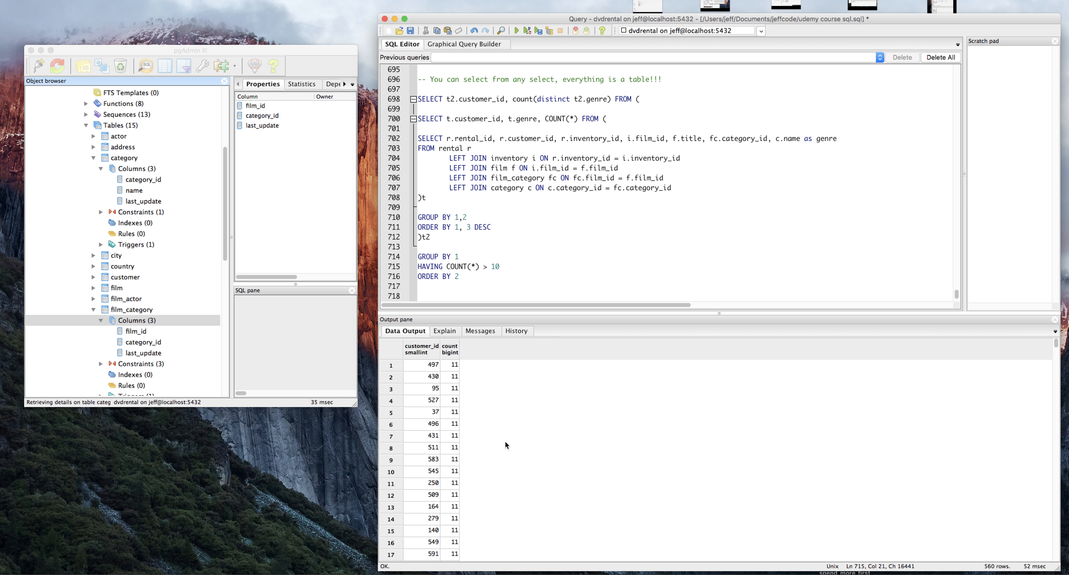
pyautogui.moveTo(426, 434)
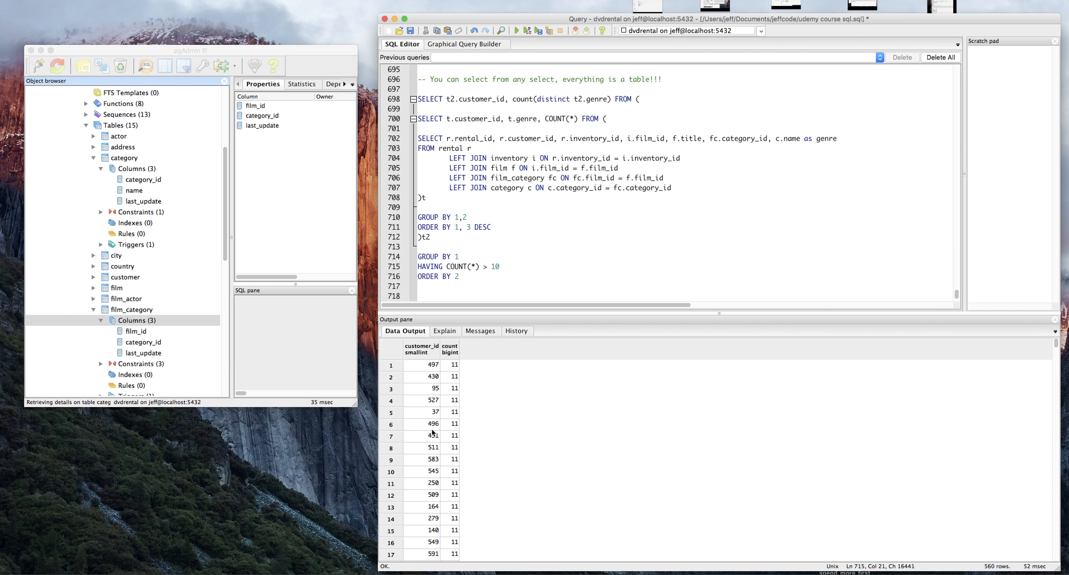
pyautogui.moveTo(567, 168)
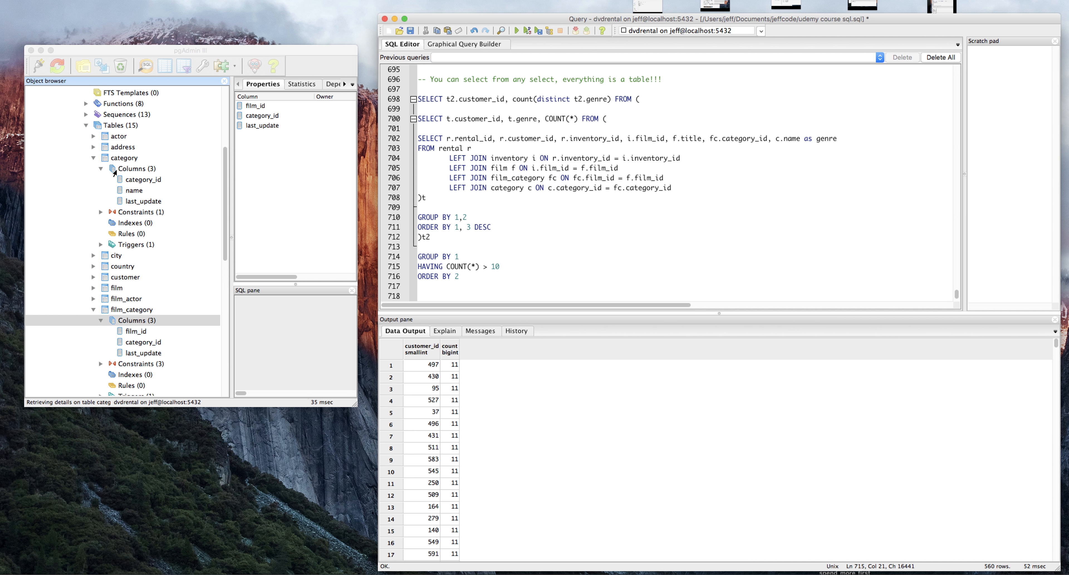
pyautogui.moveTo(167, 209)
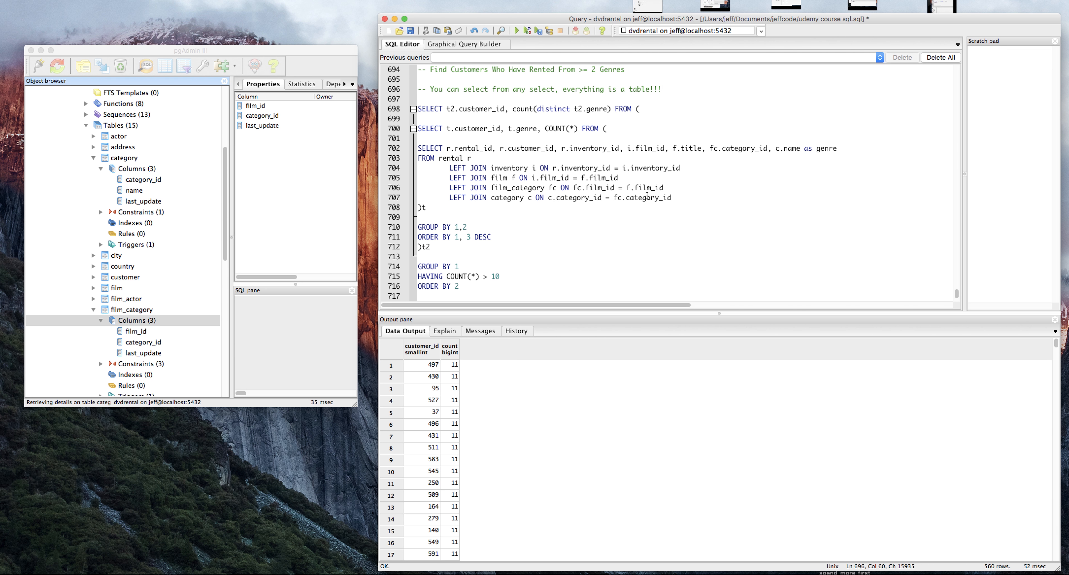
pyautogui.moveTo(416, 158); pyautogui.dragTo(672, 197)
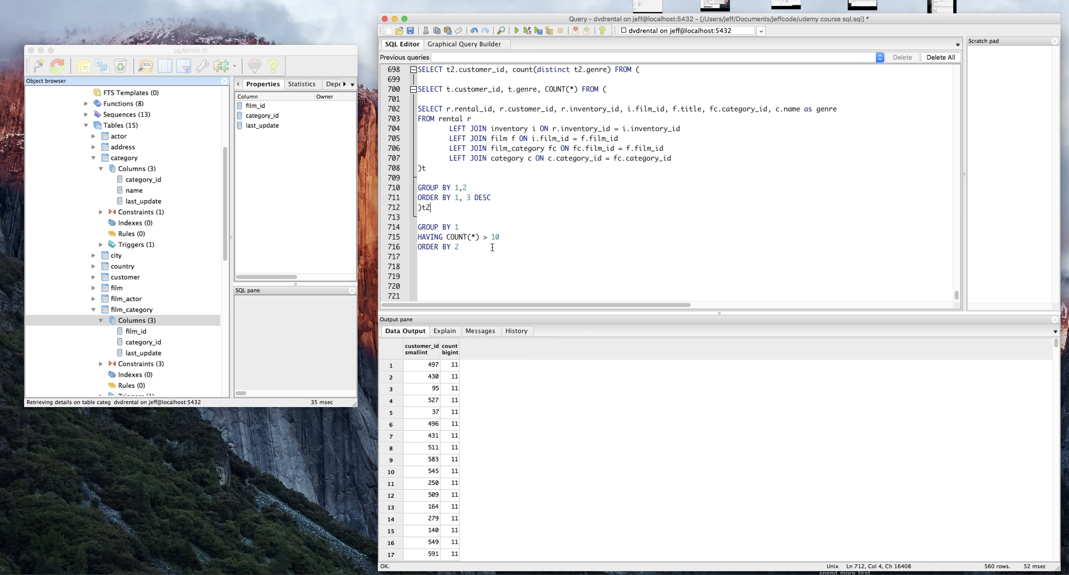
pyautogui.moveTo(465, 238)
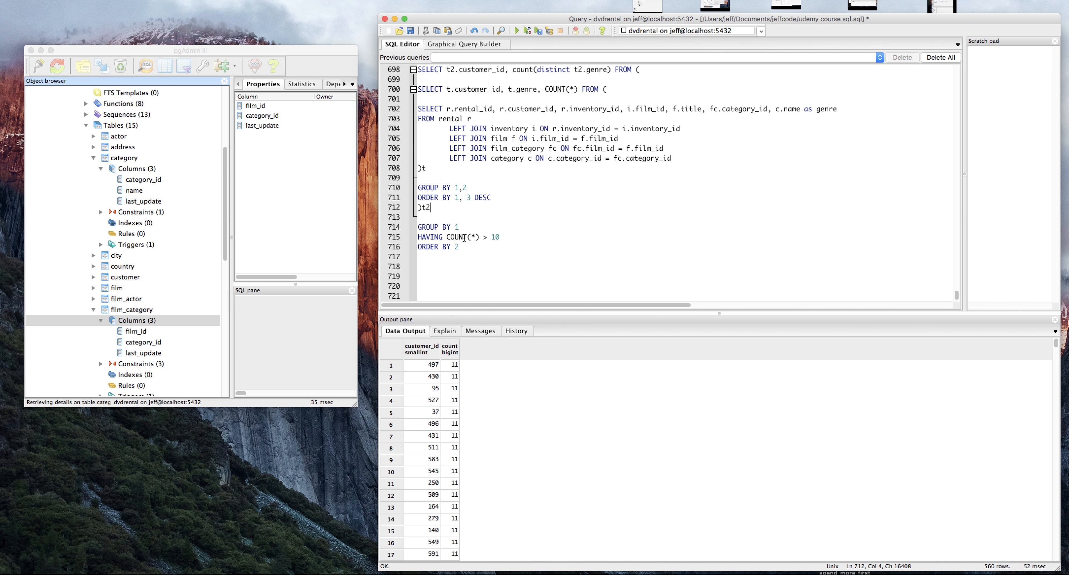